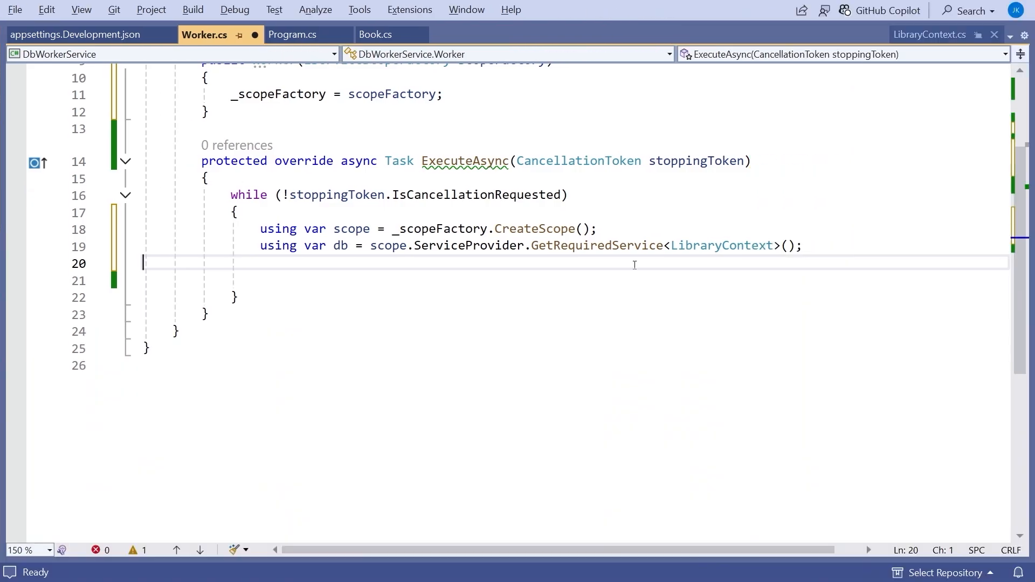
# Declare bool keepGoing = true and extend the while condition to keepGoing && !stoppingToken.IsCancellationRequested
pyautogui.press('Return')
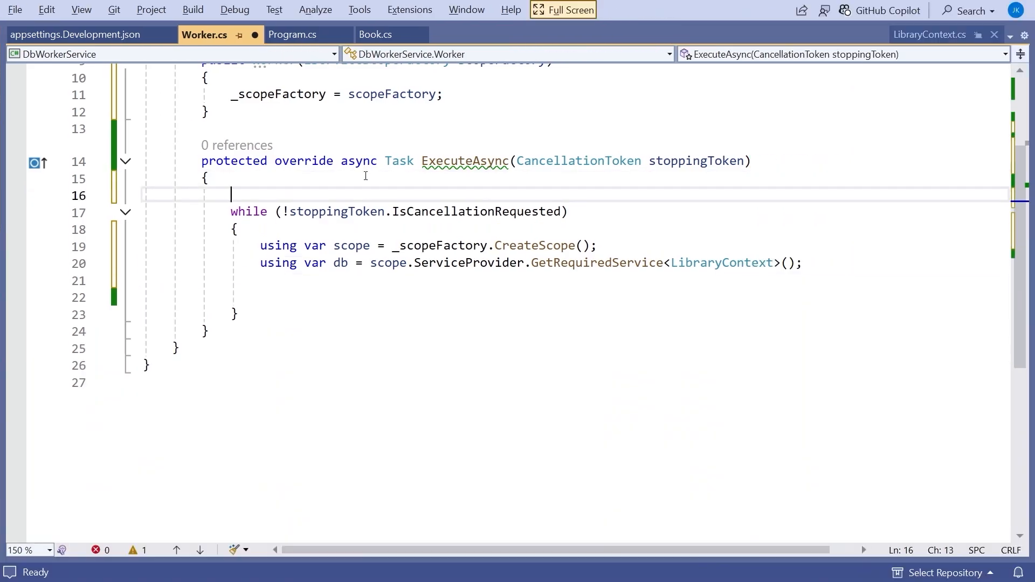
pyautogui.write('bool')
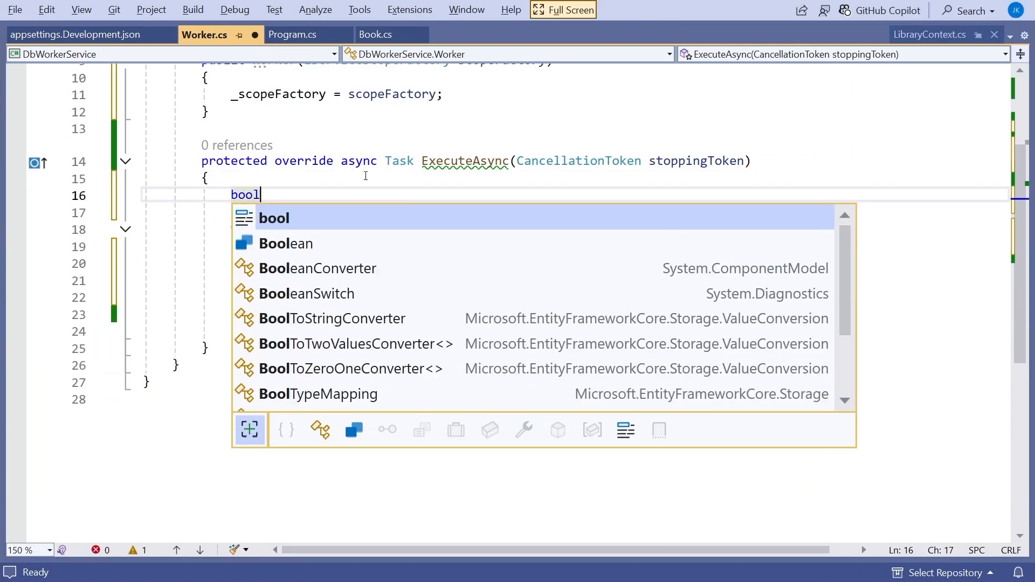
pyautogui.write('keepGoi')
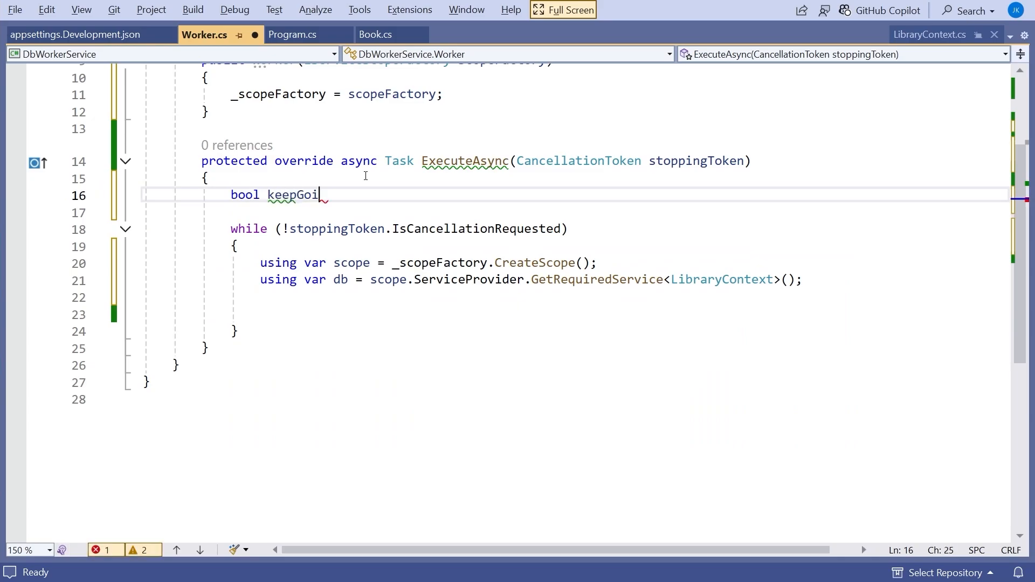
pyautogui.write('ng = true;')
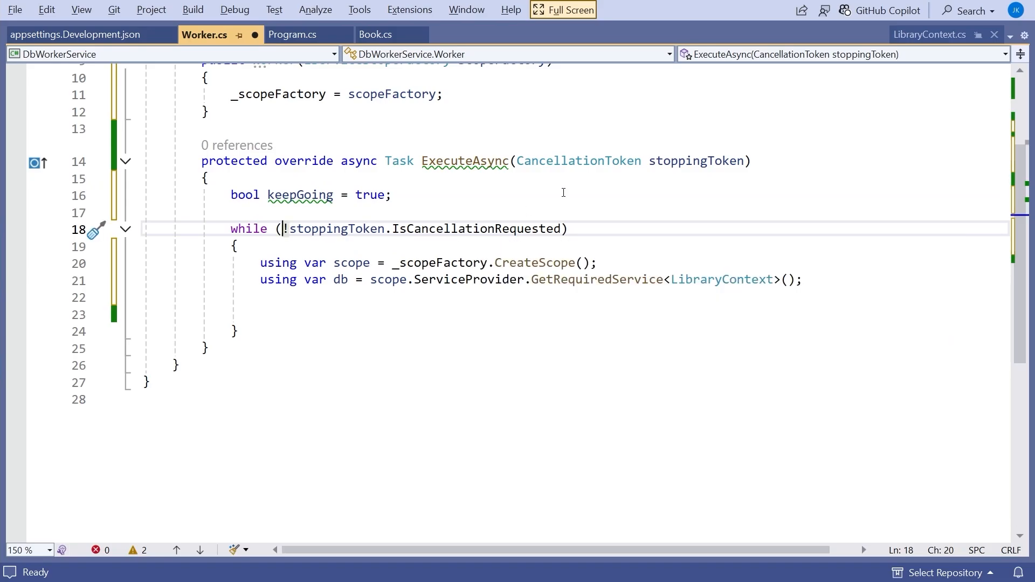
pyautogui.write('keepGoing')
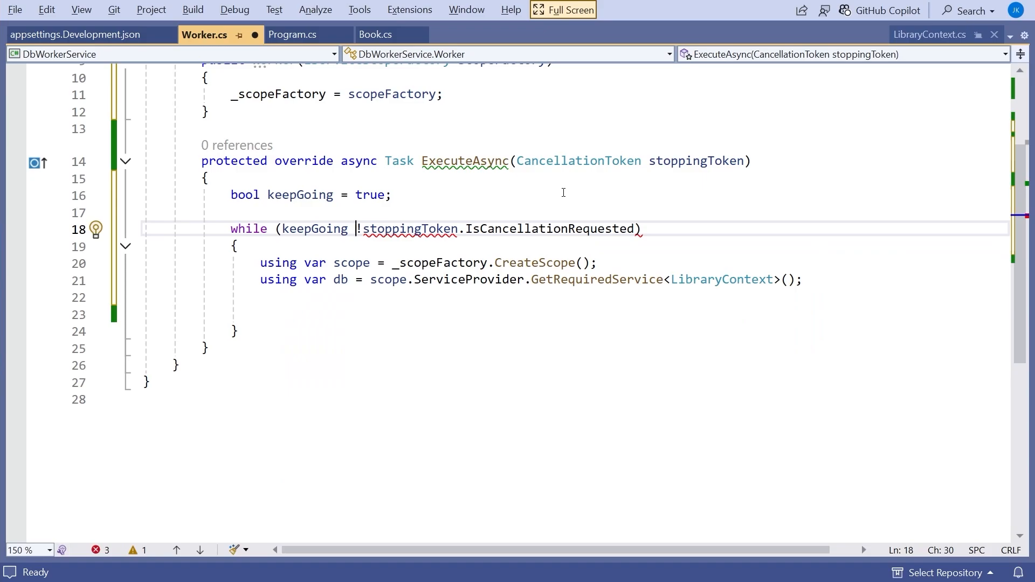
pyautogui.write('&&')
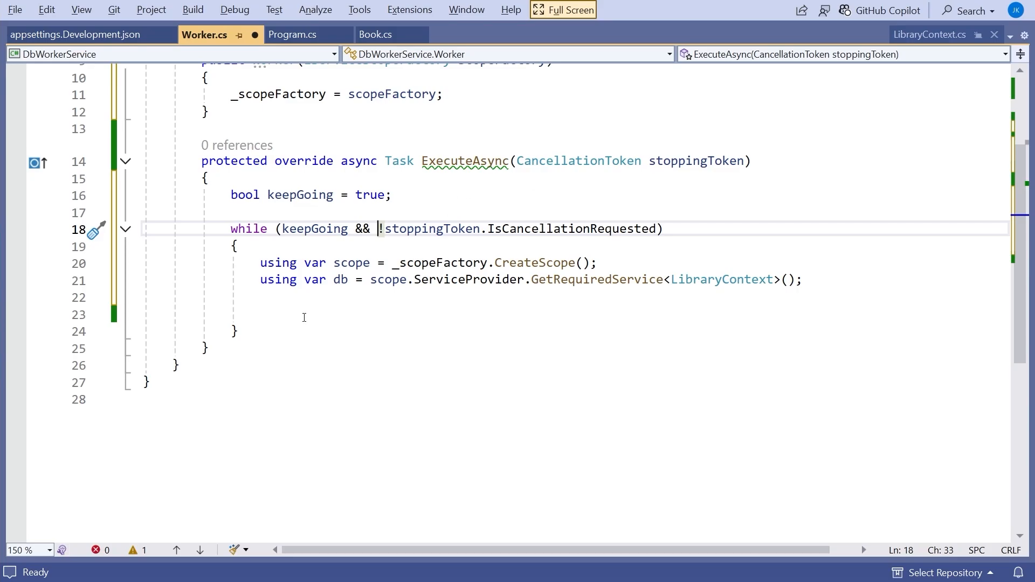
pyautogui.click(304, 315)
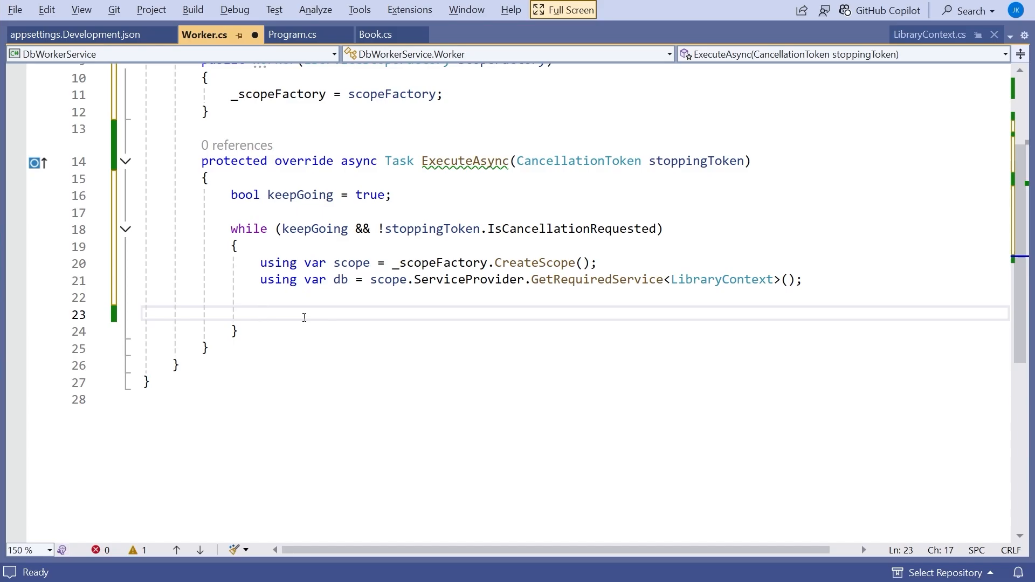
# Write Console.WriteLine menu lines for [L]ist, [A]dd and [Q]uit using the cw snippet
pyautogui.write('cw')
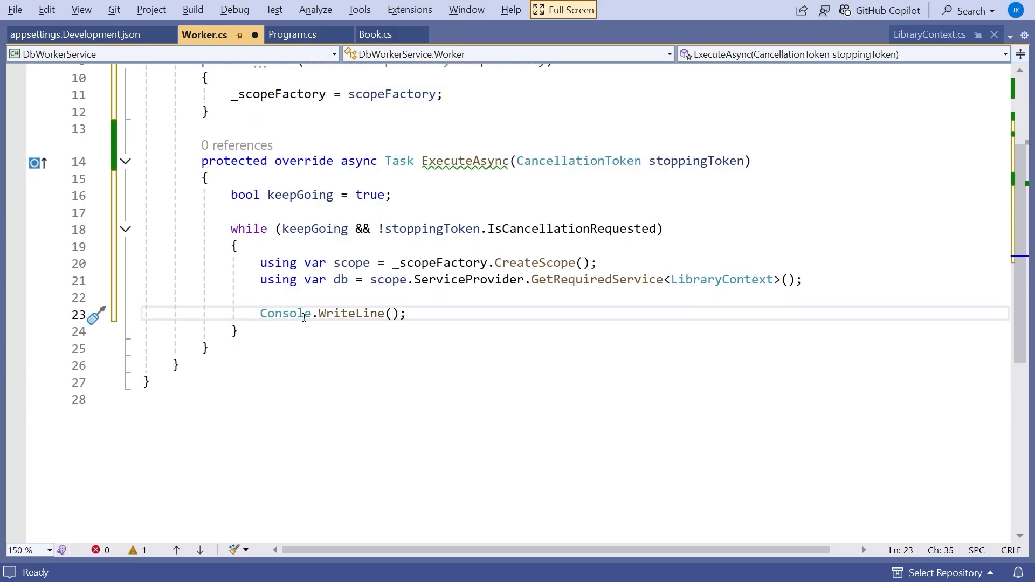
pyautogui.write('"[L"')
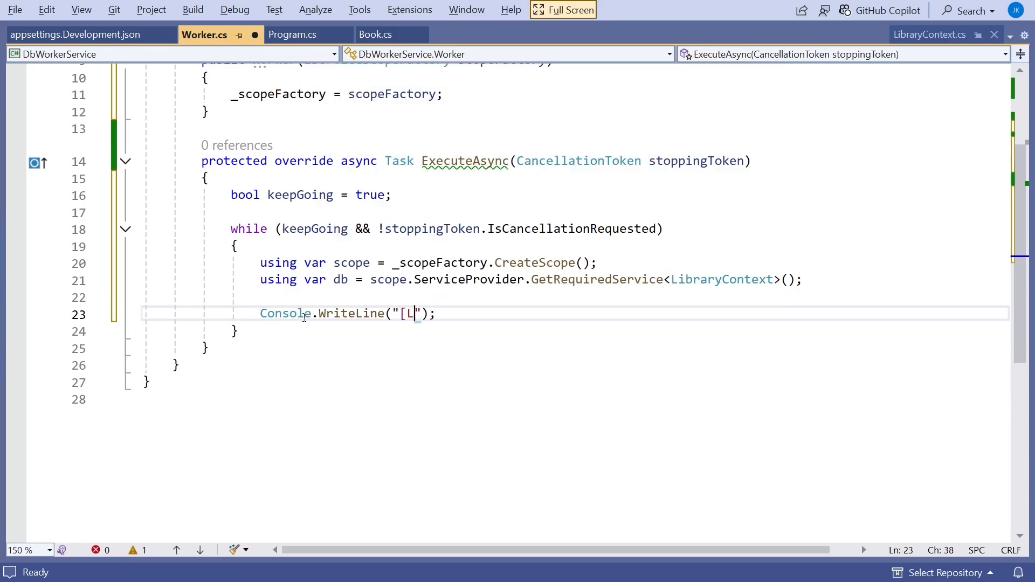
pyautogui.write(']ist')
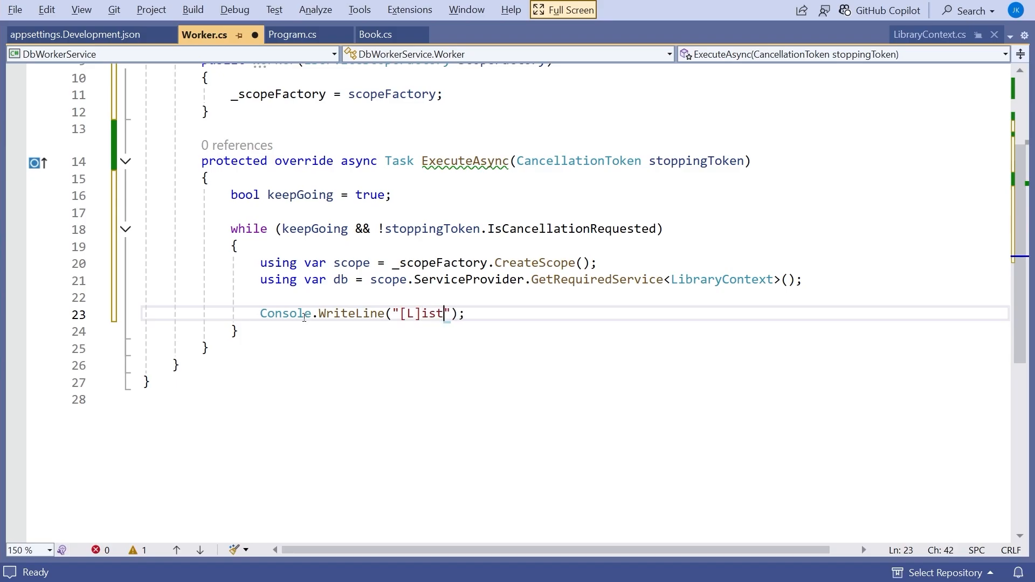
pyautogui.press('right')
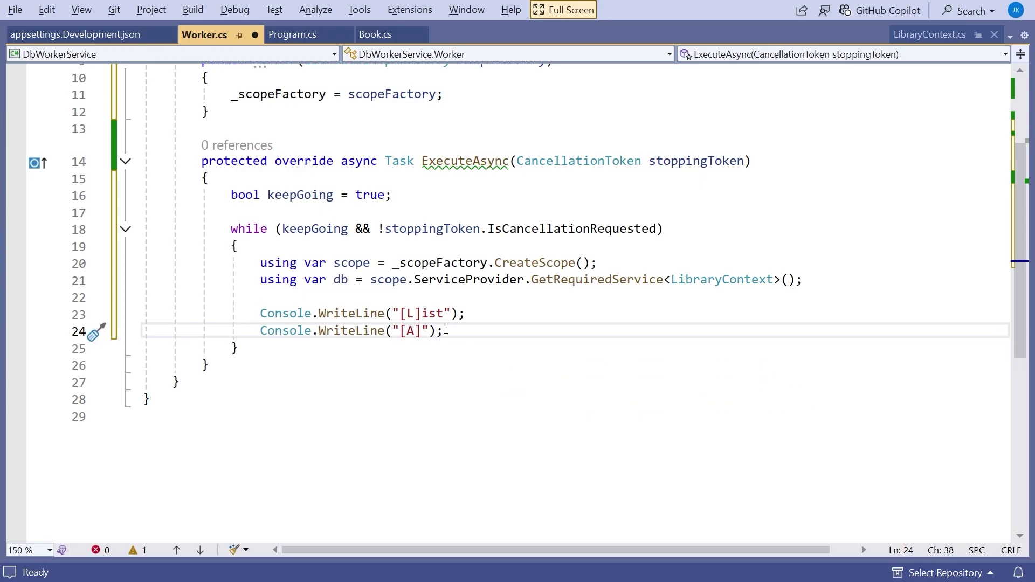
pyautogui.write('dd')
pyautogui.write('Console.Write("')
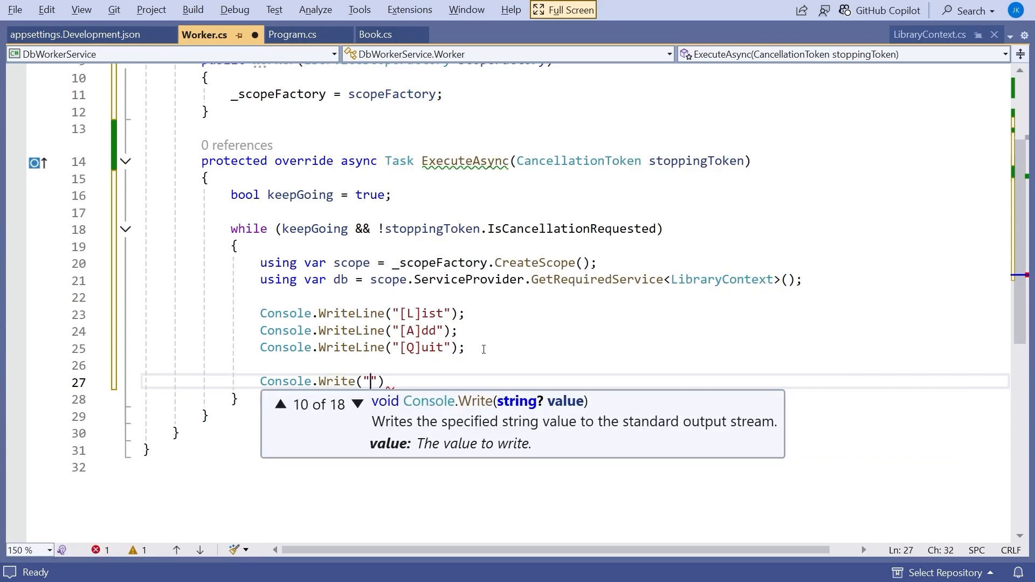
# Prompt "Enter an option:" and read var choice = Console.ReadLine()?.ToUpper() ?? "Q"
pyautogui.write('Enter an opt')
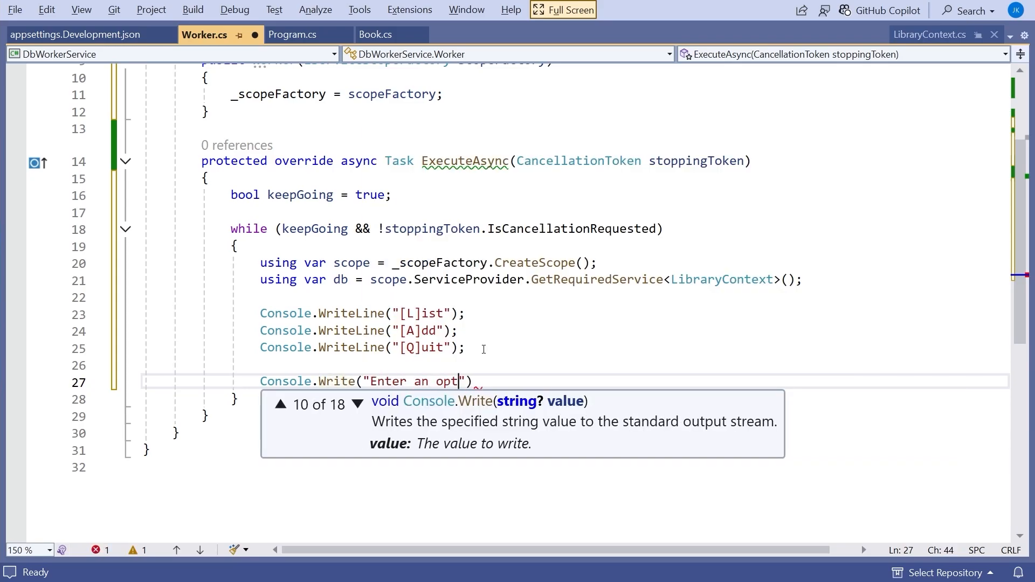
pyautogui.write('ion:')
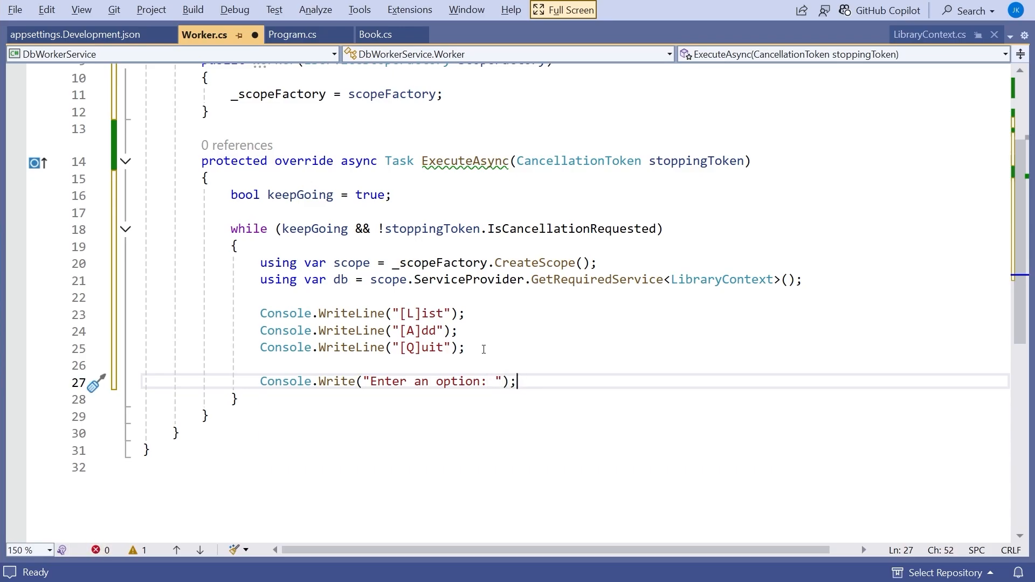
pyautogui.write('var choice = Console.ReadLine')
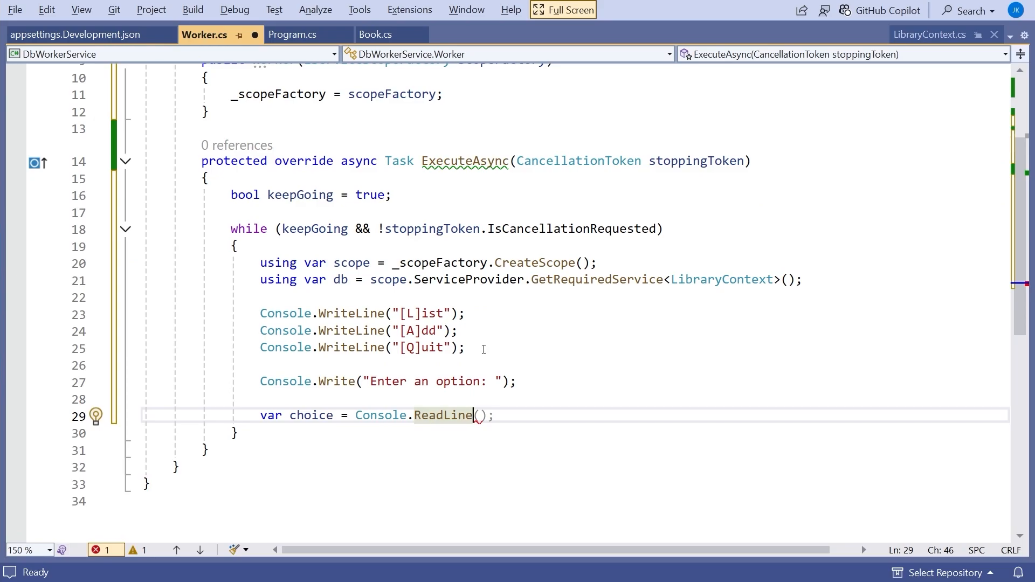
pyautogui.write('?')
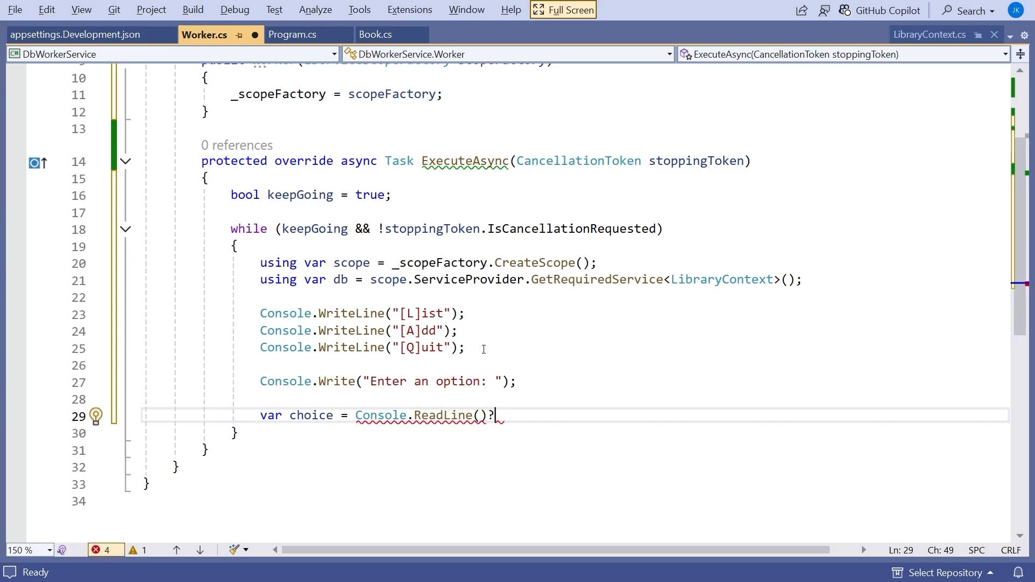
pyautogui.write('.ToUpper();')
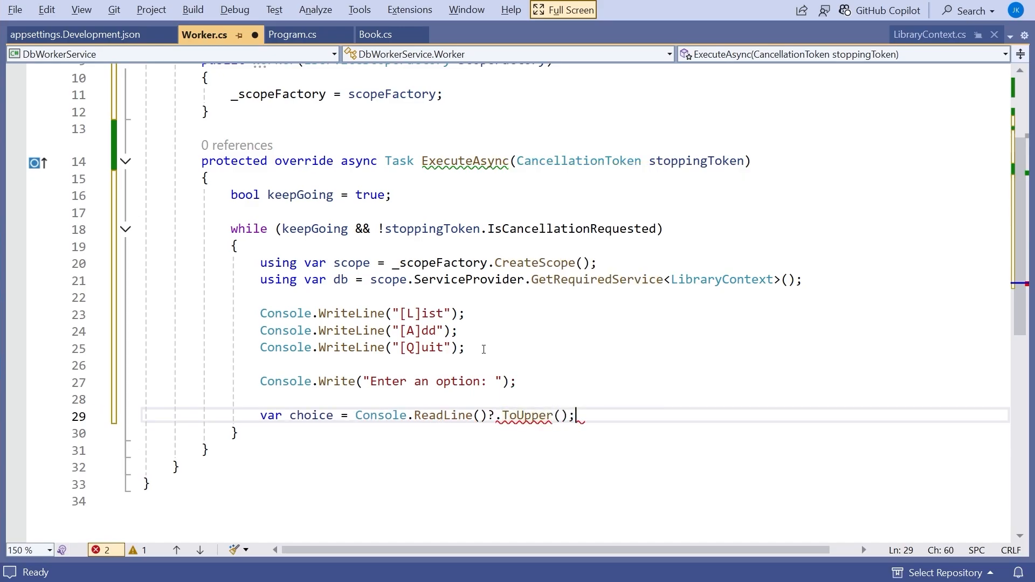
pyautogui.write('??')
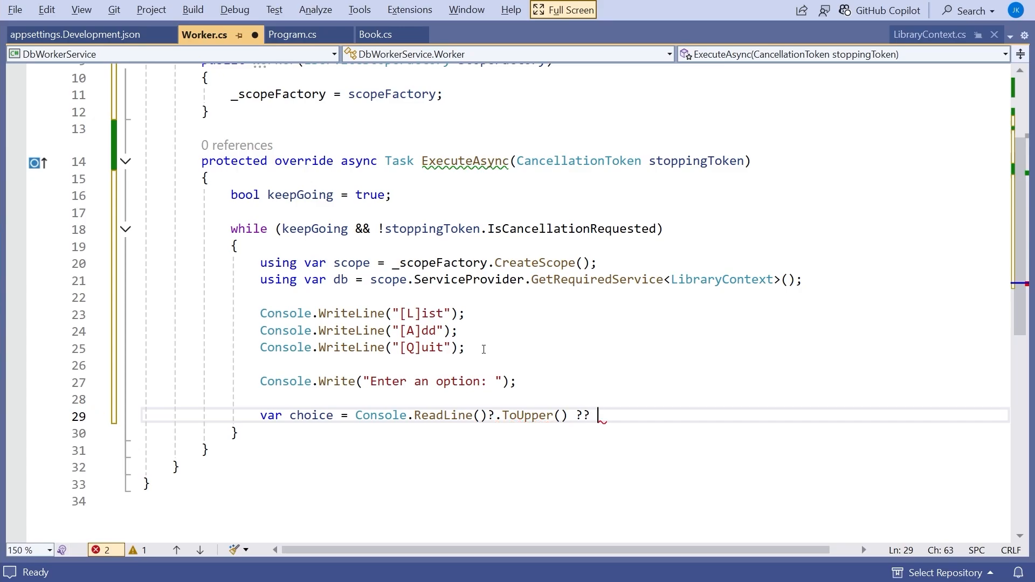
pyautogui.write('"Q";')
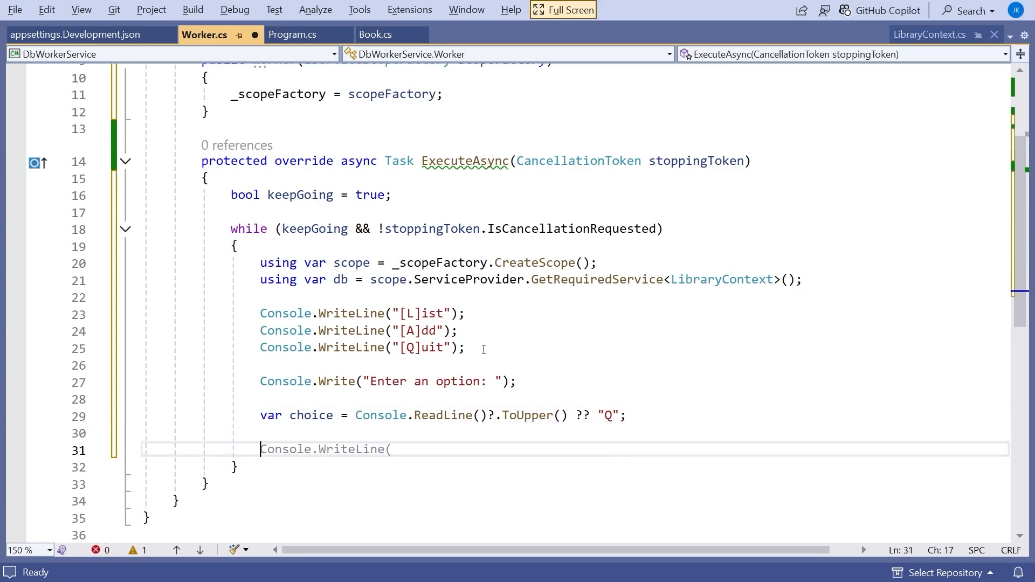
# Add a switch on choice with case "L" awaiting ListBooks and breaking
pyautogui.write('switch')
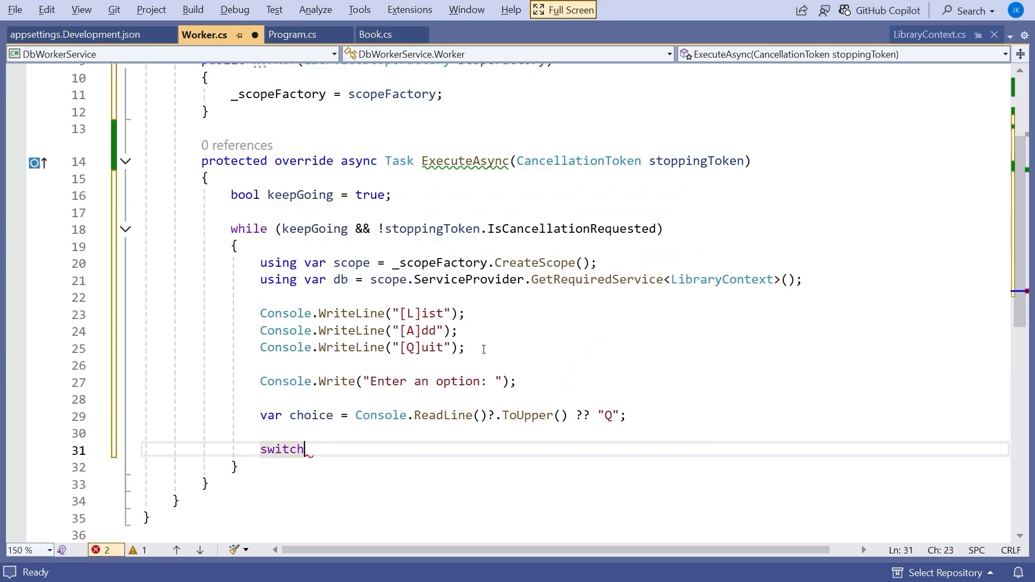
pyautogui.write('(choice)')
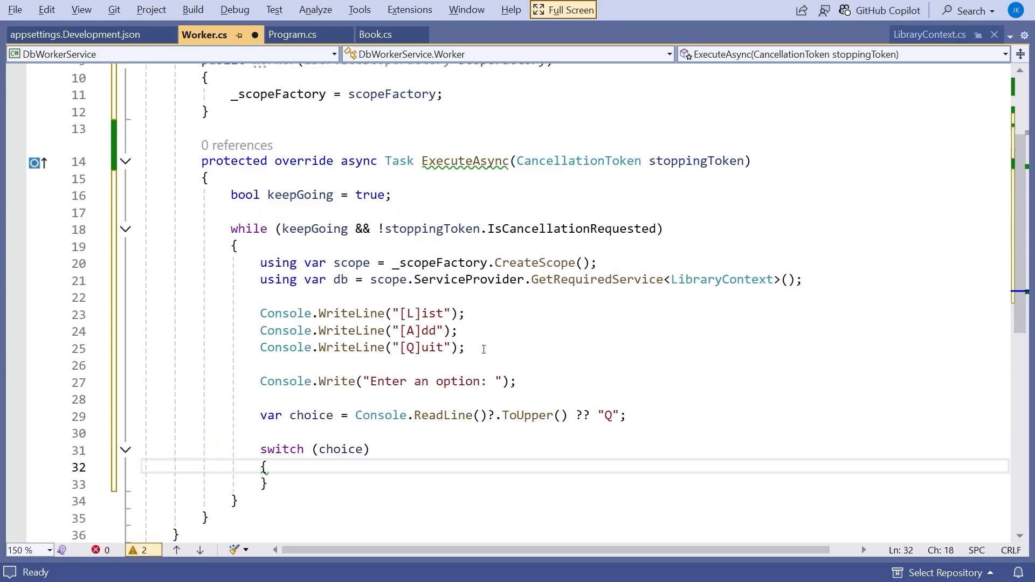
pyautogui.write('case')
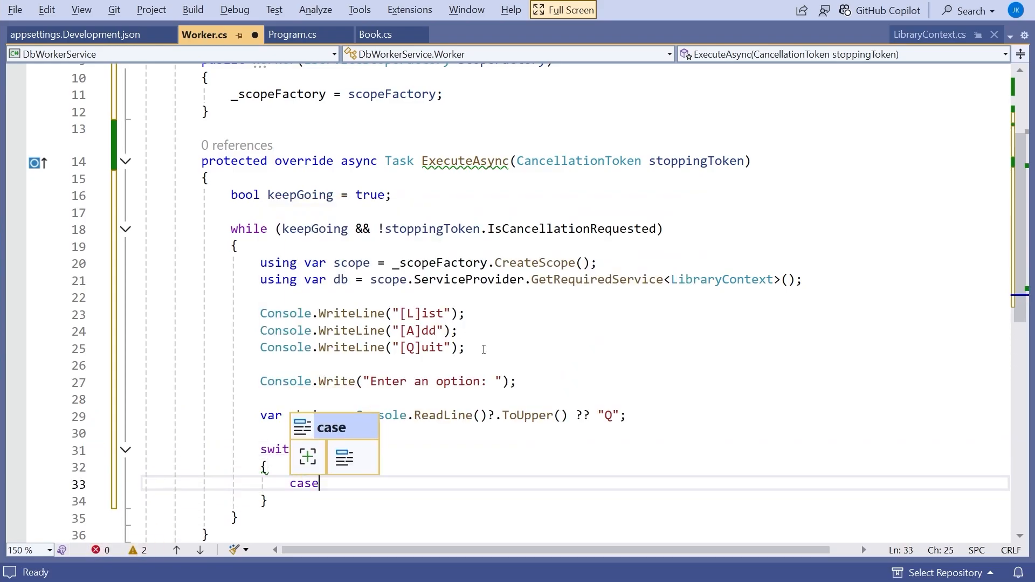
pyautogui.write('"L":')
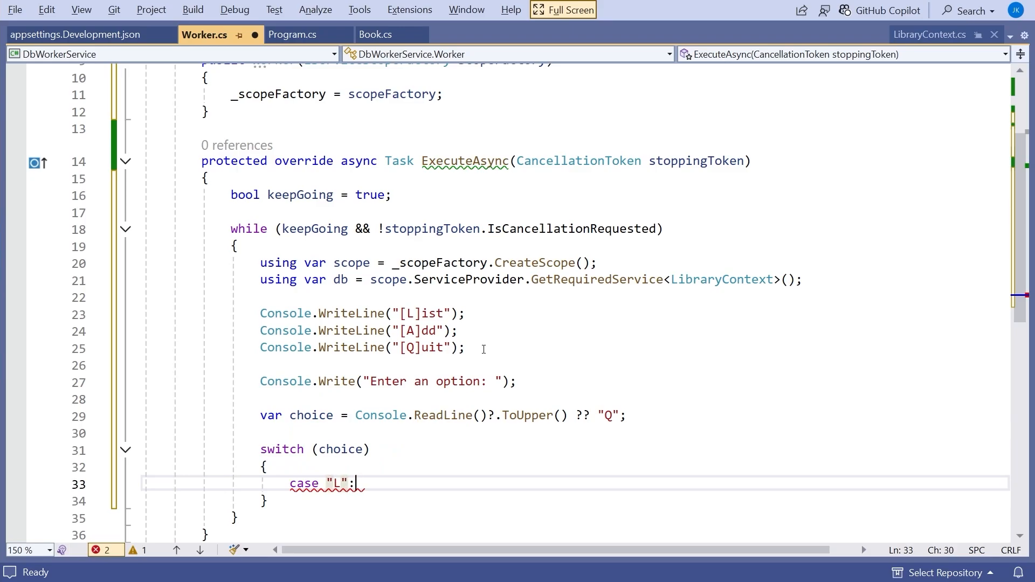
pyautogui.write('case "R":')
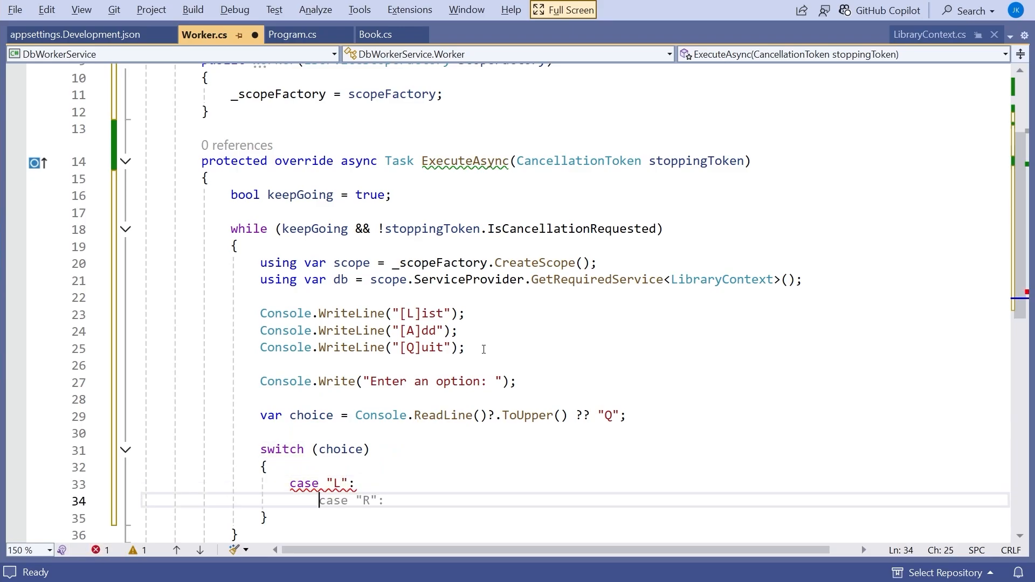
pyautogui.write('ListBooks(')
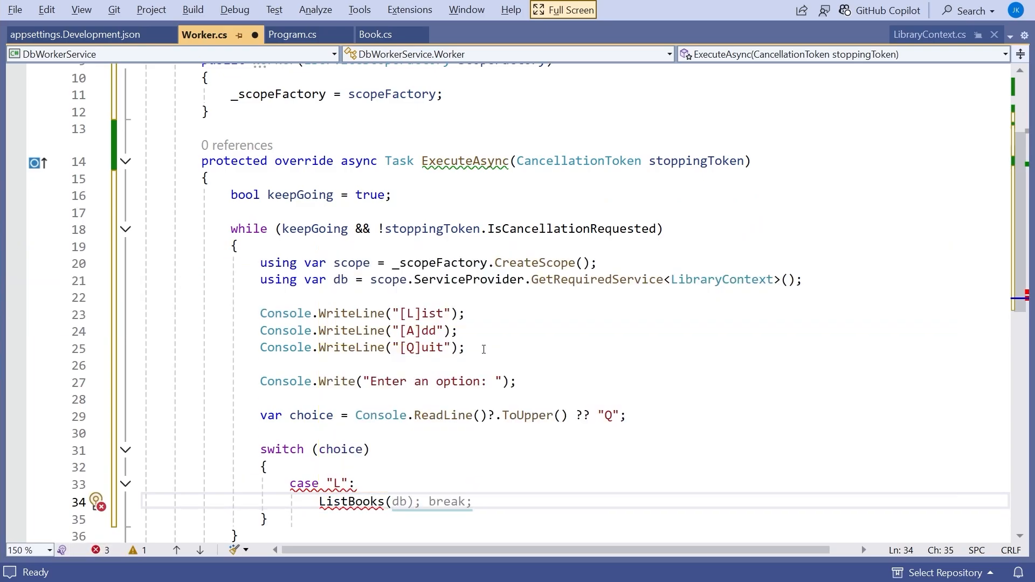
pyautogui.click(473, 501)
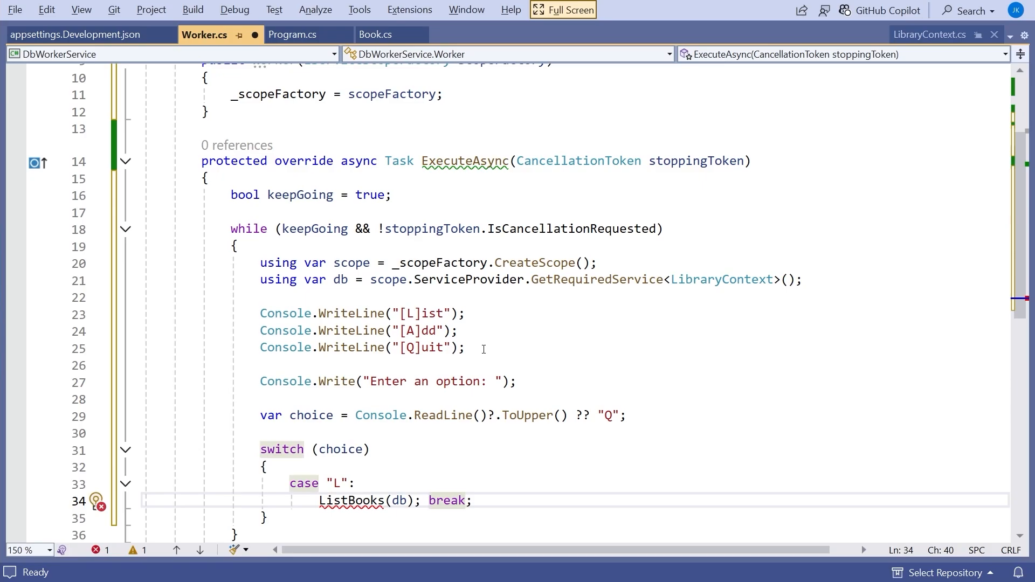
pyautogui.write('await')
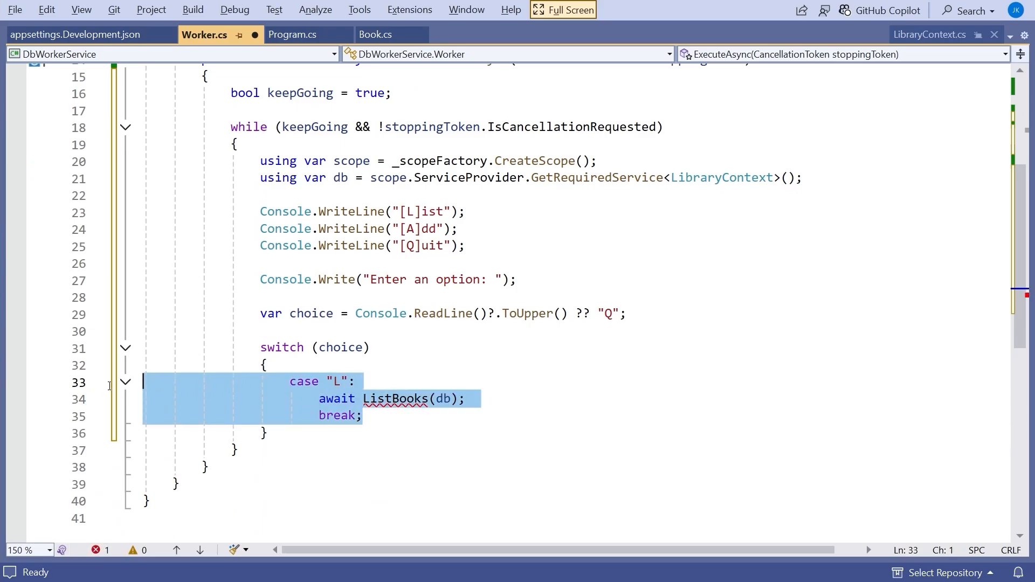
# Make case "A" await AddBook and the default case set keepGoing = false; break;
pyautogui.click(398, 416)
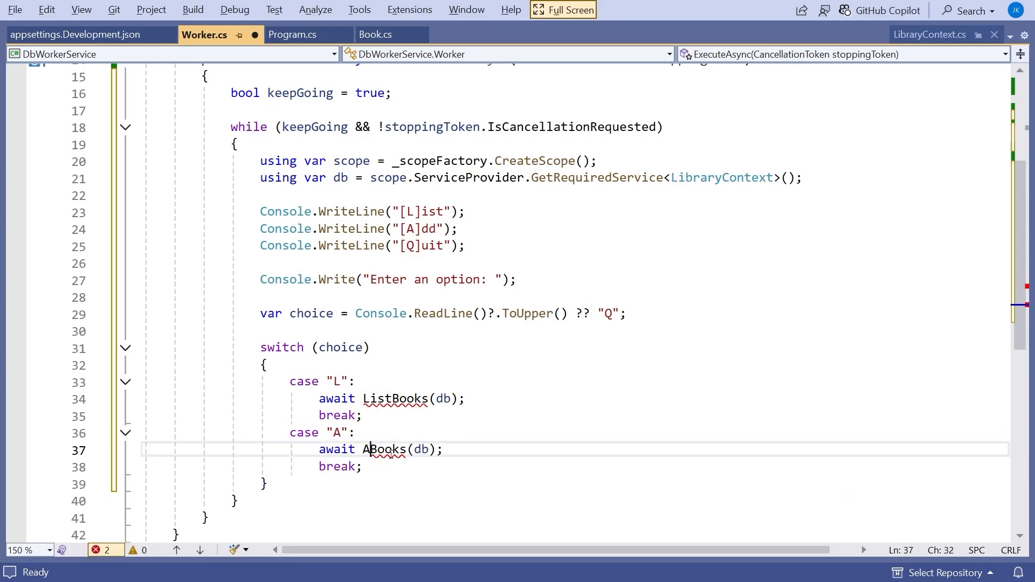
pyautogui.write('ddBook')
pyautogui.write('default:')
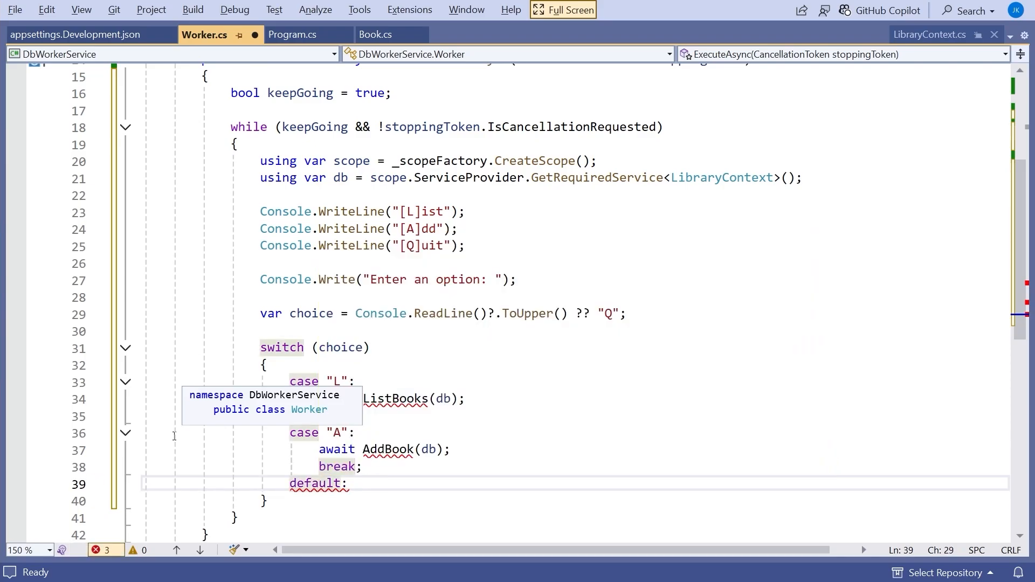
pyautogui.press('enter')
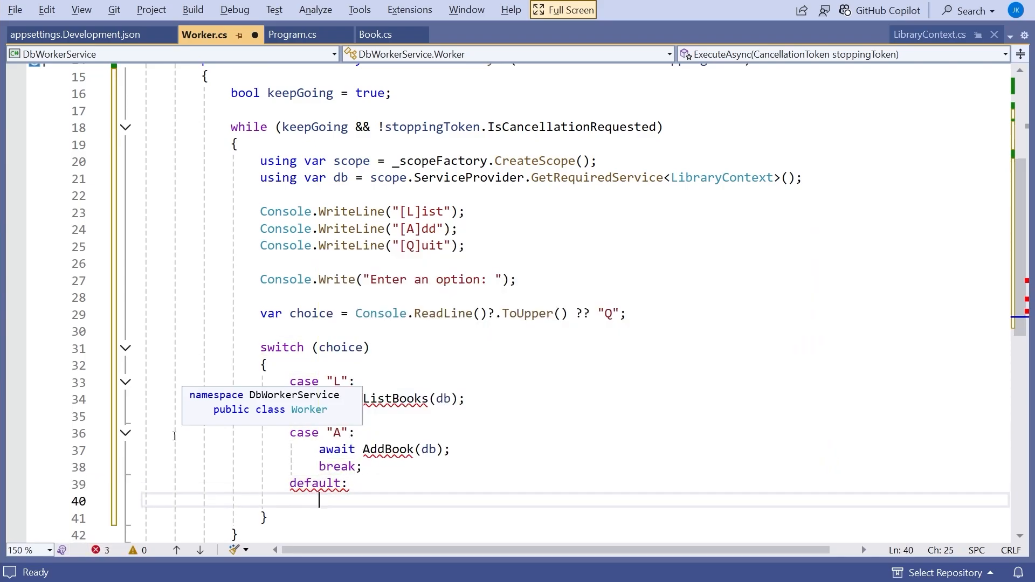
pyautogui.write('keepGoing = false; break;')
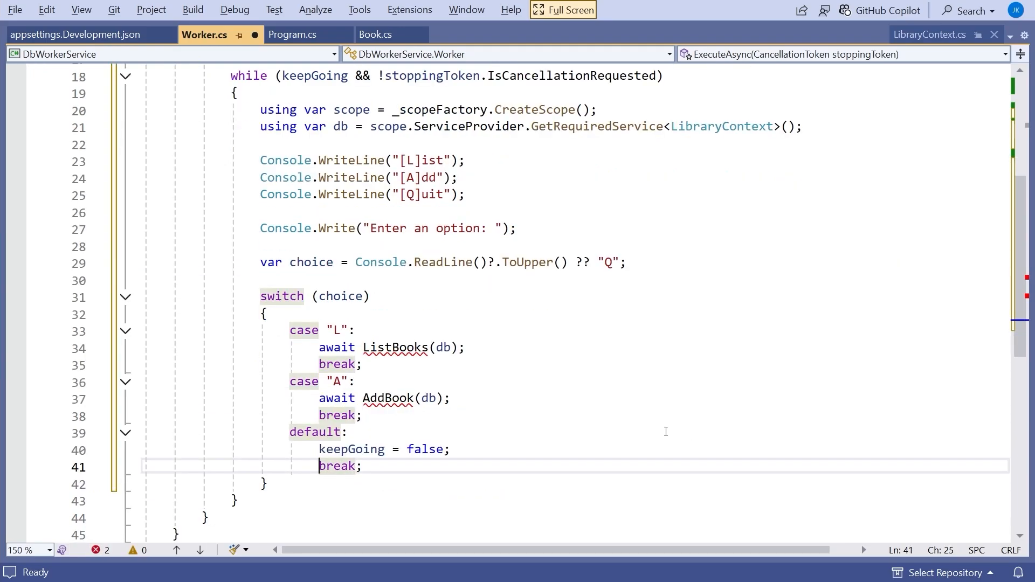
pyautogui.scroll(-3)
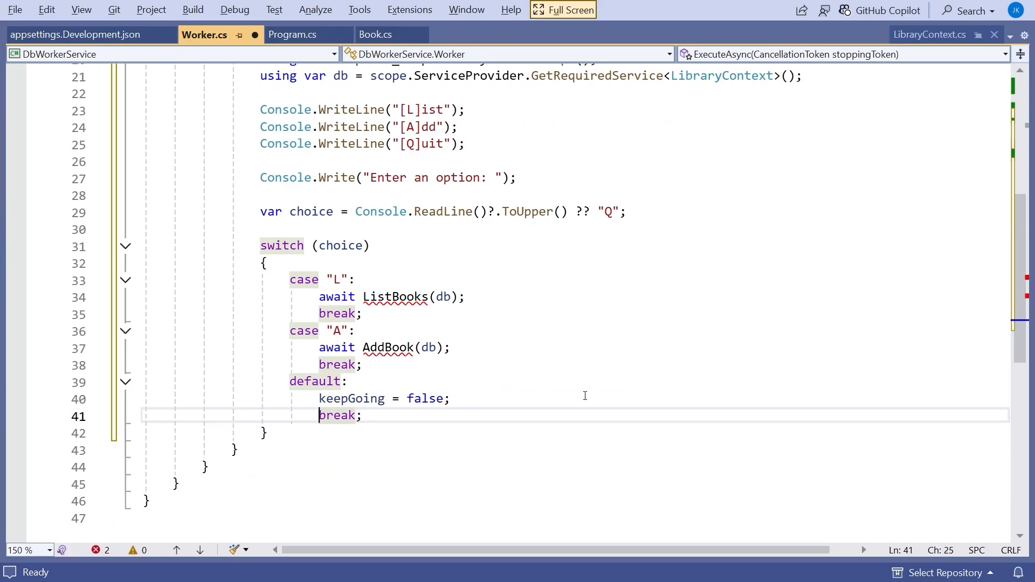
# Generate the missing ListBooks and AddBook method stubs and empty AddBook's body, starting a Console write
pyautogui.click(386, 297)
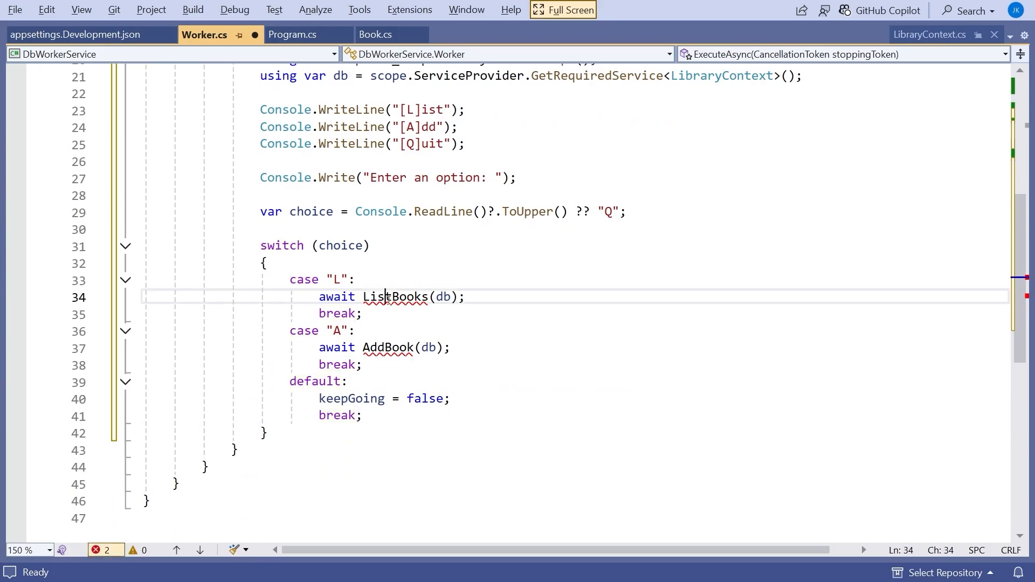
pyautogui.click(97, 299)
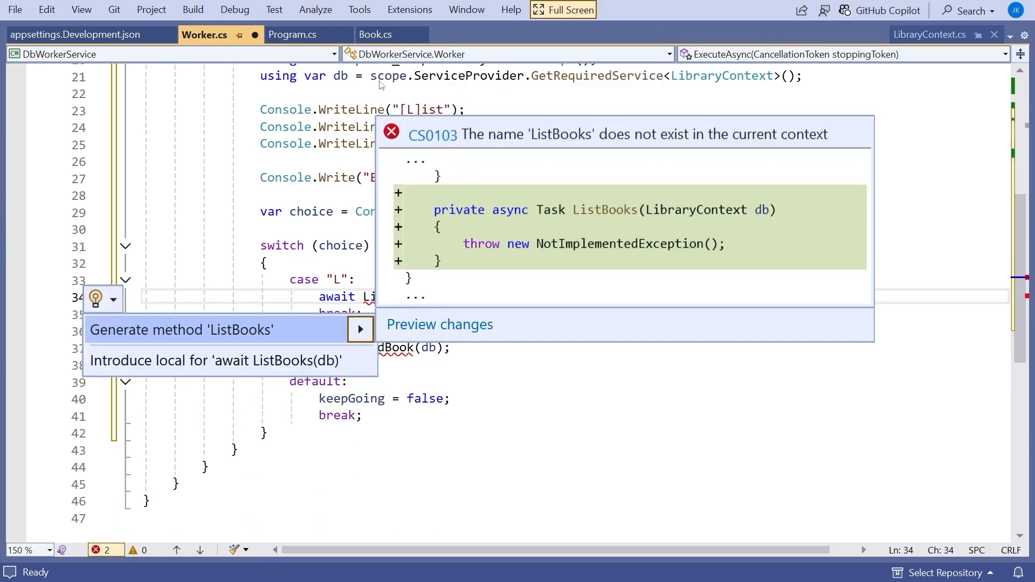
pyautogui.rightClick(357, 348)
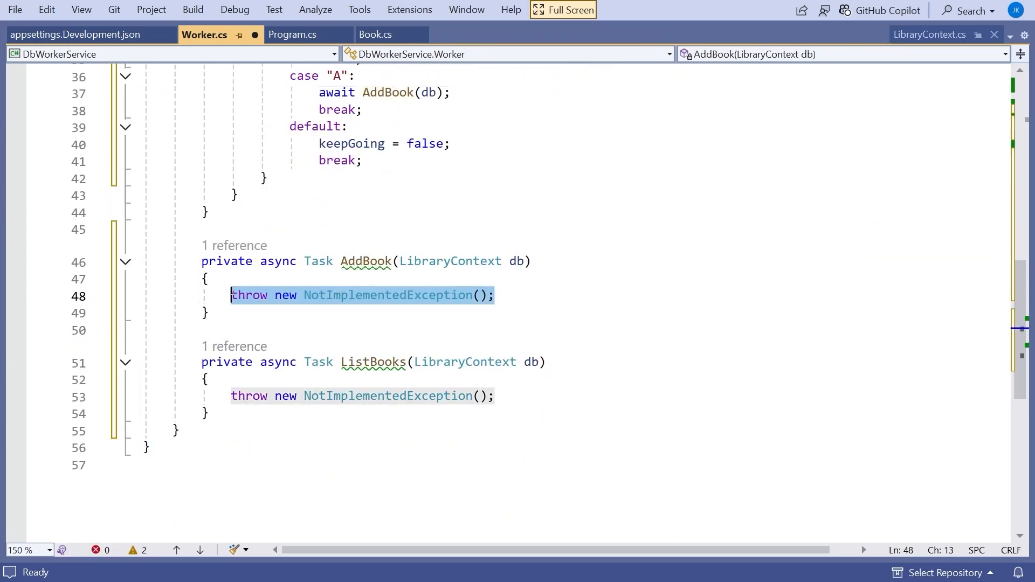
pyautogui.press('Delete')
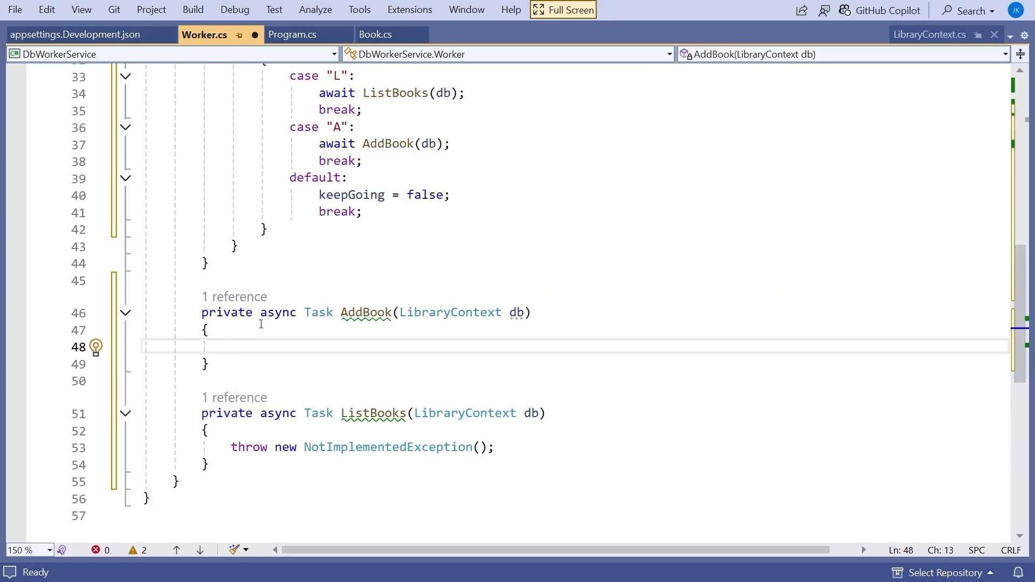
pyautogui.scroll(3)
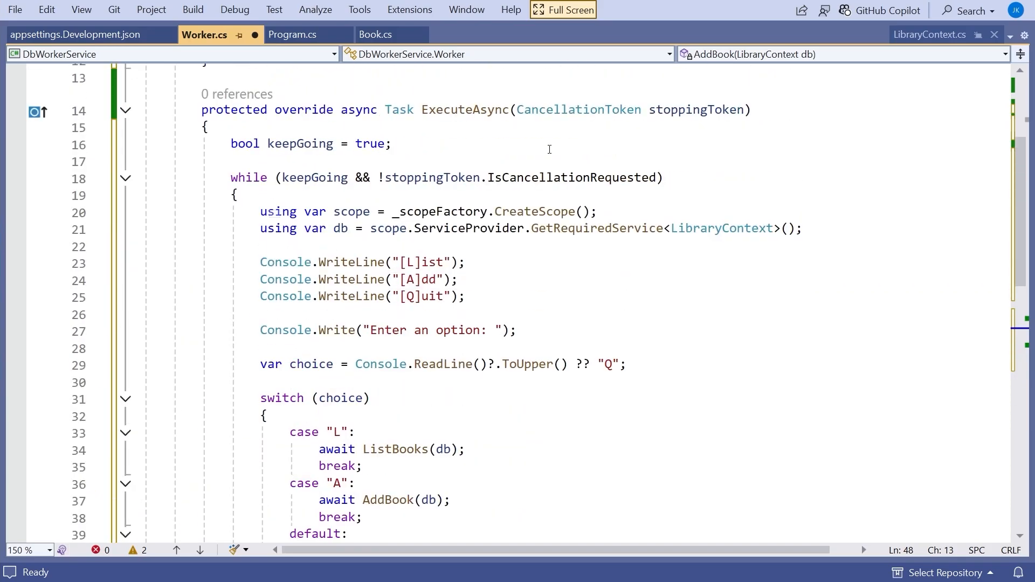
pyautogui.moveTo(310, 285)
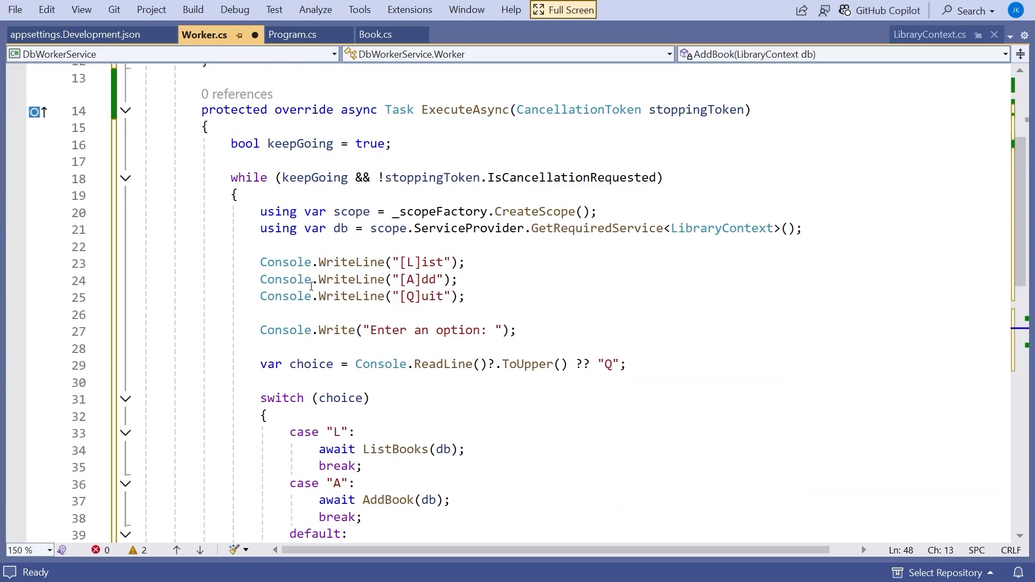
pyautogui.scroll(-3)
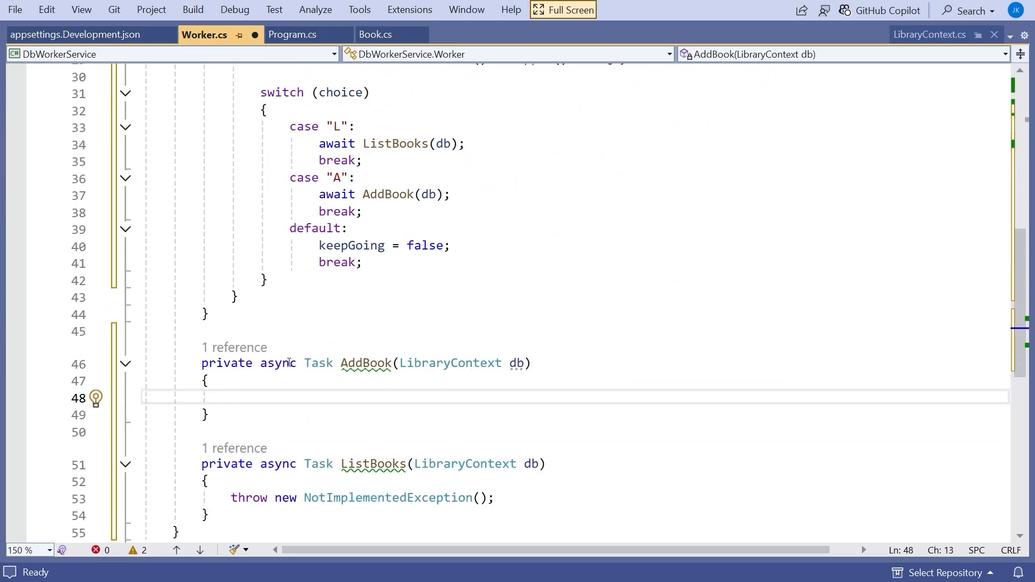
pyautogui.write('Console.WriteLine(')
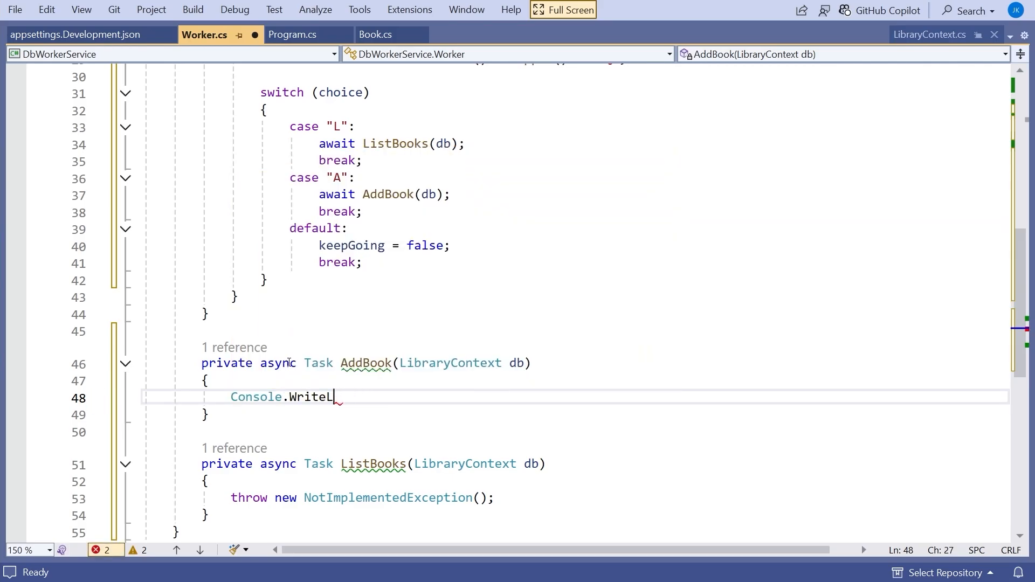
# Prompt "Title: " with Console.Write and read var title = Console.ReadLine() ?? ""
pyautogui.press('Backspace')
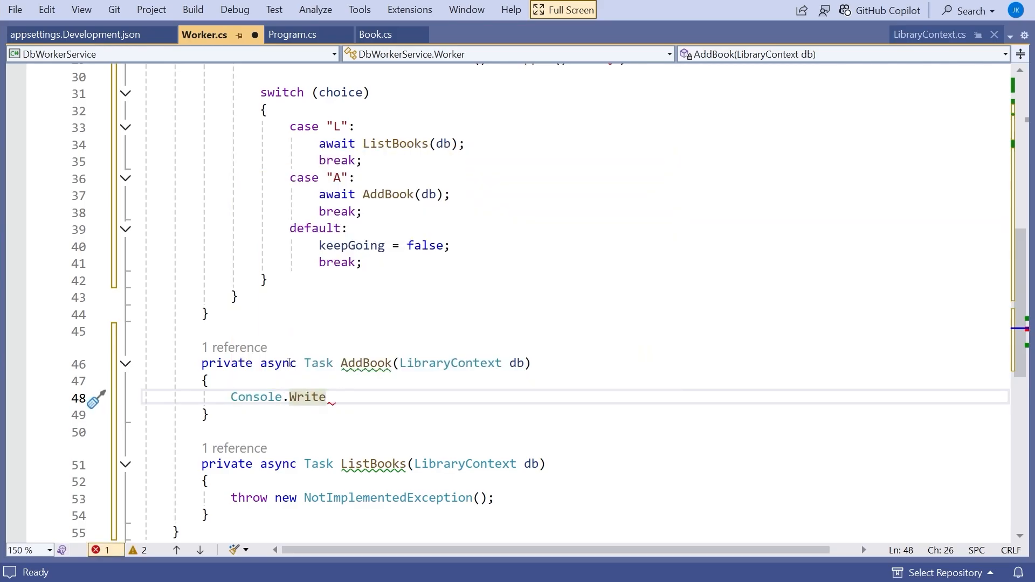
pyautogui.write('("Ti")')
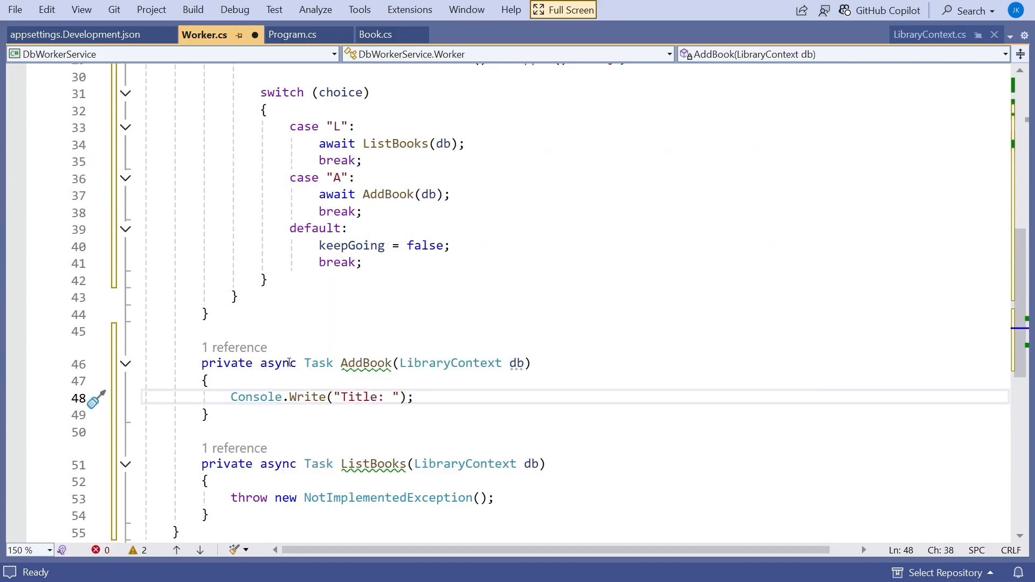
pyautogui.write('var t')
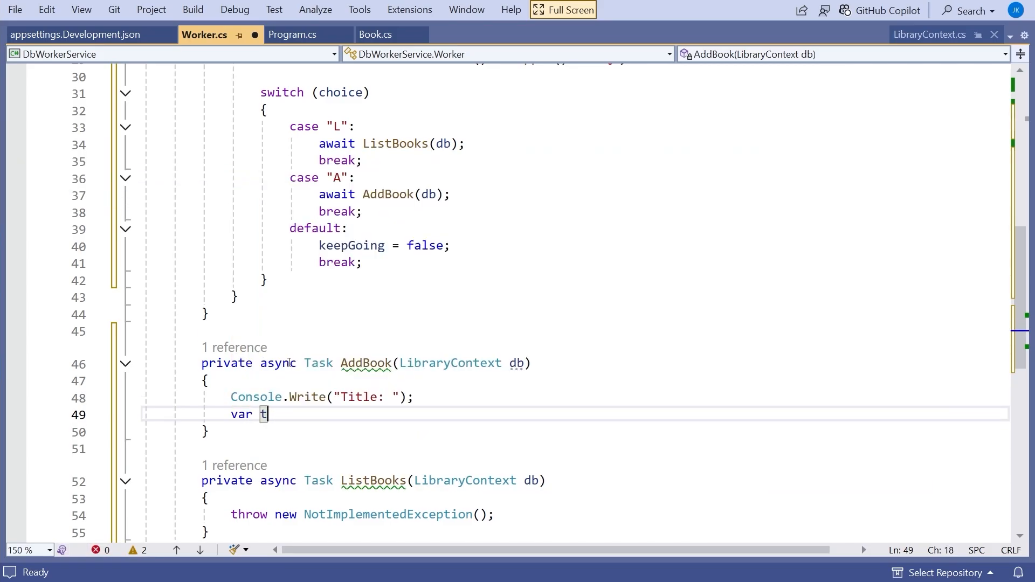
pyautogui.write('itle = C')
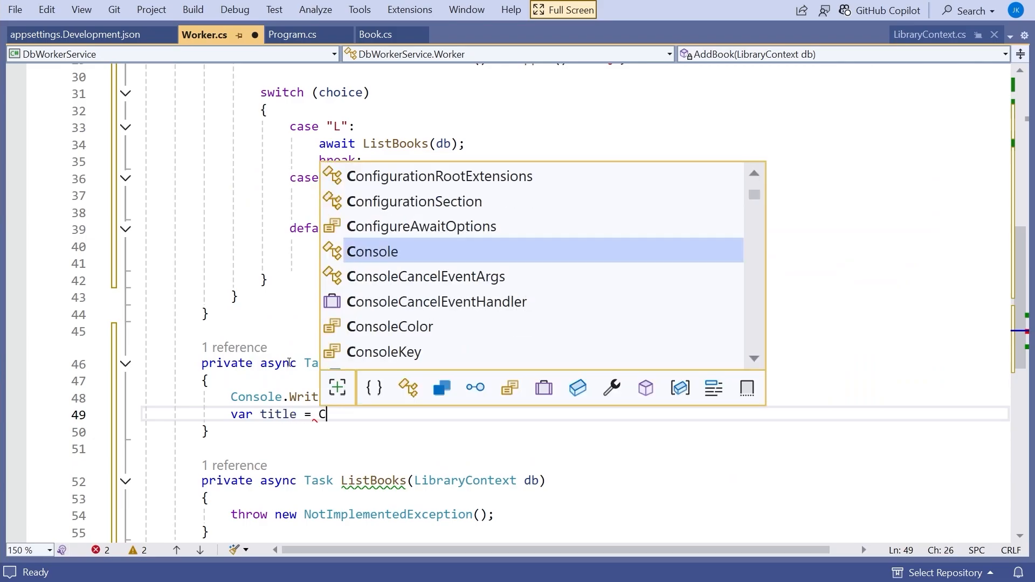
pyautogui.write('onsole.ReadLine() ?? "";')
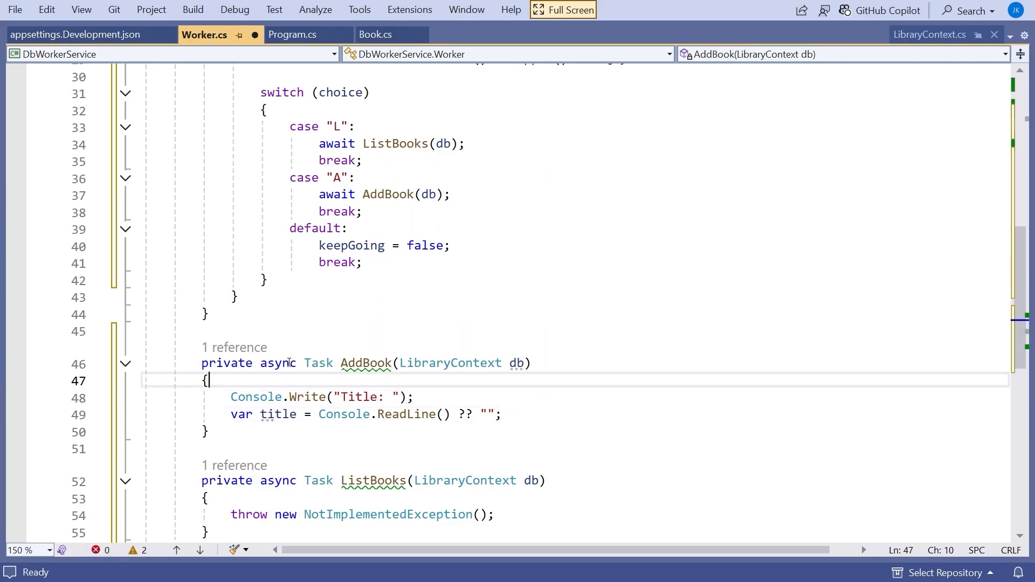
# Duplicate the prompt/read pair for author, removing the leftover title read line
pyautogui.click(152, 449)
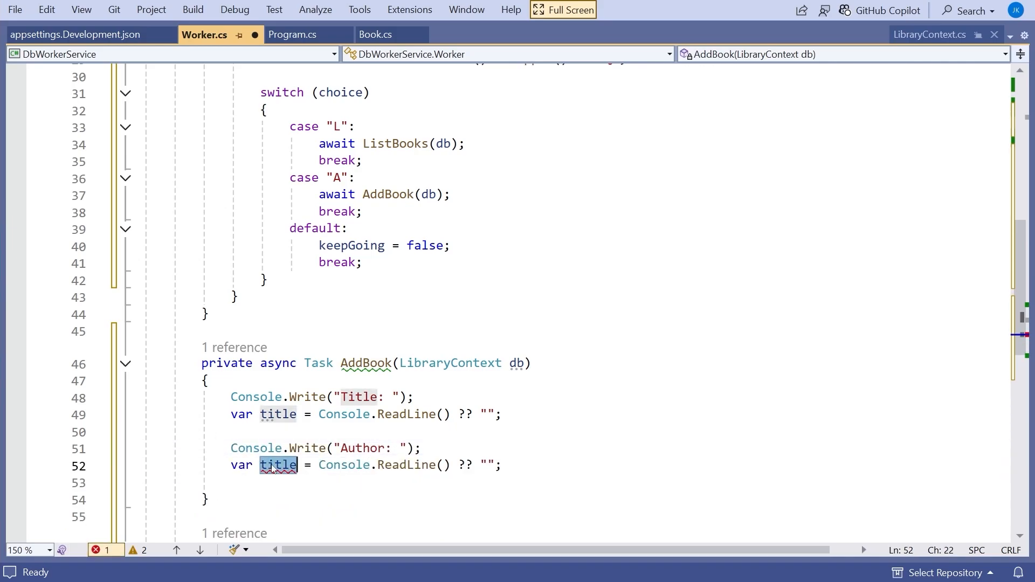
pyautogui.write('author')
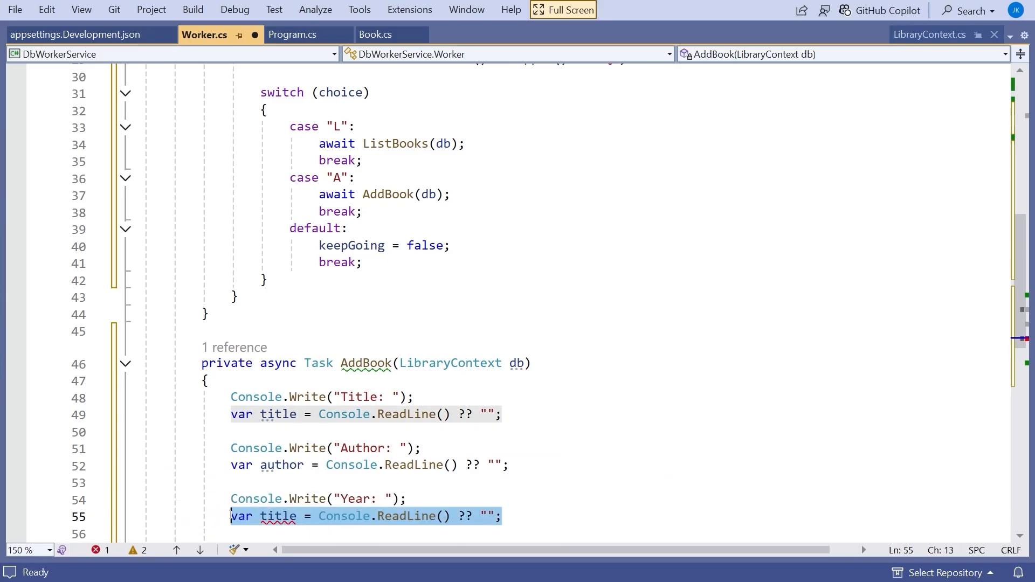
pyautogui.press('Delete')
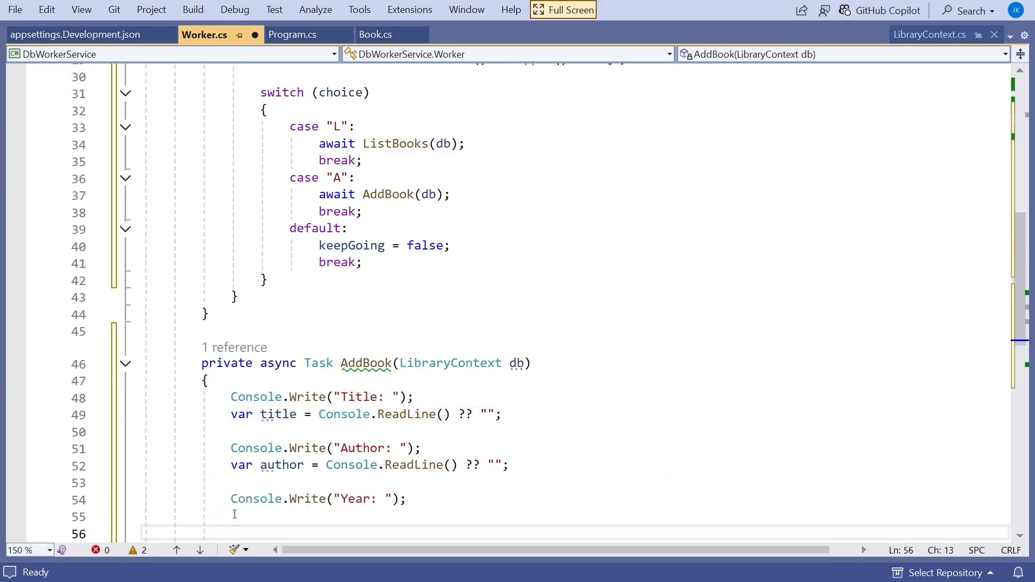
# Parse the year with int.TryParse(Console.ReadLine() ?? "2000", out int year);
pyautogui.write('int.TryParse(Console.ReadLine(')
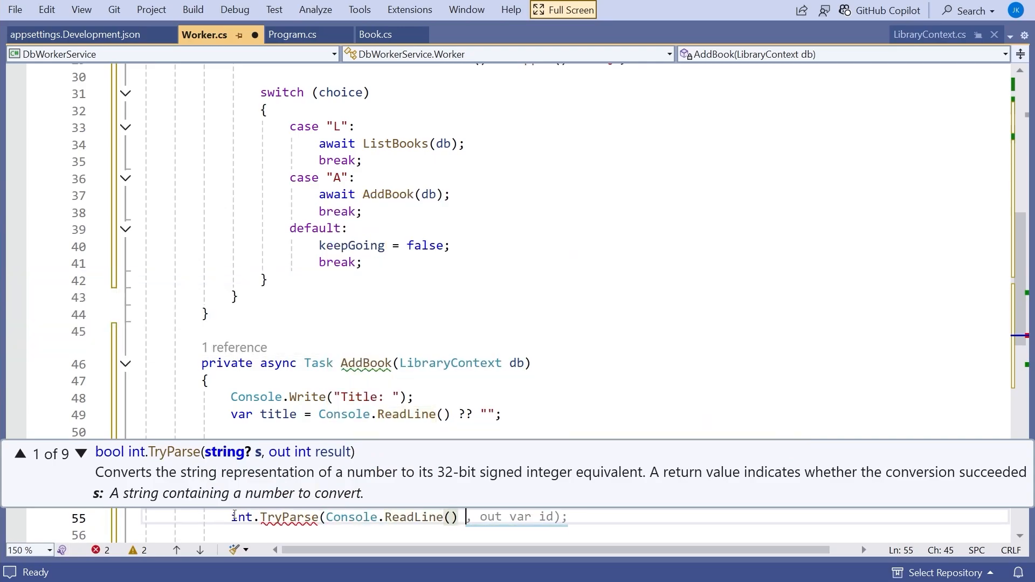
pyautogui.write('?? "")')
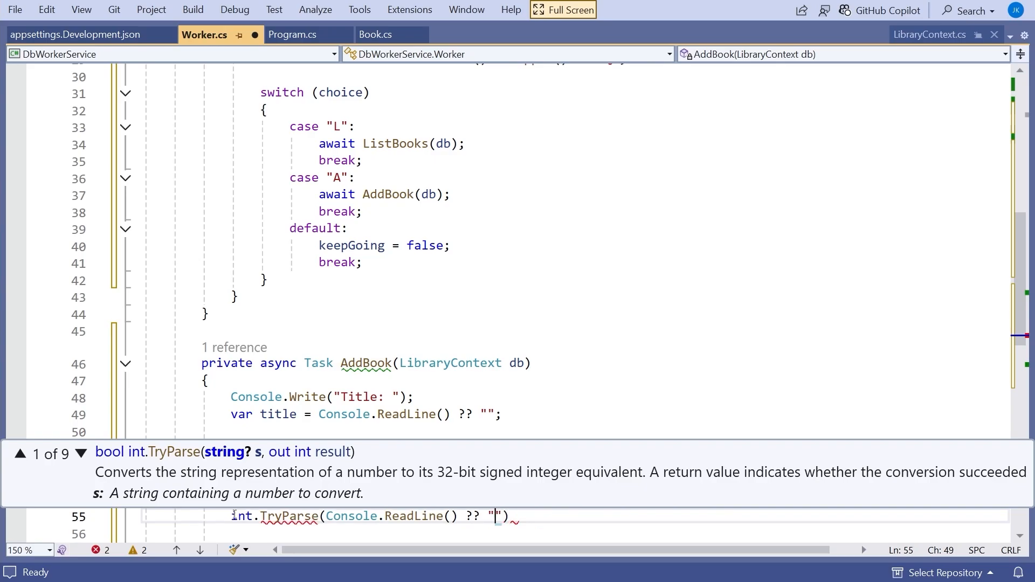
pyautogui.write('2000')
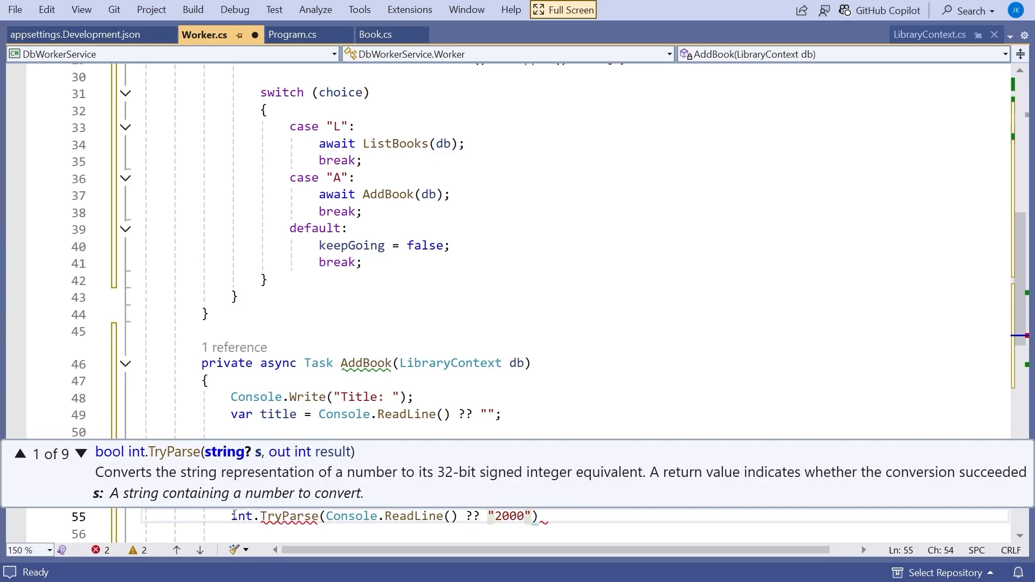
pyautogui.write(', out int year')
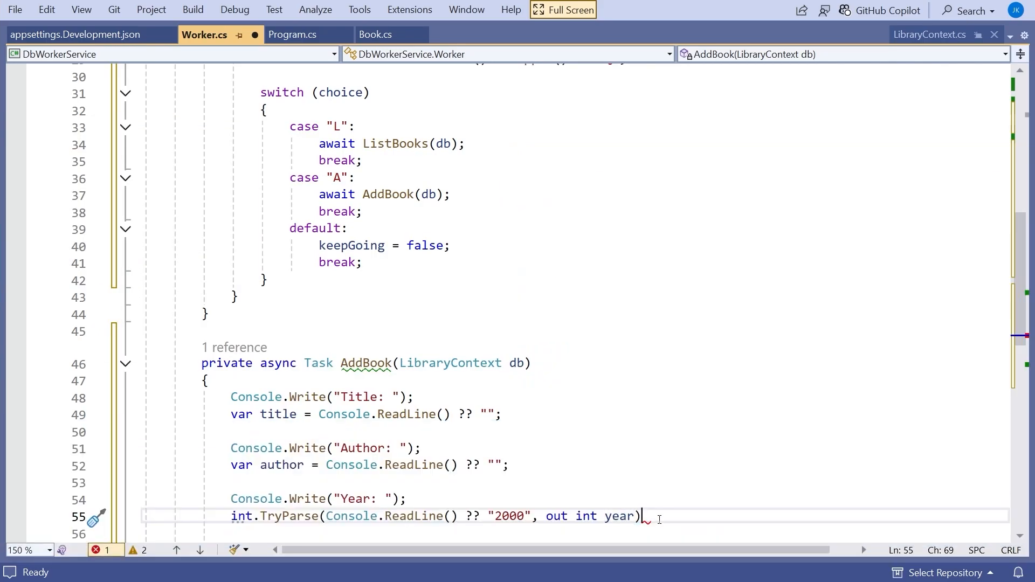
pyautogui.write(';')
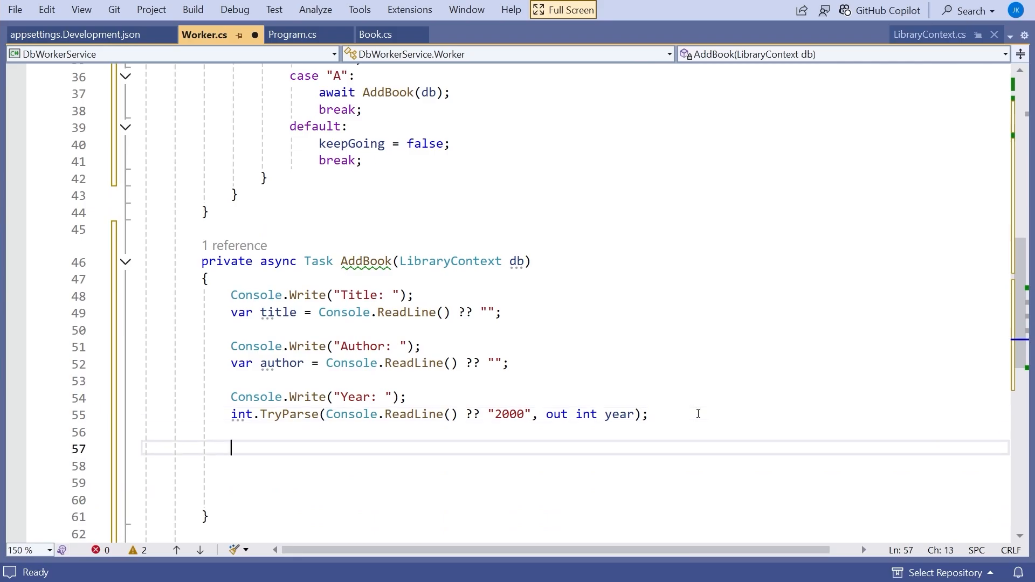
# Add a new Book with title, author and year to db.Books and await db.SaveChangesAsync()
pyautogui.write('db.')
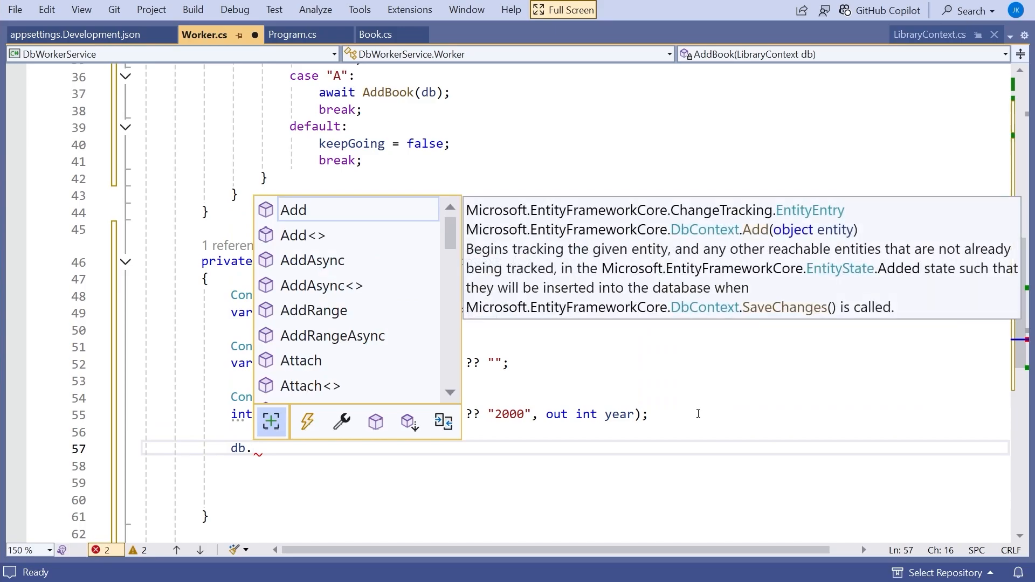
pyautogui.write('Books')
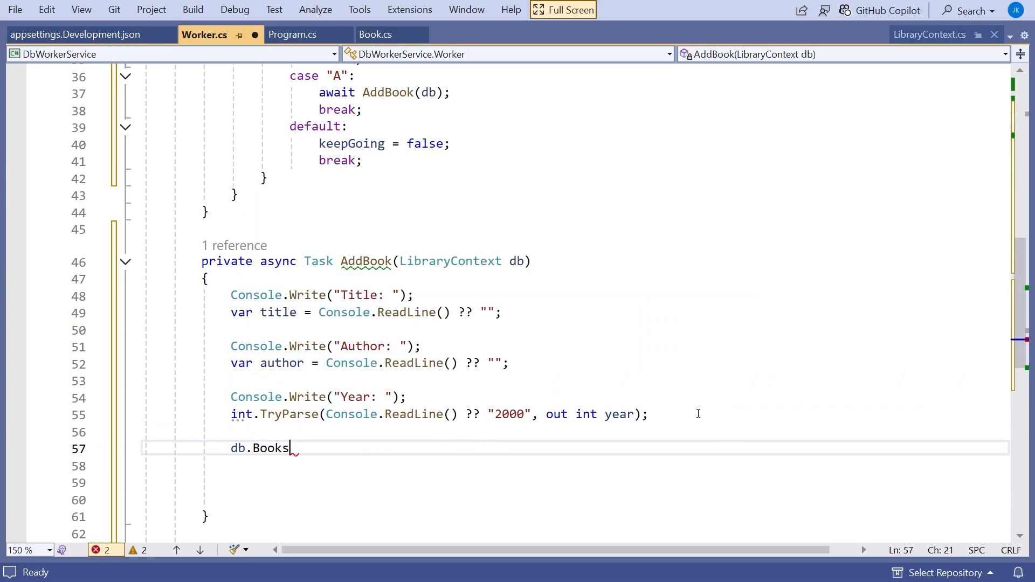
pyautogui.write('.')
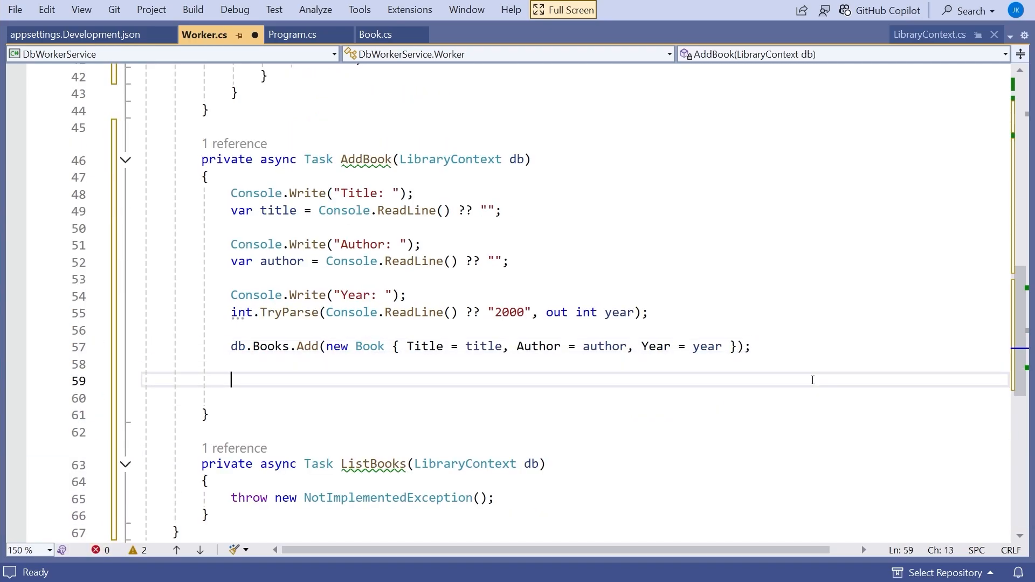
pyautogui.write('a')
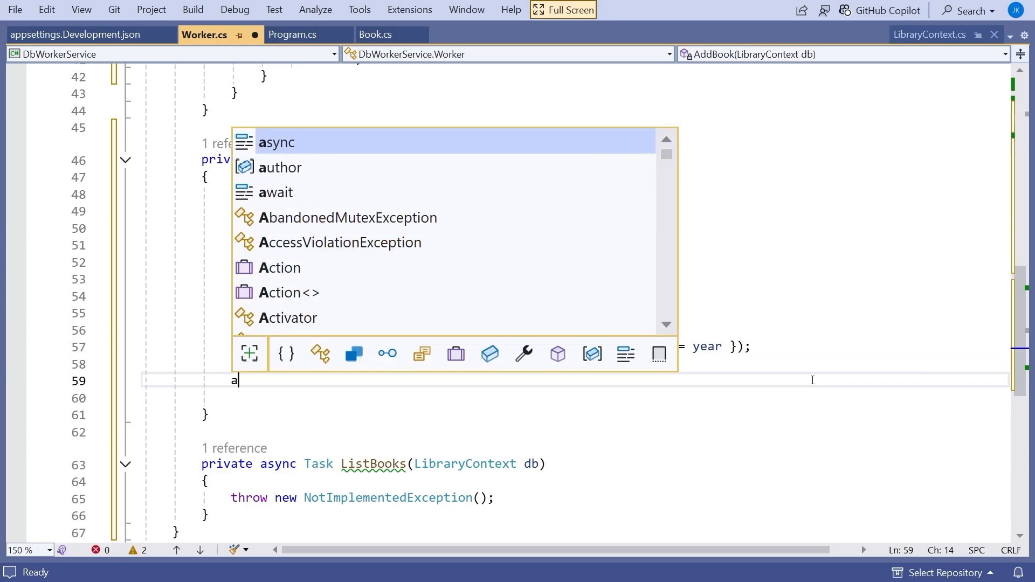
pyautogui.write('wait db.SaveChangesAsync();')
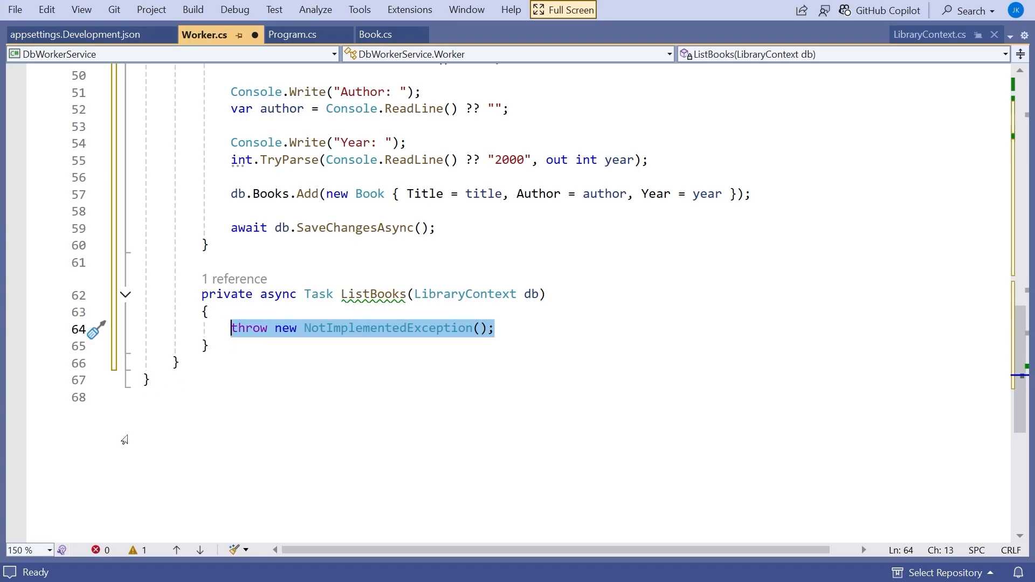
# Load var books = await db.Books.ToArrayAsync() in ListBooks
pyautogui.write('var')
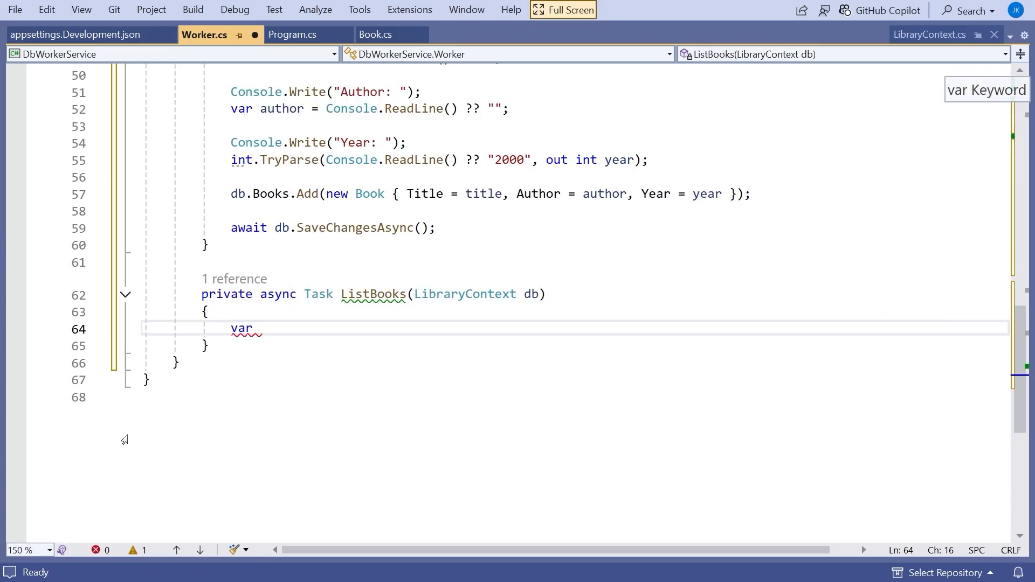
pyautogui.write('books = new List<Book>();')
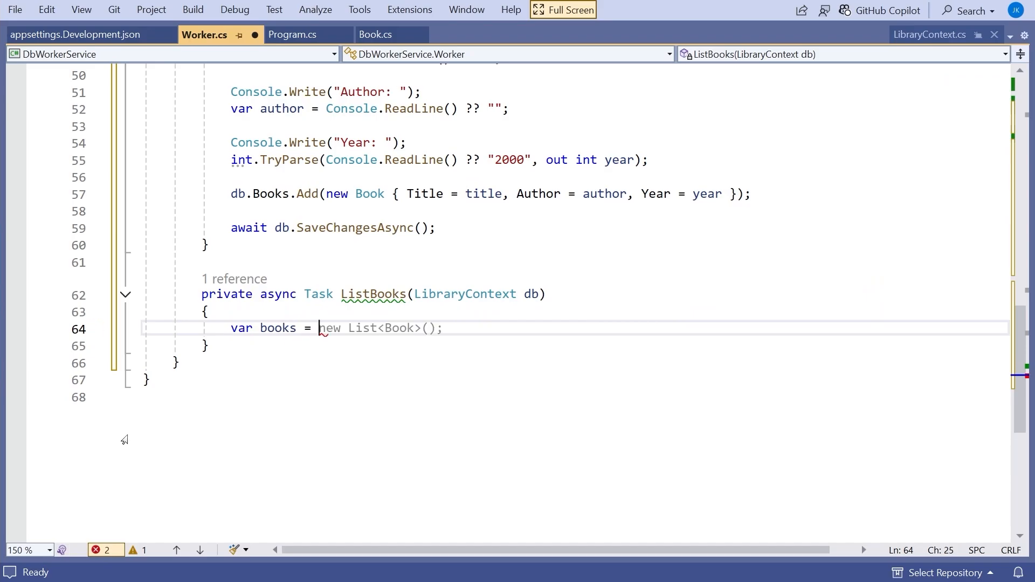
pyautogui.write('await')
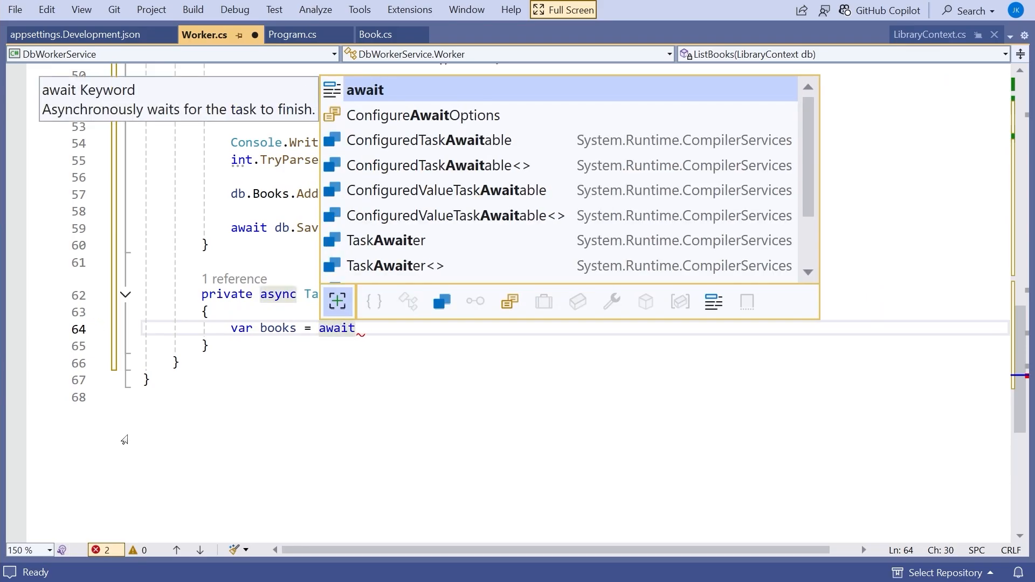
pyautogui.write('db.Books.T')
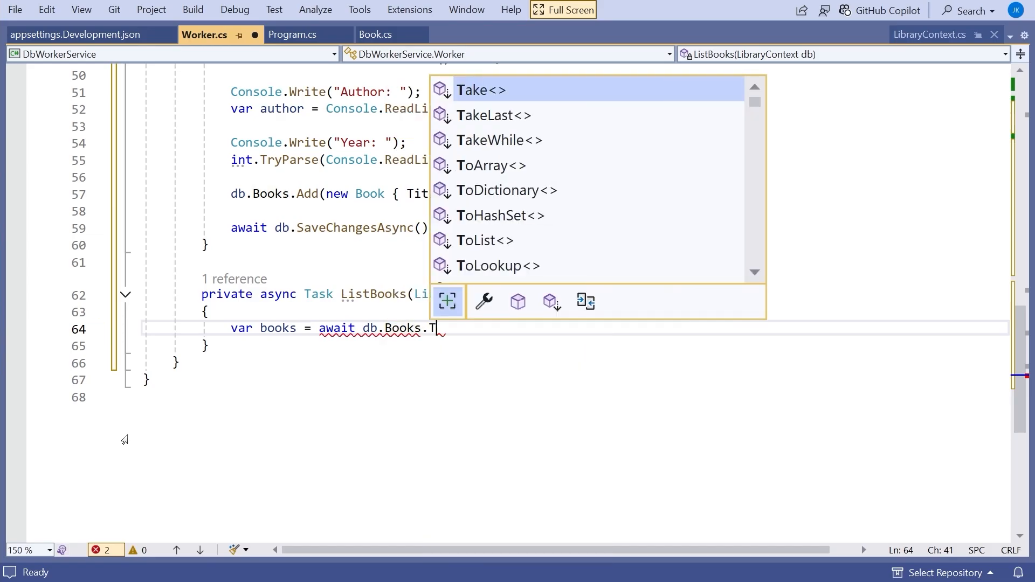
pyautogui.write('oArrayAsync();')
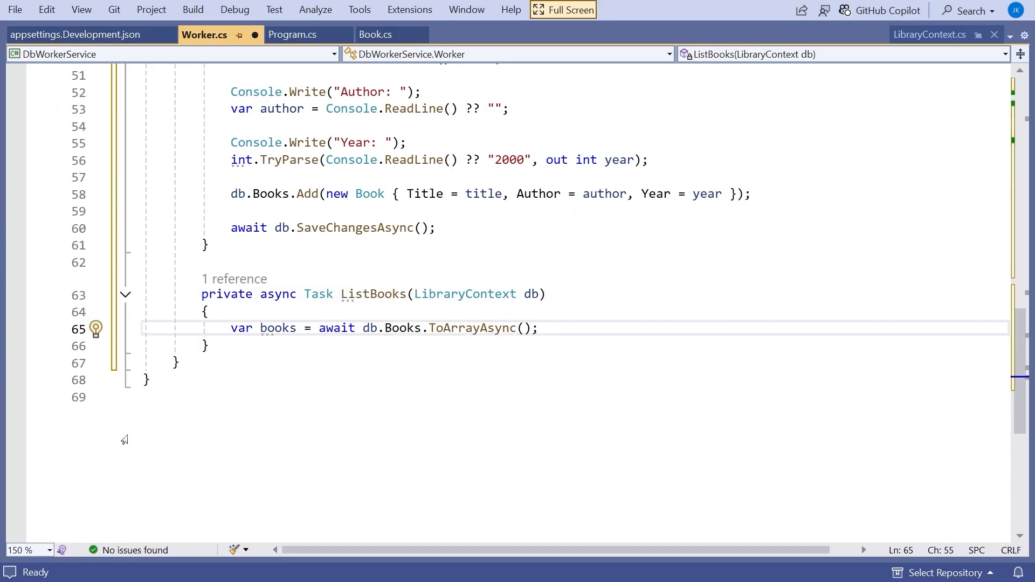
pyautogui.write('foreach (var book in books) {')
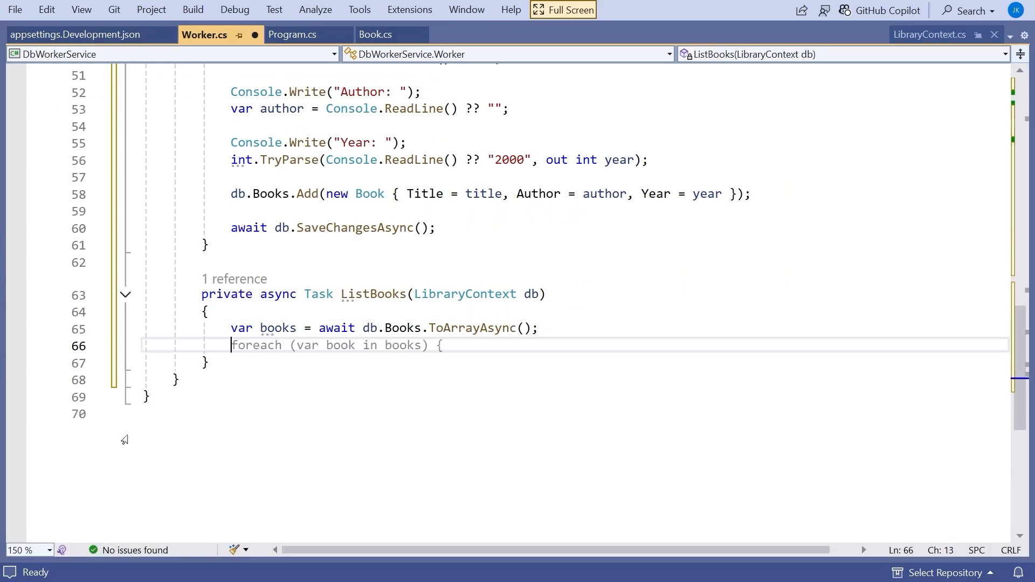
# Add an if on books.Length == 0 that prints "There are no books in the database"
pyautogui.write('if (books.Length == 0) {')
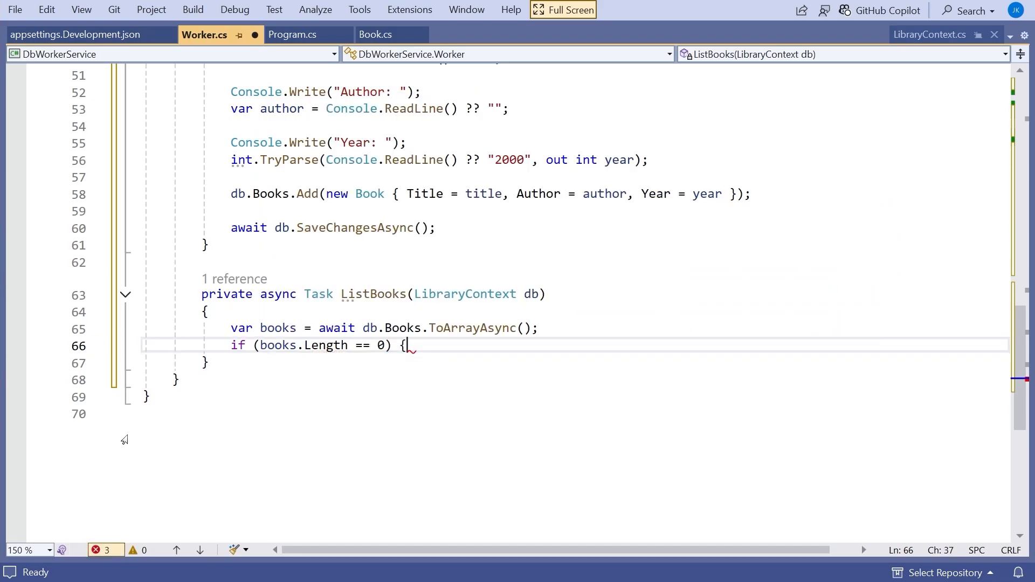
pyautogui.press('enter')
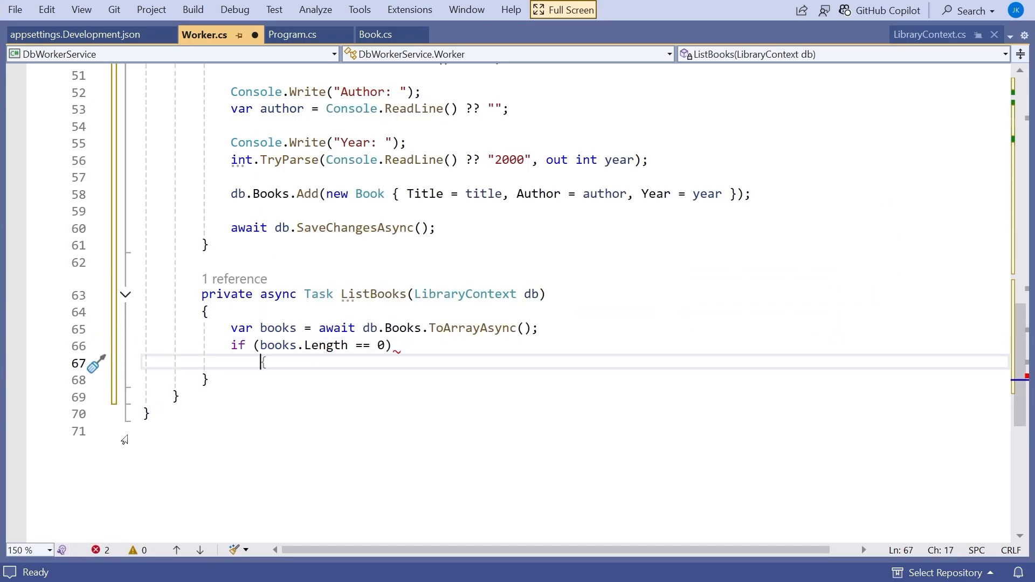
pyautogui.write('Console.WriteLine("");')
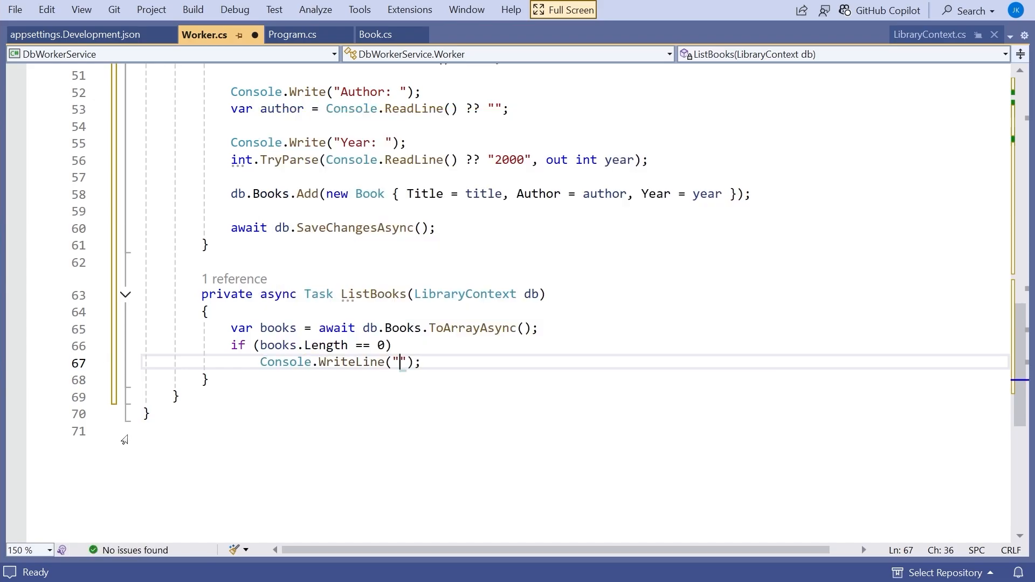
pyautogui.write('There are no')
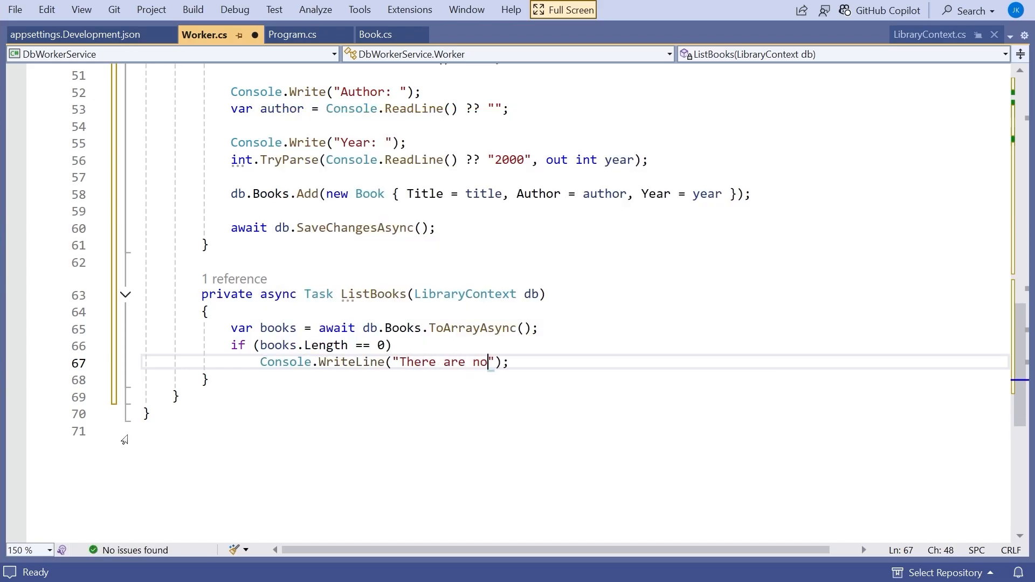
pyautogui.write('books in the database')
pyautogui.write('else')
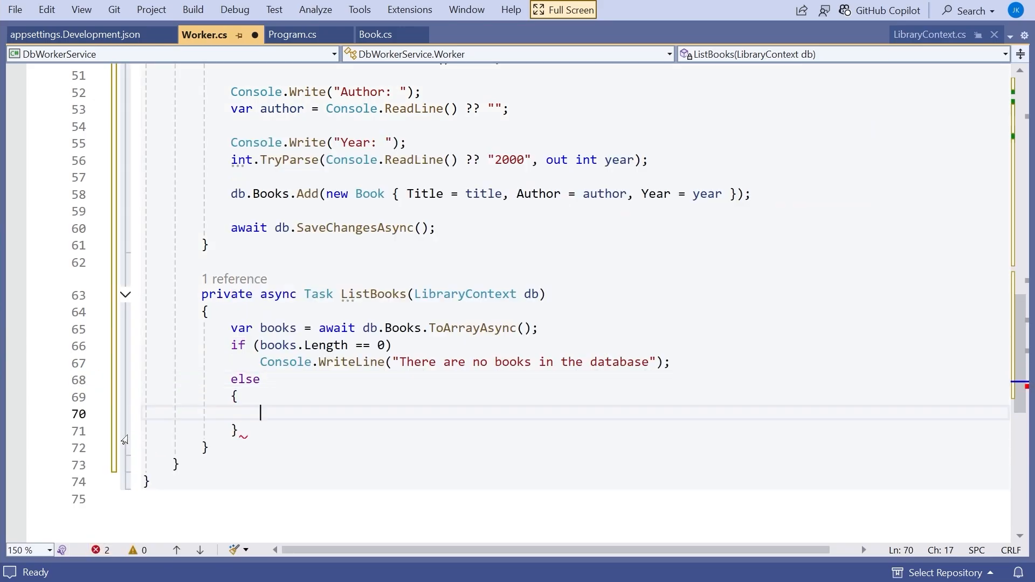
# Loop over books printing $"{book.Title} by {book.Author} ({book.Year})" in the else branch
pyautogui.write('foreach (var book in books')
pyautogui.write('Console.WriteLine($);')
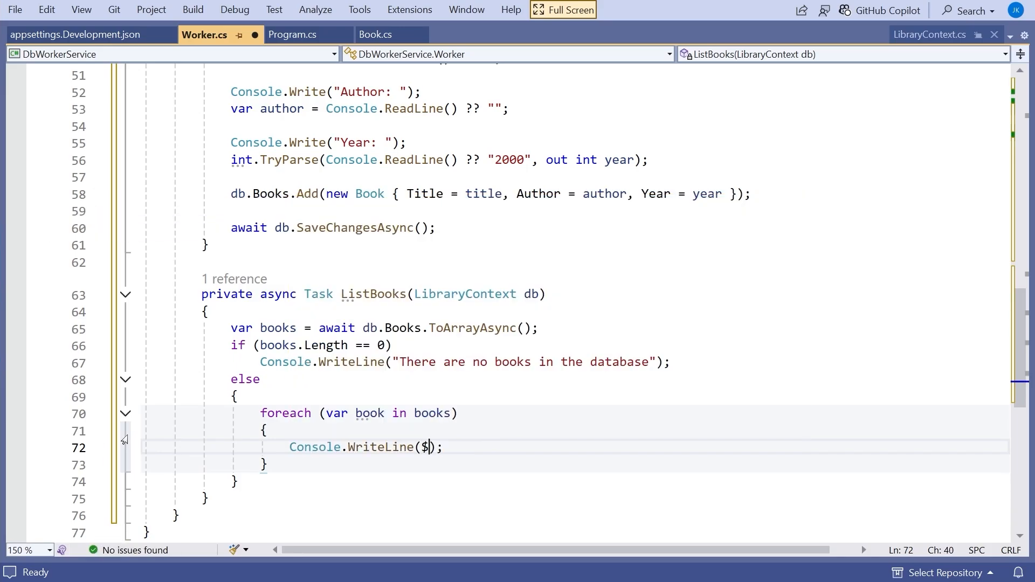
pyautogui.write('""')
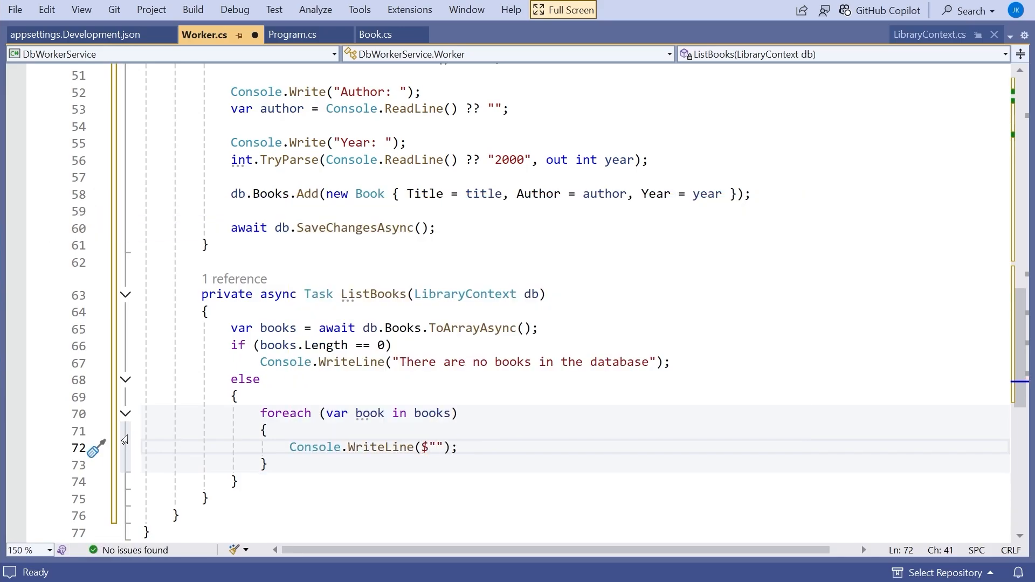
pyautogui.write('book.Title}')
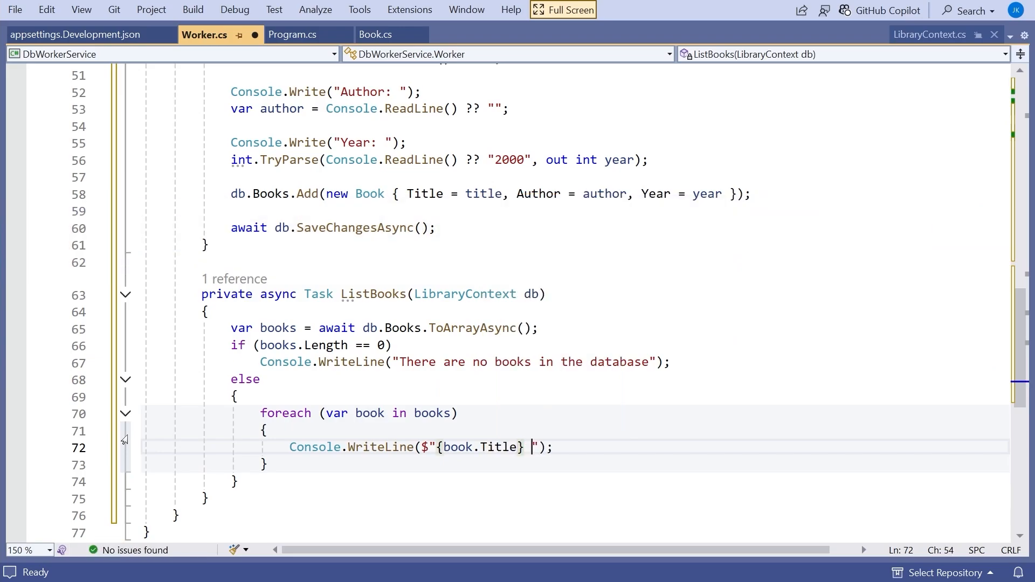
pyautogui.write('by {book.Author')
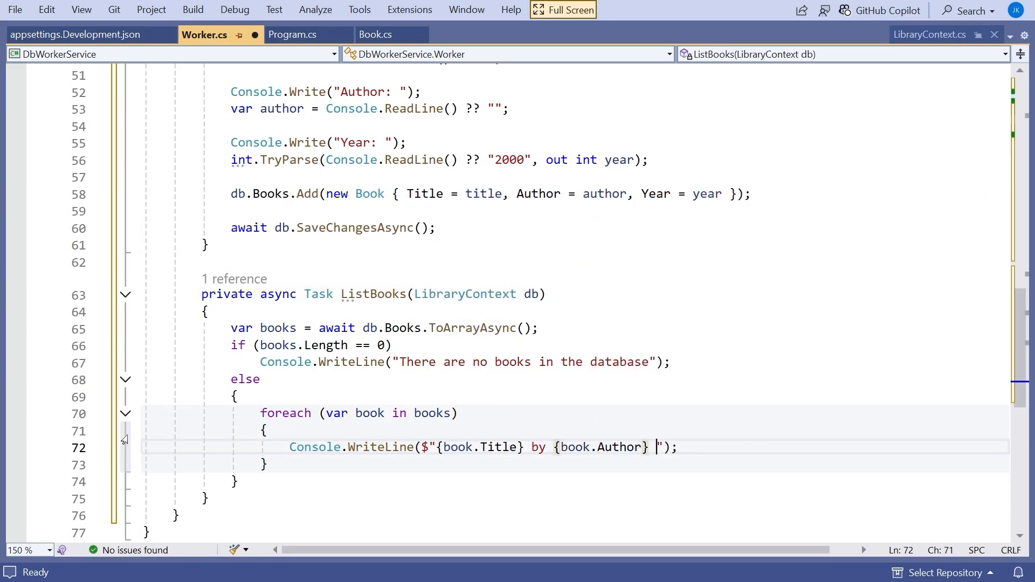
pyautogui.write('({}')
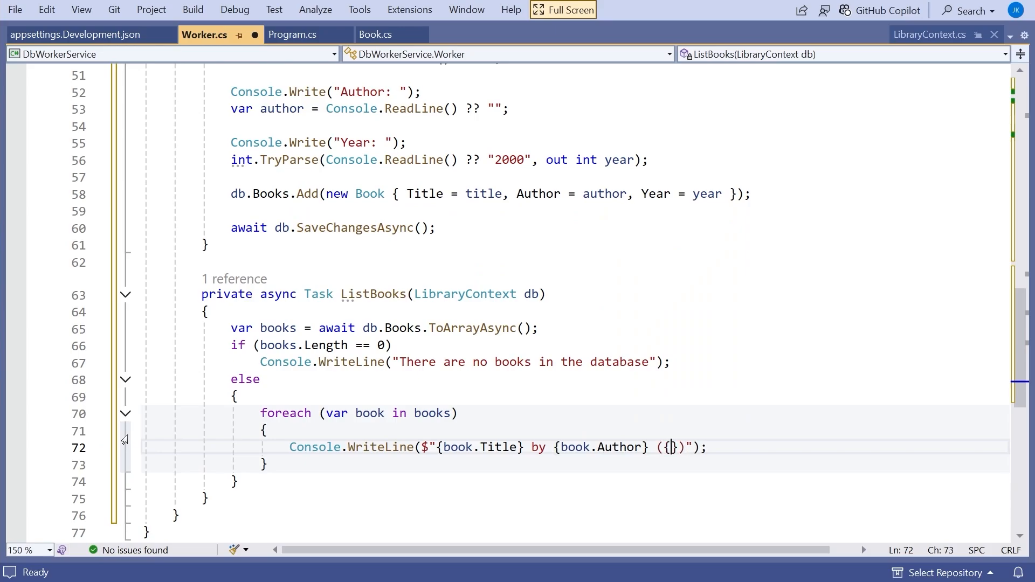
pyautogui.write('book.Year')
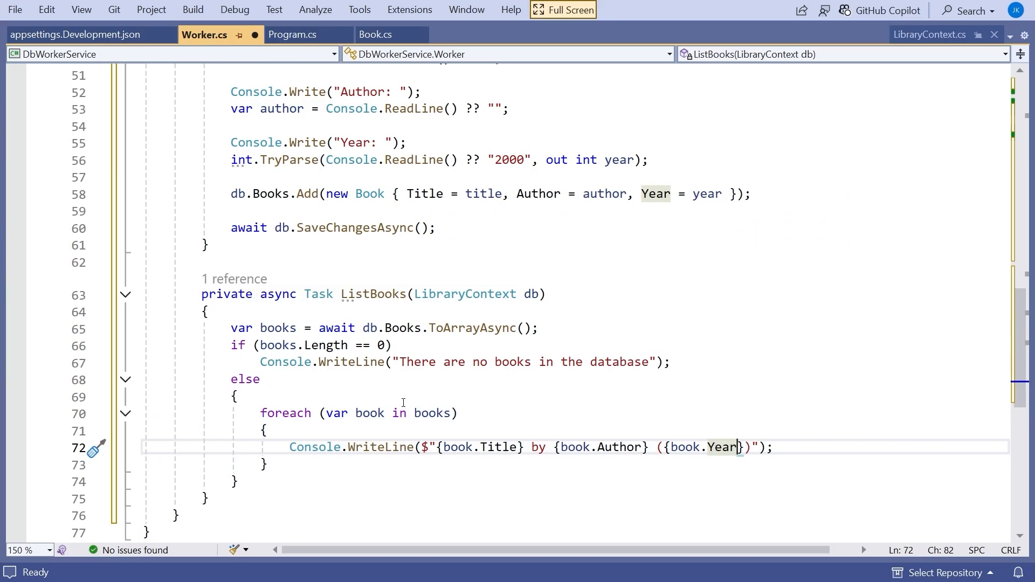
pyautogui.scroll(3)
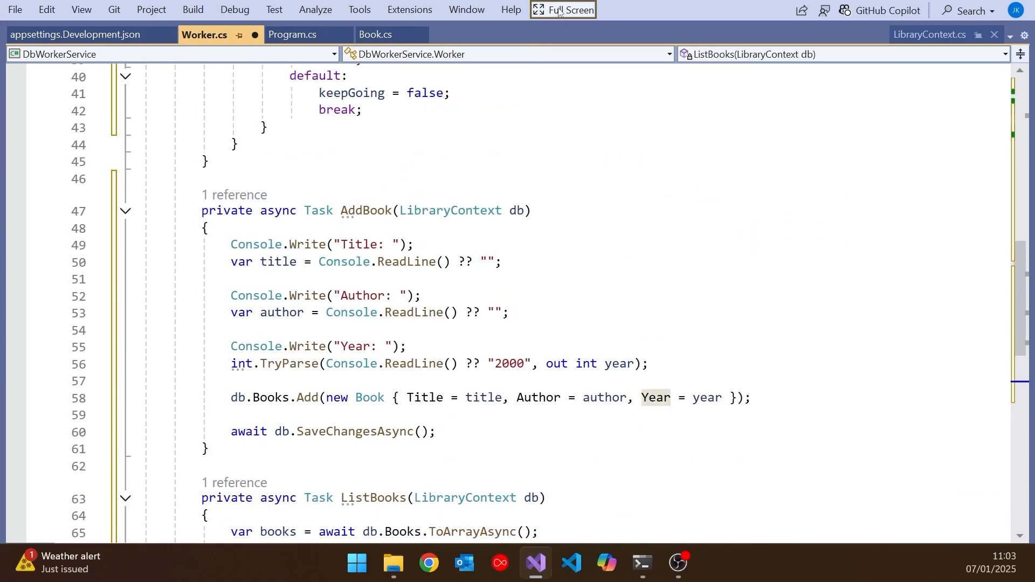
# Exit Full Screen, run the worker service and choose L, which reports no books in the database
pyautogui.click(563, 10)
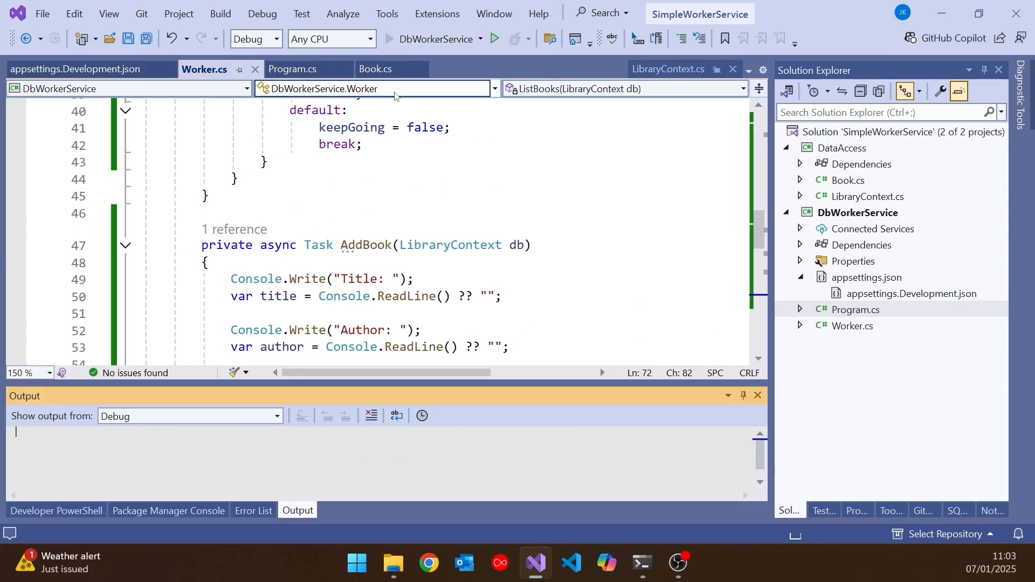
pyautogui.click(493, 38)
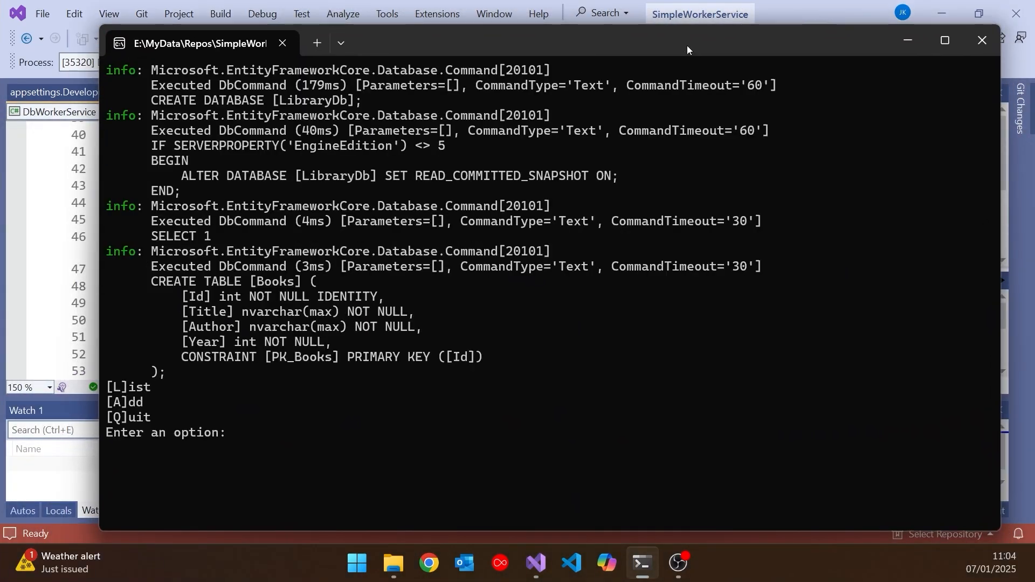
pyautogui.write('l')
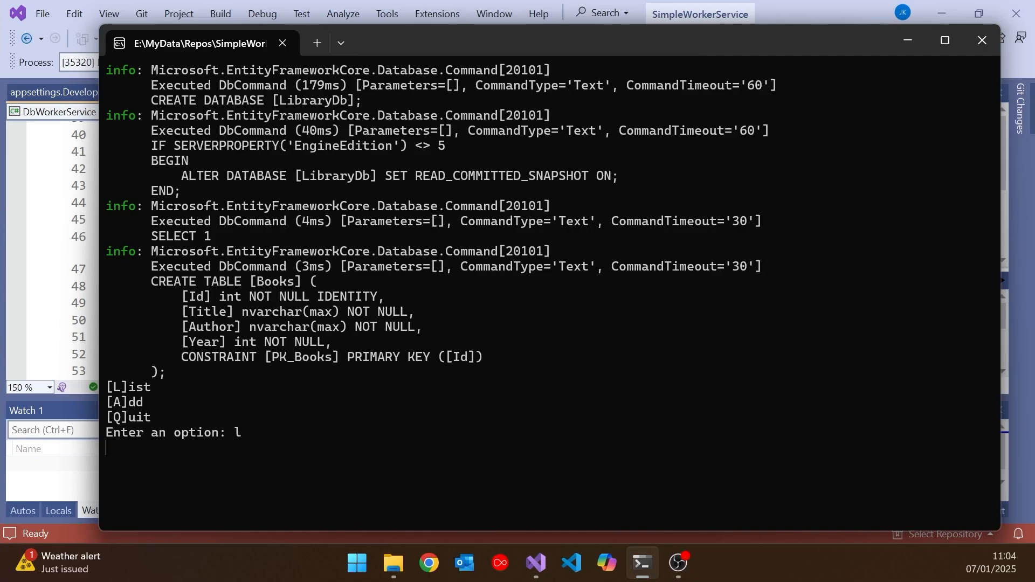
pyautogui.press('Return')
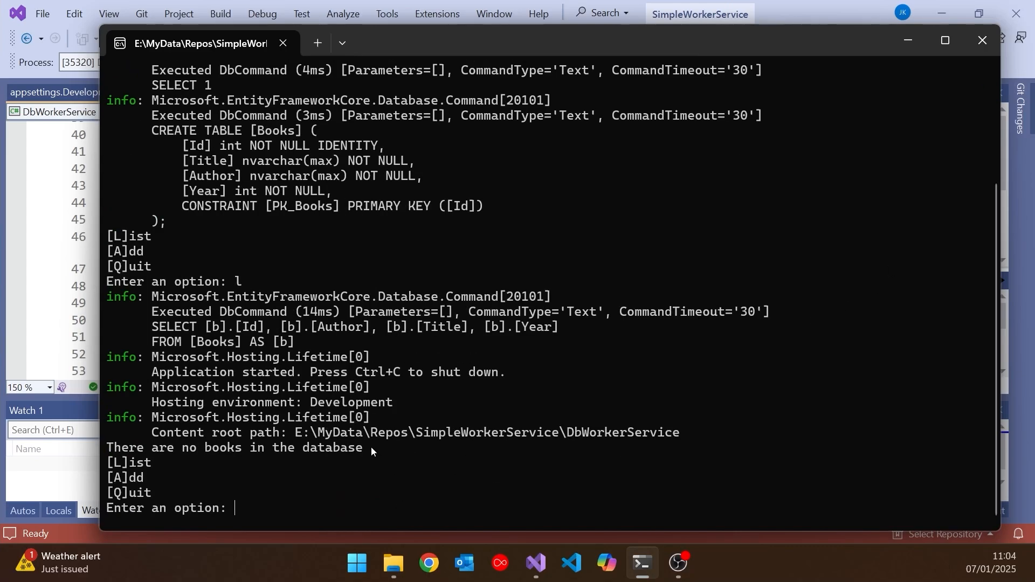
pyautogui.moveTo(372, 452)
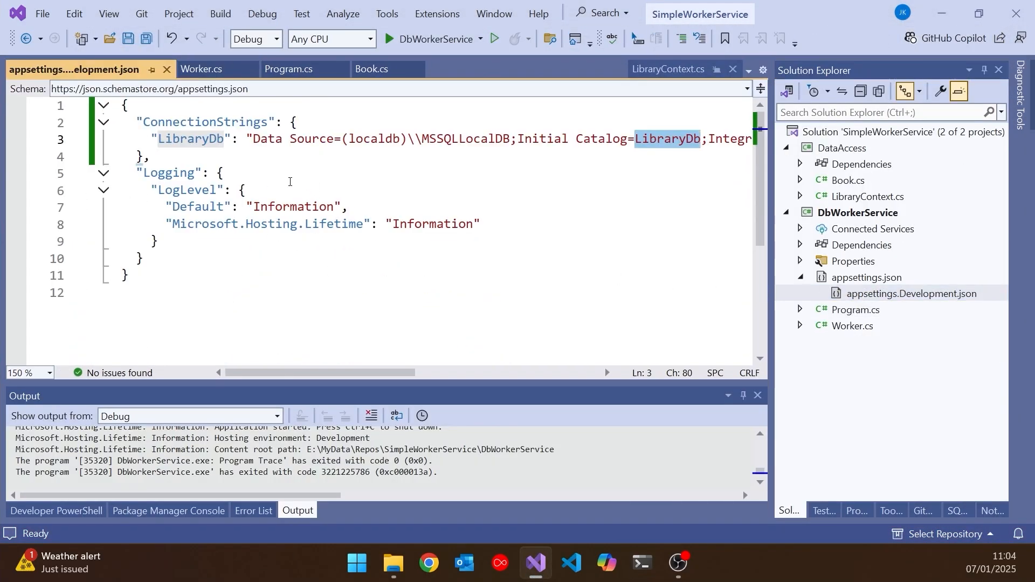
# Change the Default log level in appsettings.Development.json to "Error"
pyautogui.write('E')
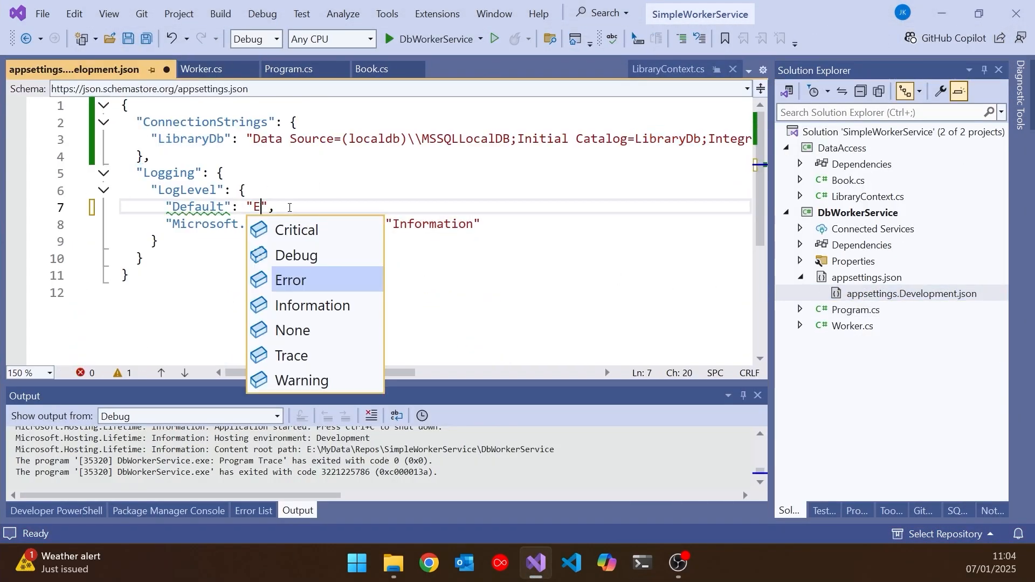
pyautogui.moveTo(282, 283)
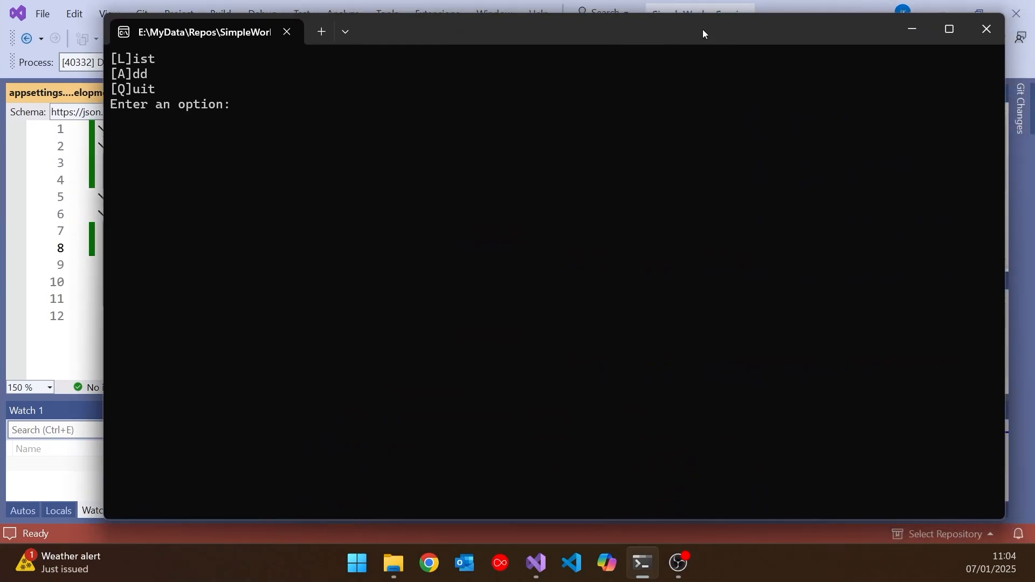
# List books, then add Dr No by Ian Fleming with its year in the console
pyautogui.write('l')
pyautogui.write('a')
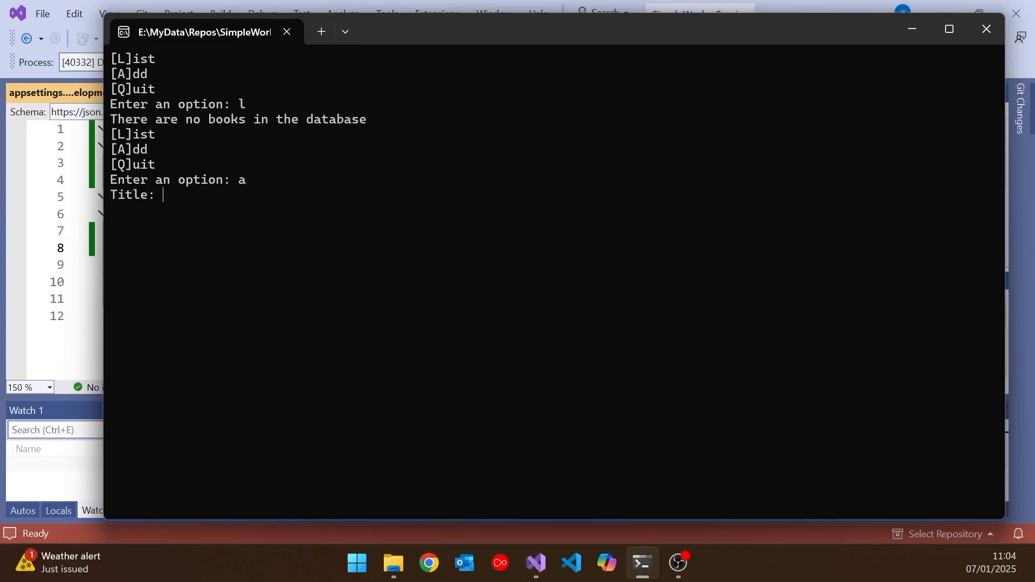
pyautogui.write('Dr No')
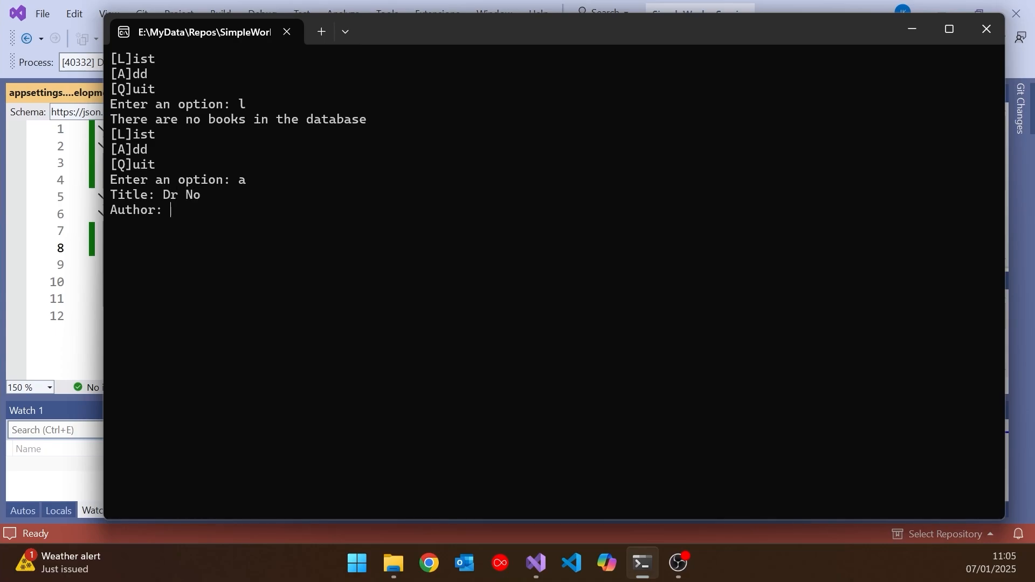
pyautogui.write('Ian')
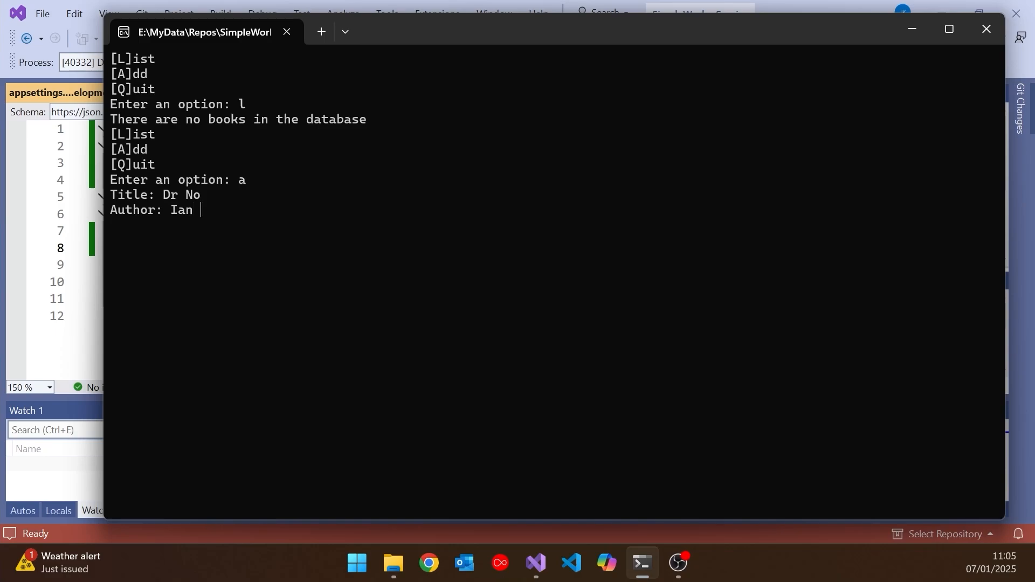
pyautogui.write('Fleming')
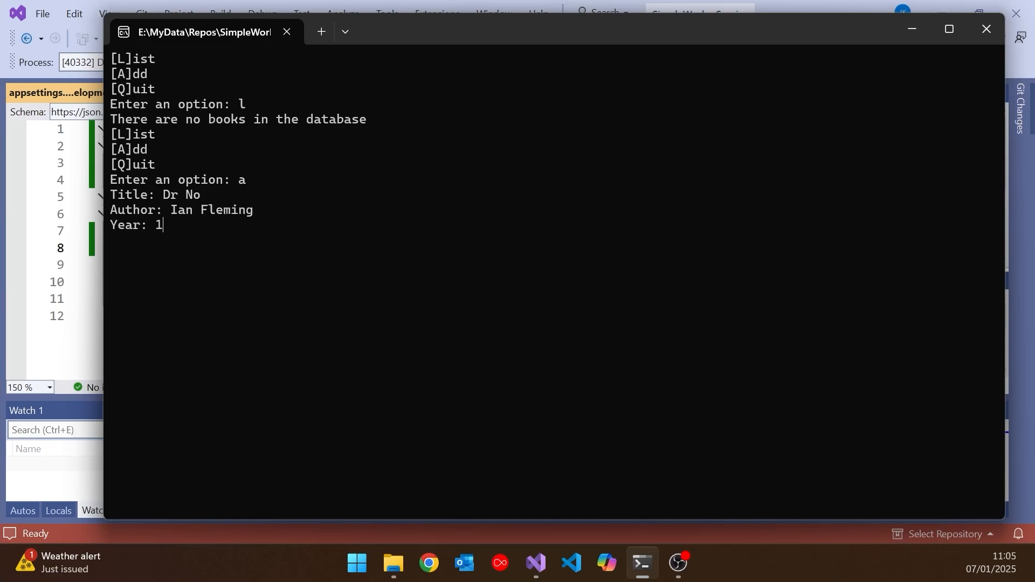
pyautogui.write('954')
pyautogui.write('Jane')
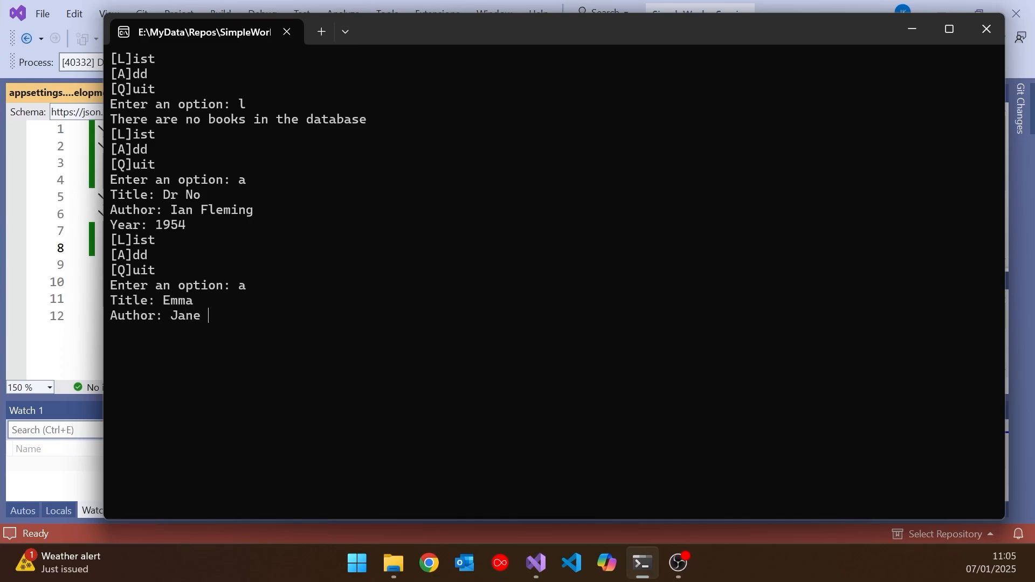
# Add Emma by Austen (1814) and list both saved books
pyautogui.write('Austen')
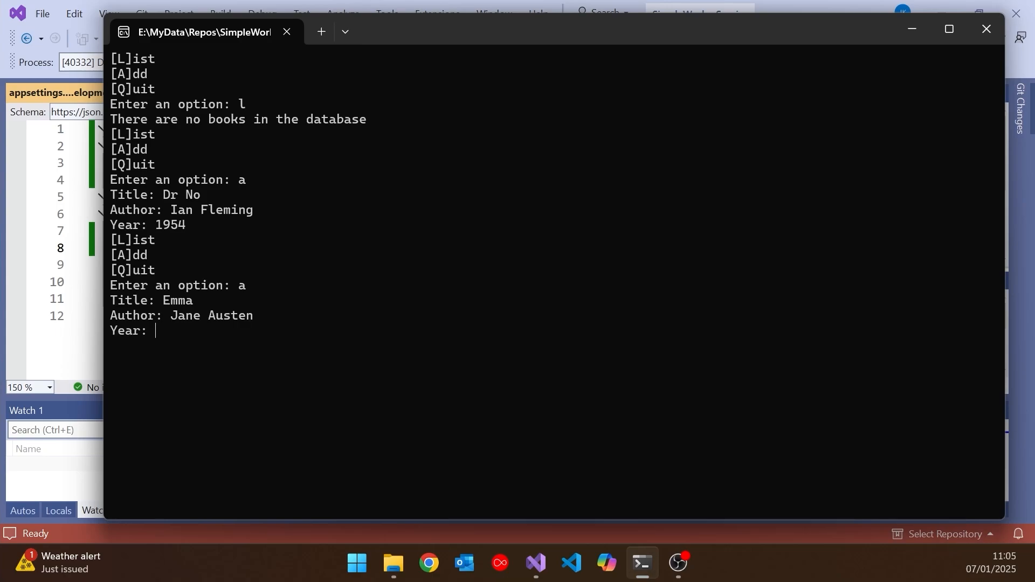
pyautogui.write('1814')
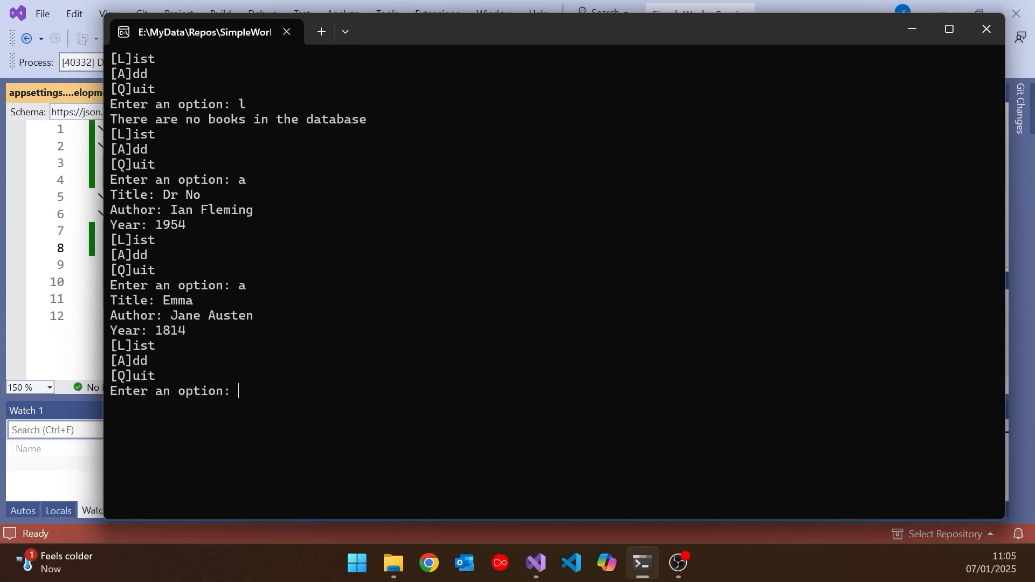
pyautogui.write('l')
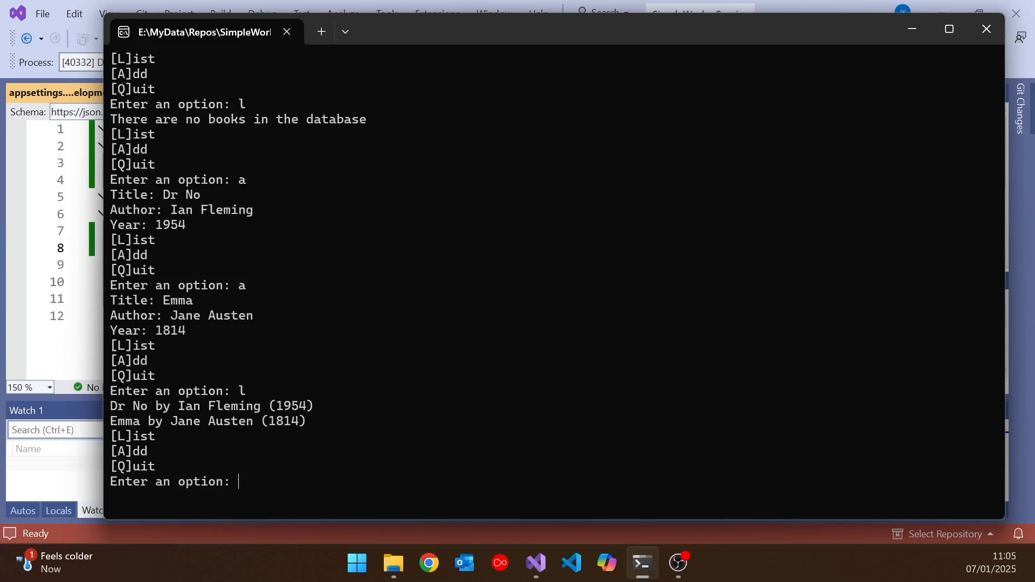
# Quit the app with q and close its finished console window
pyautogui.write('q')
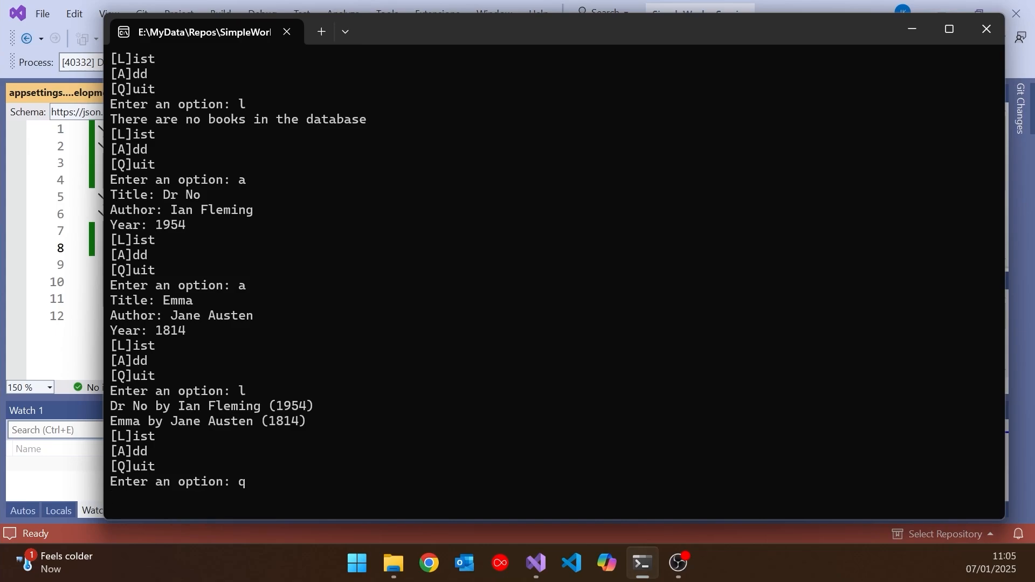
pyautogui.press('Return')
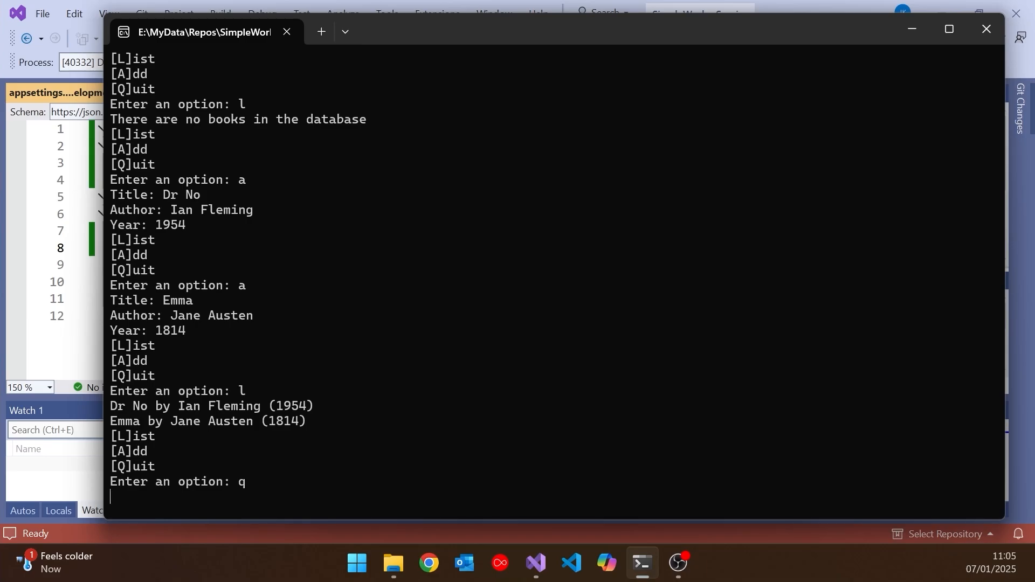
pyautogui.moveTo(986, 29)
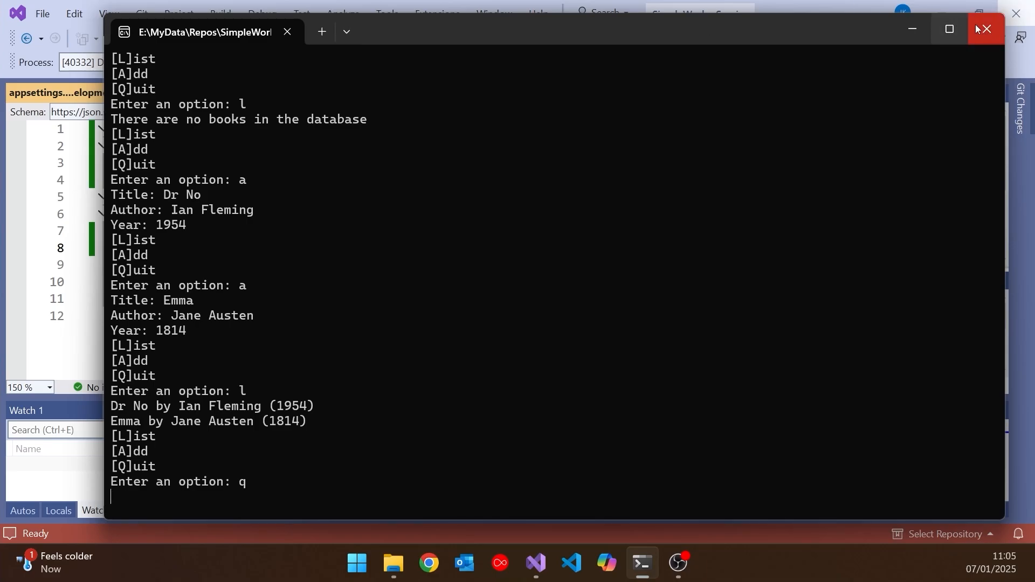
pyautogui.click(984, 29)
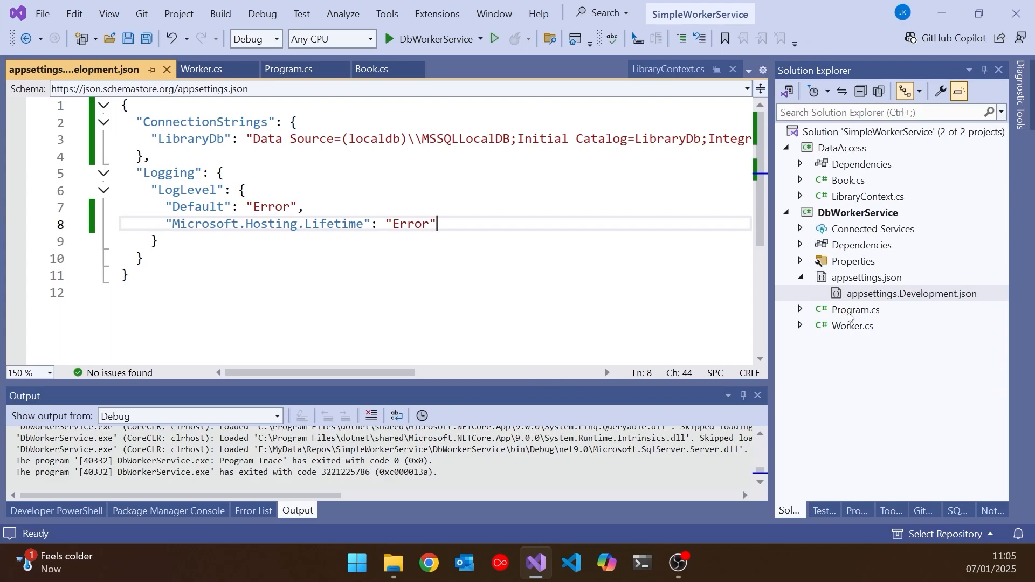
# Show Program.cs from the top at the hosted Worker registration line
pyautogui.click(289, 69)
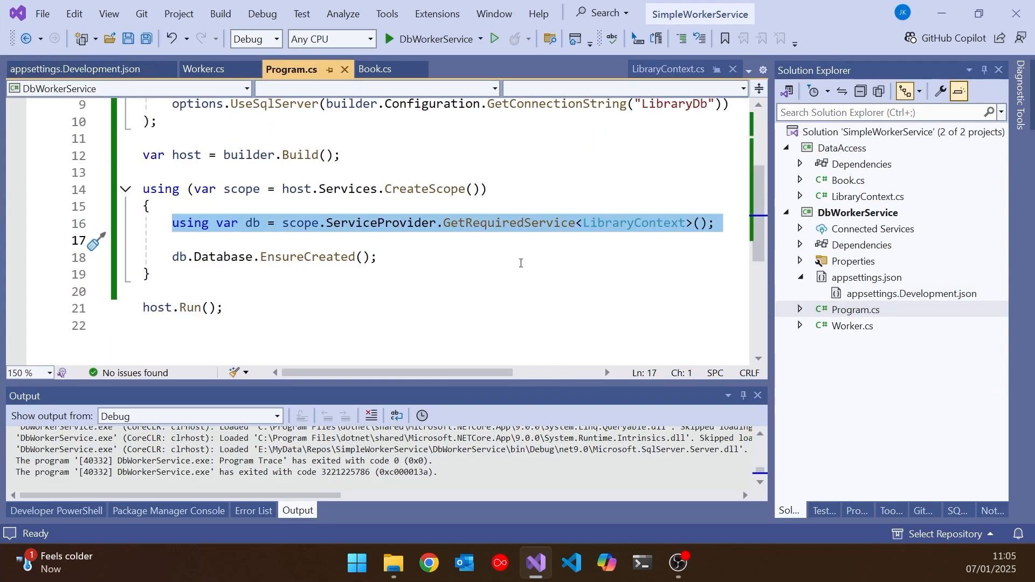
pyautogui.scroll(3)
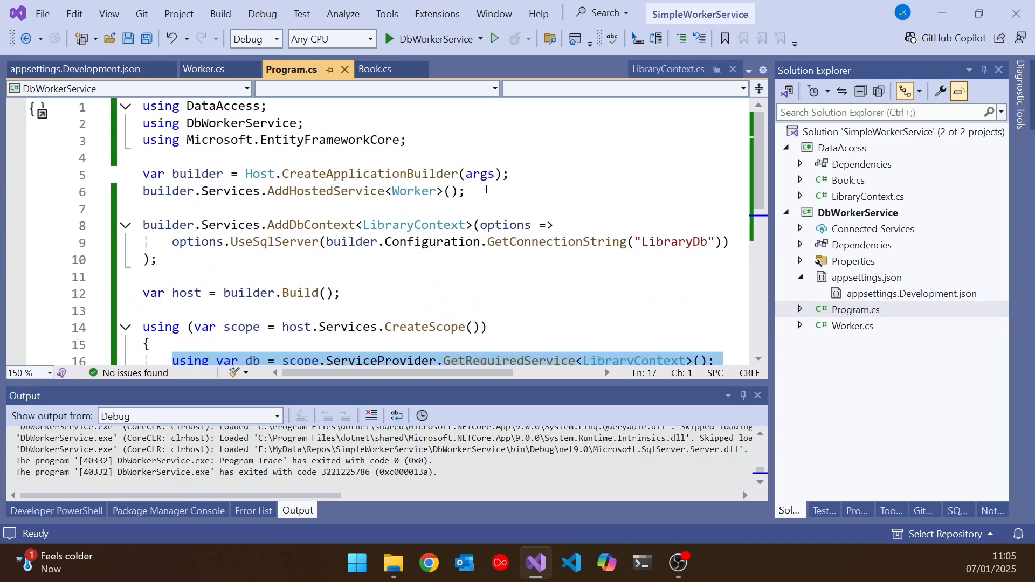
pyautogui.click(158, 192)
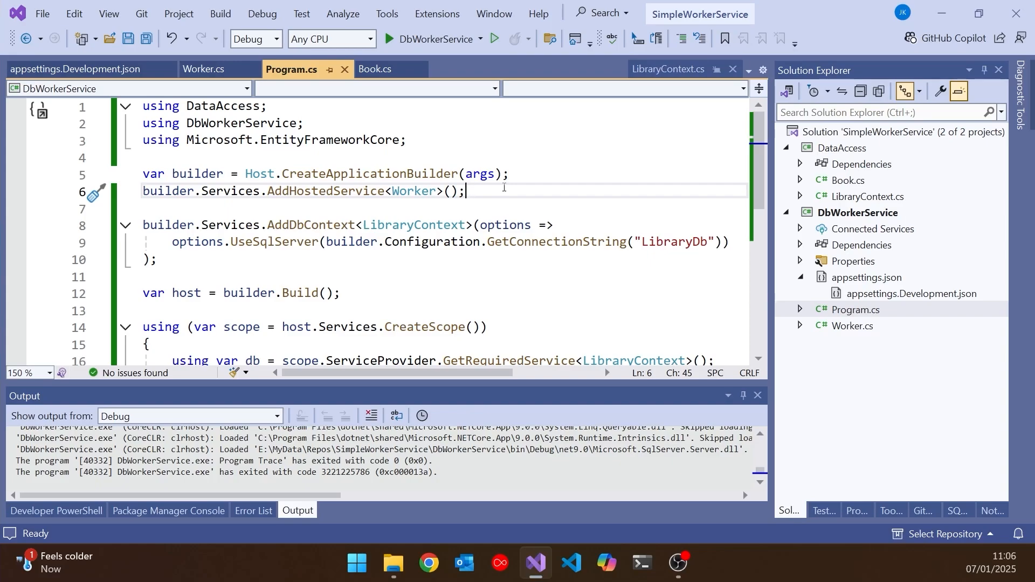
pyautogui.moveTo(515, 238)
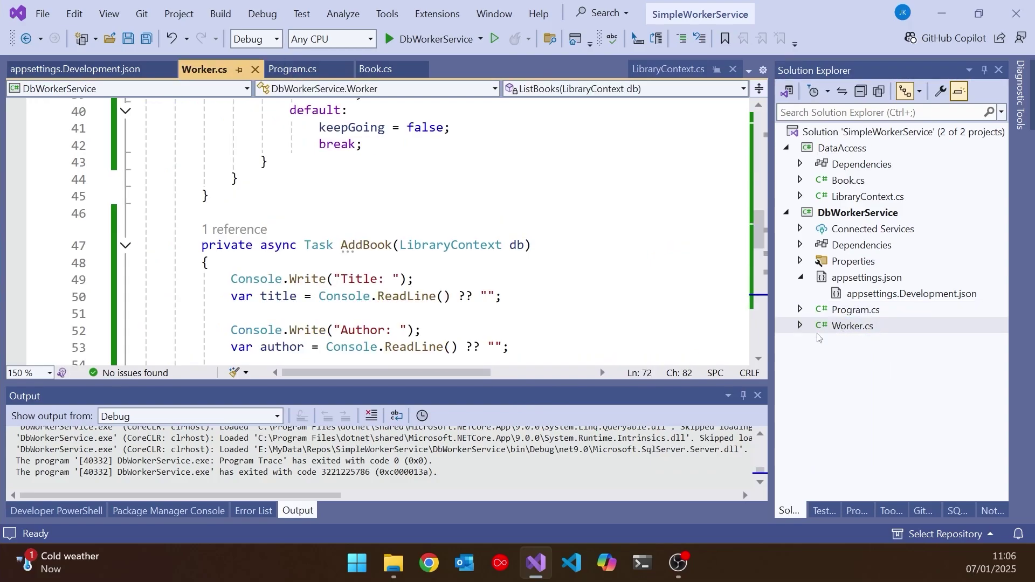
# Add a readonly IHostApplicationLifetime field to Worker and inject it via the constructor
pyautogui.scroll(3)
pyautogui.write('private readonly')
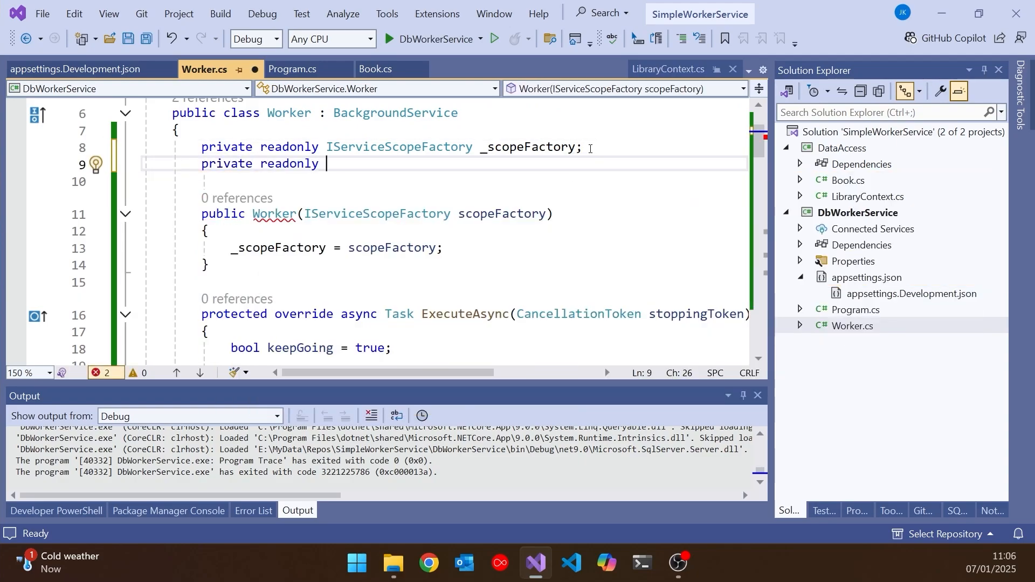
pyautogui.write('IH')
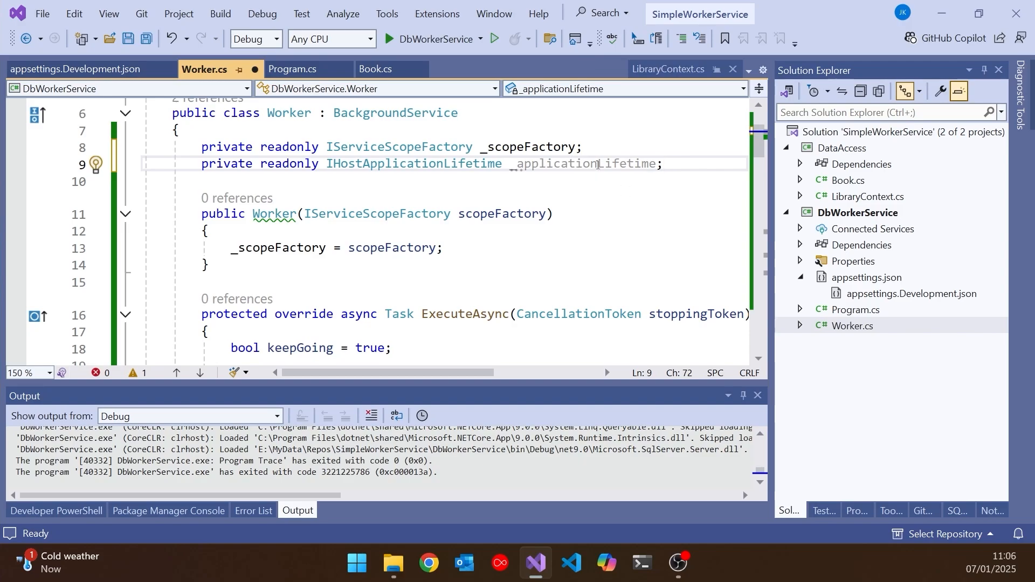
pyautogui.click(95, 164)
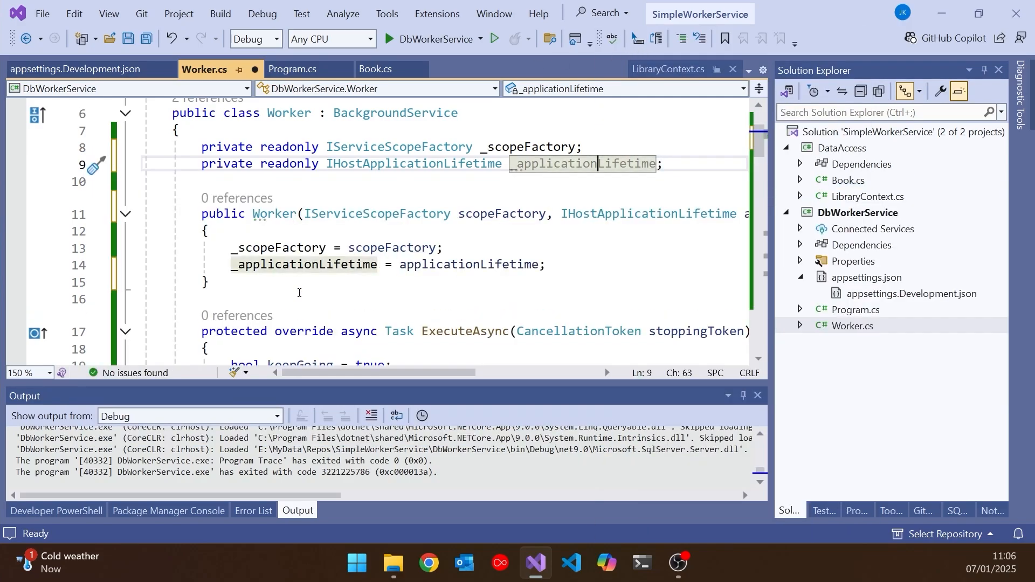
pyautogui.moveTo(304, 265)
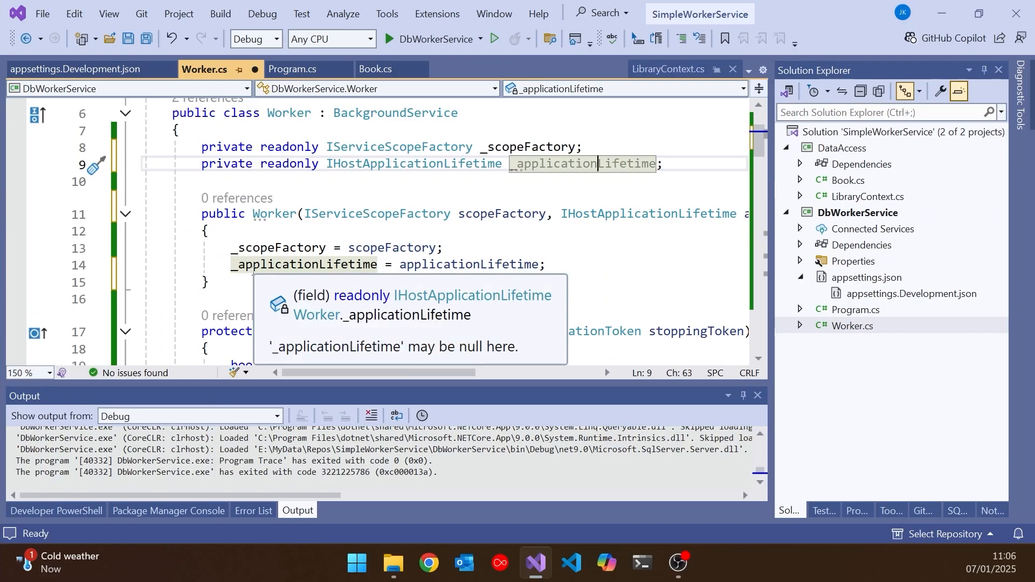
# Call _applicationLifetime.StopApplication() in the quit case and comment out the keepGoing line
pyautogui.scroll(-3)
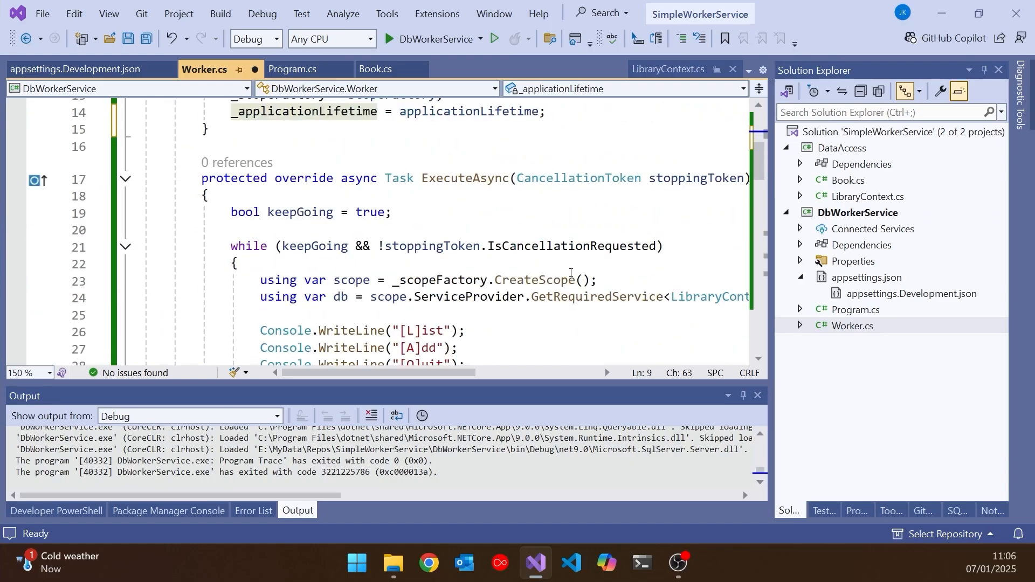
pyautogui.scroll(-3)
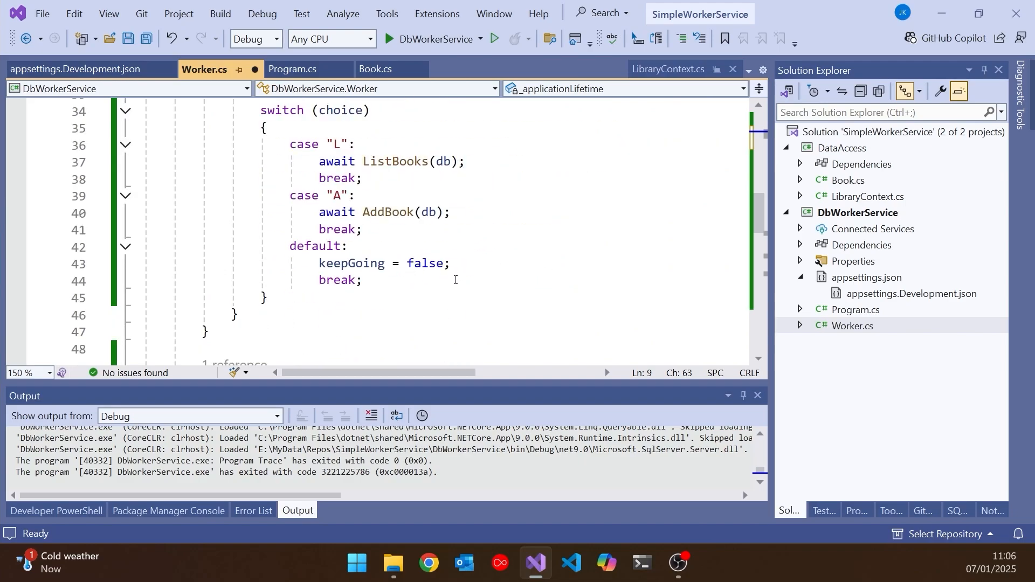
pyautogui.click(451, 263)
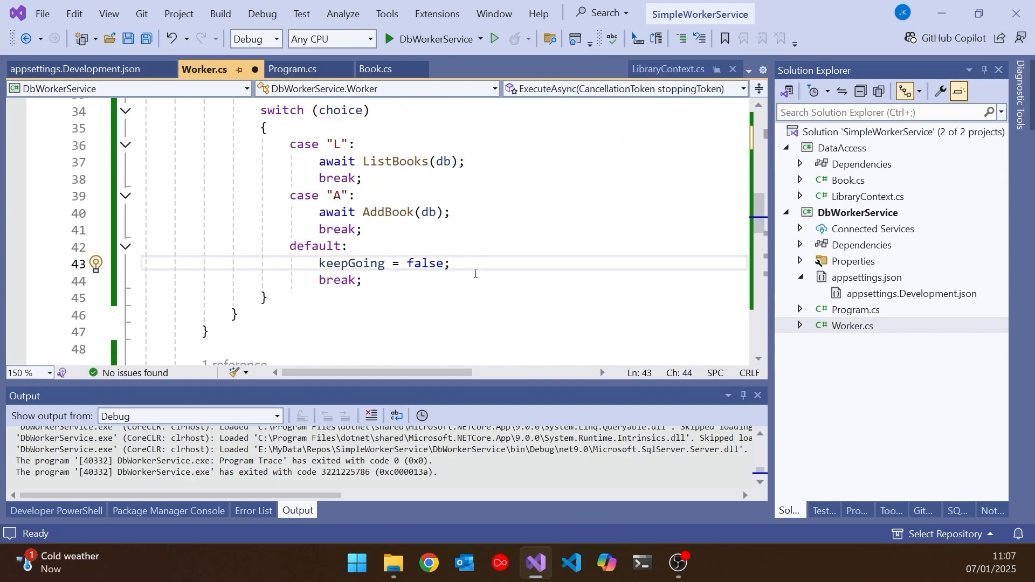
pyautogui.click(457, 263)
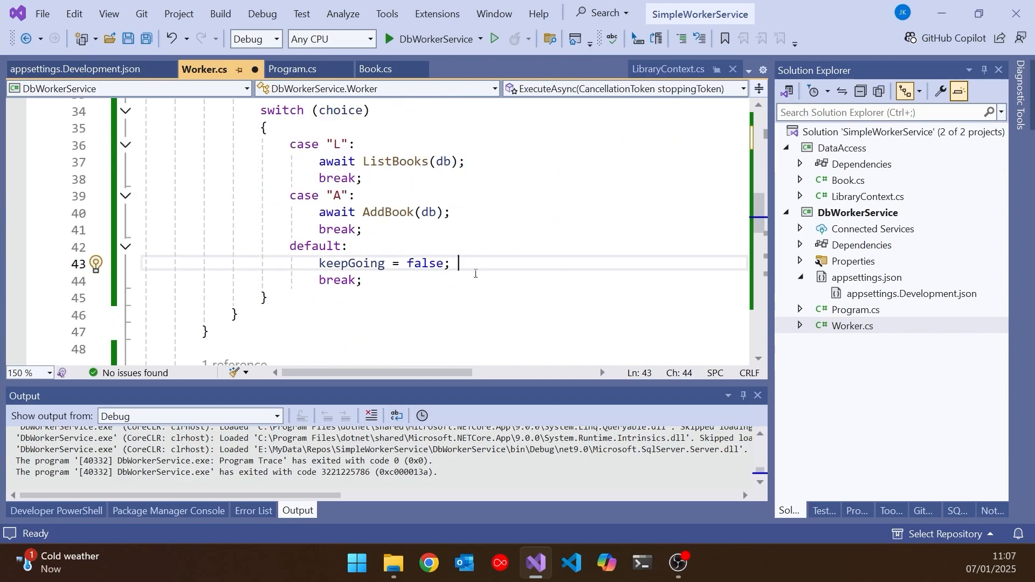
pyautogui.press('enter')
pyautogui.write('_applicationLifetime.StopApplication();')
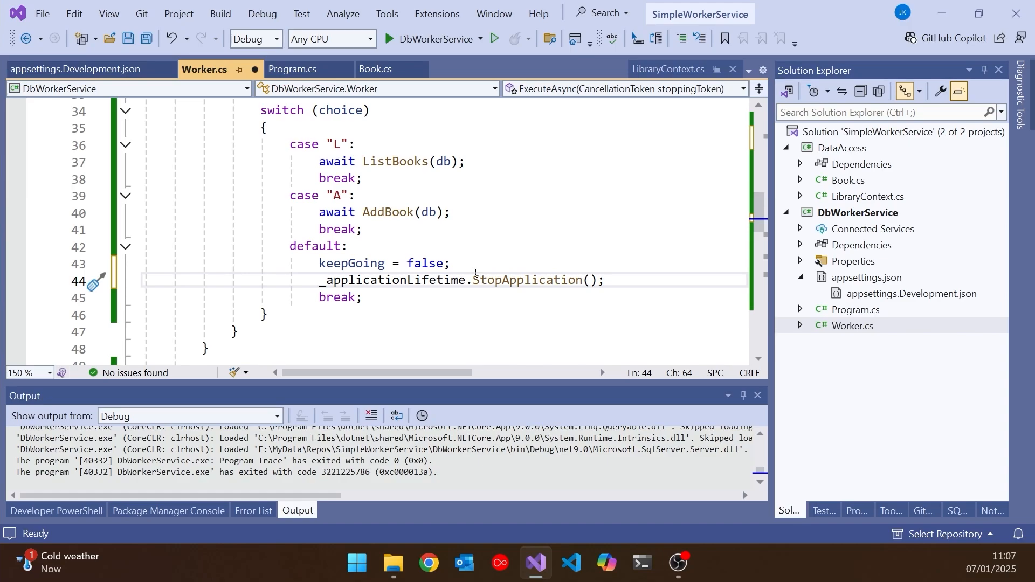
pyautogui.moveTo(551, 271)
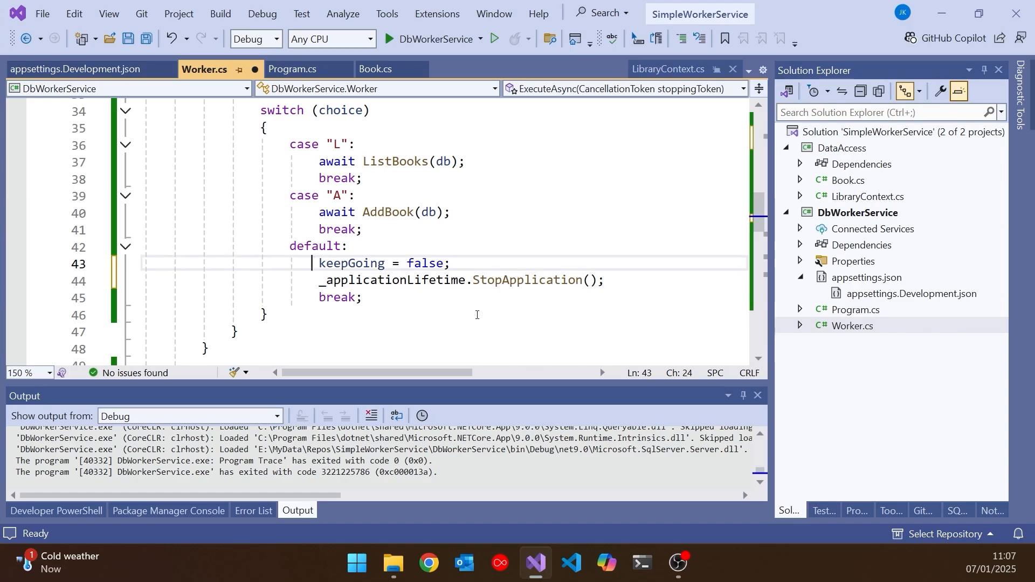
pyautogui.write('//')
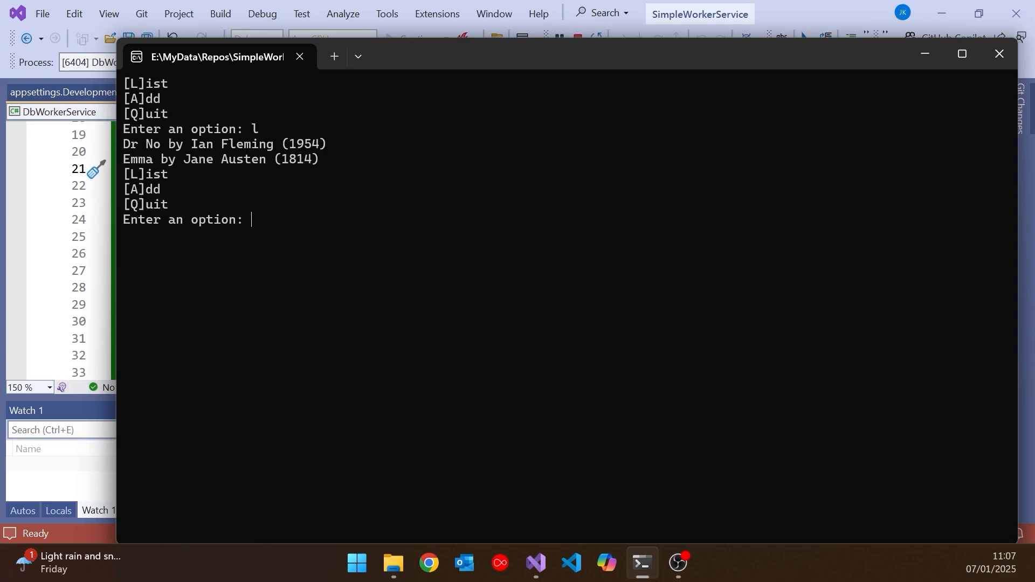
# Enter q twice in the console until the worker exits with code 0
pyautogui.write('q')
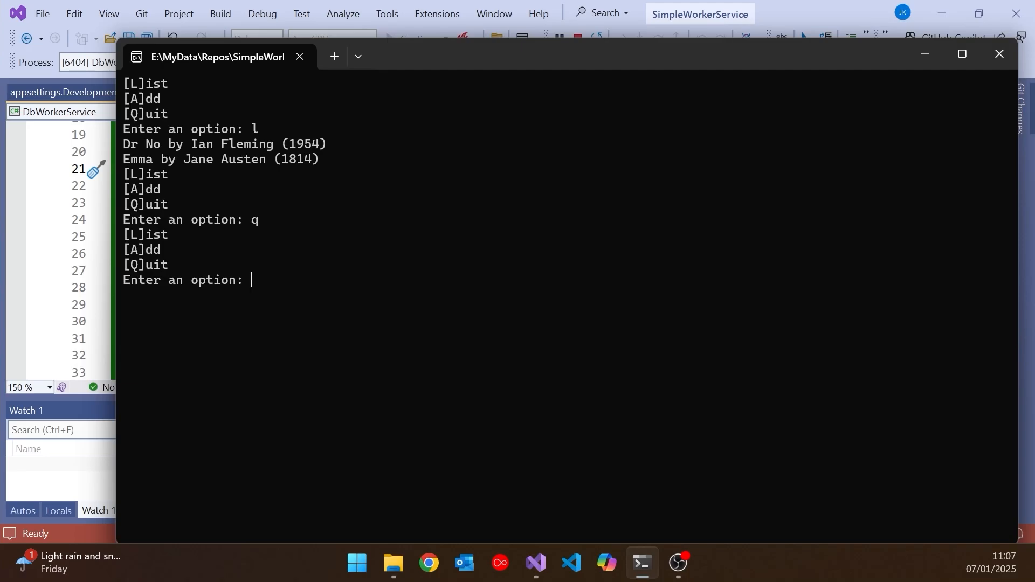
pyautogui.write('q')
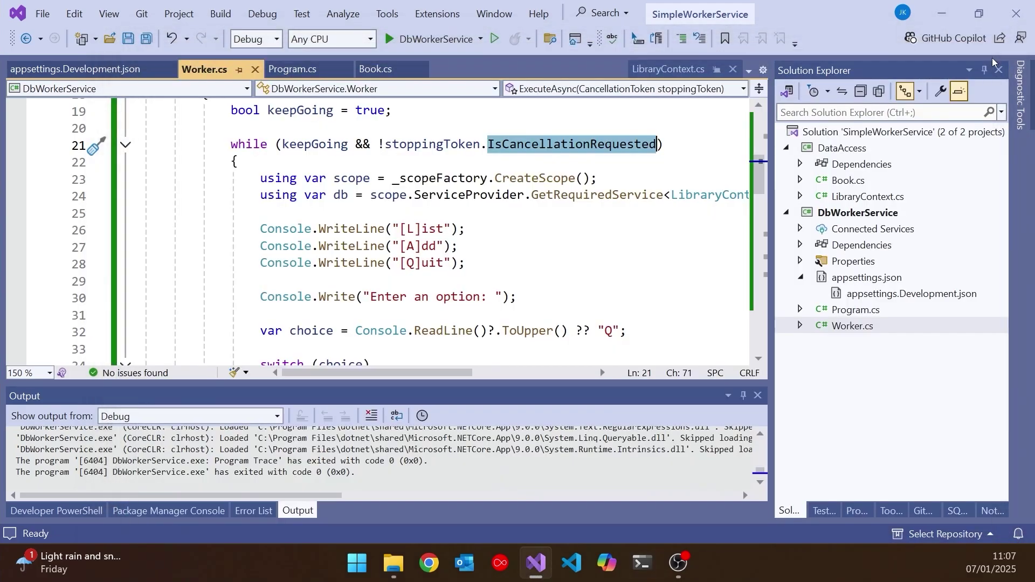
pyautogui.scroll(-3)
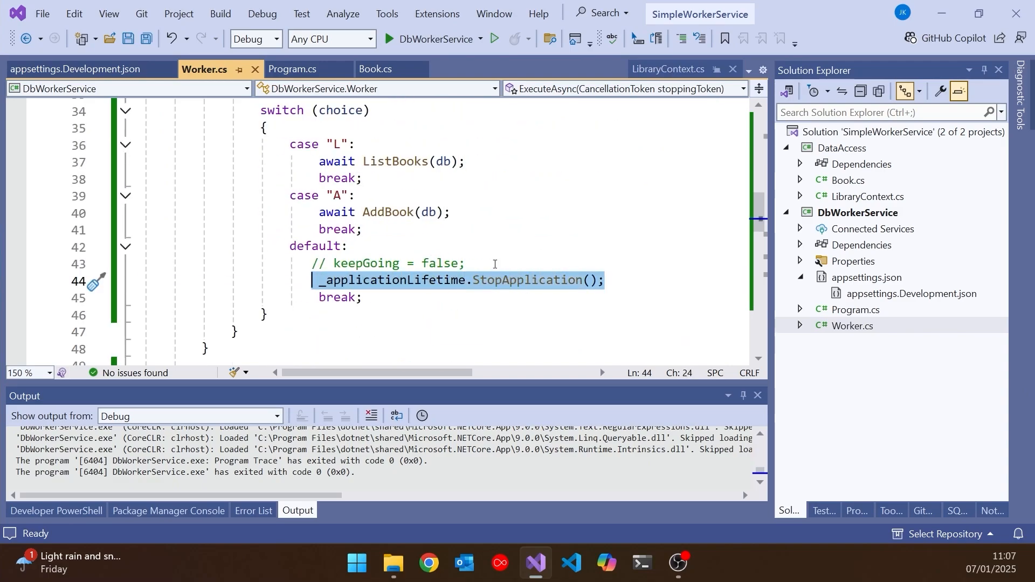
pyautogui.scroll(3)
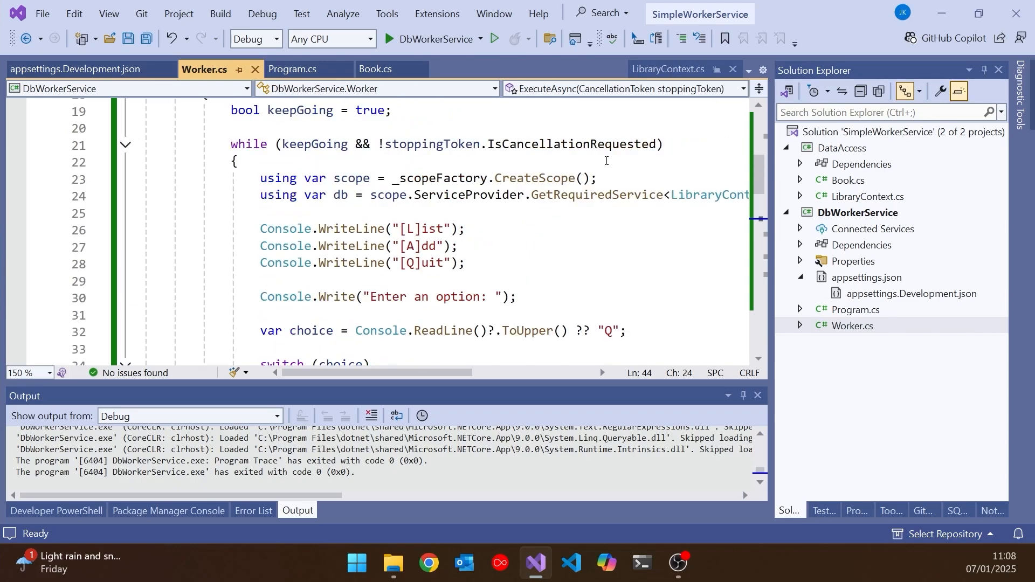
pyautogui.moveTo(572, 144)
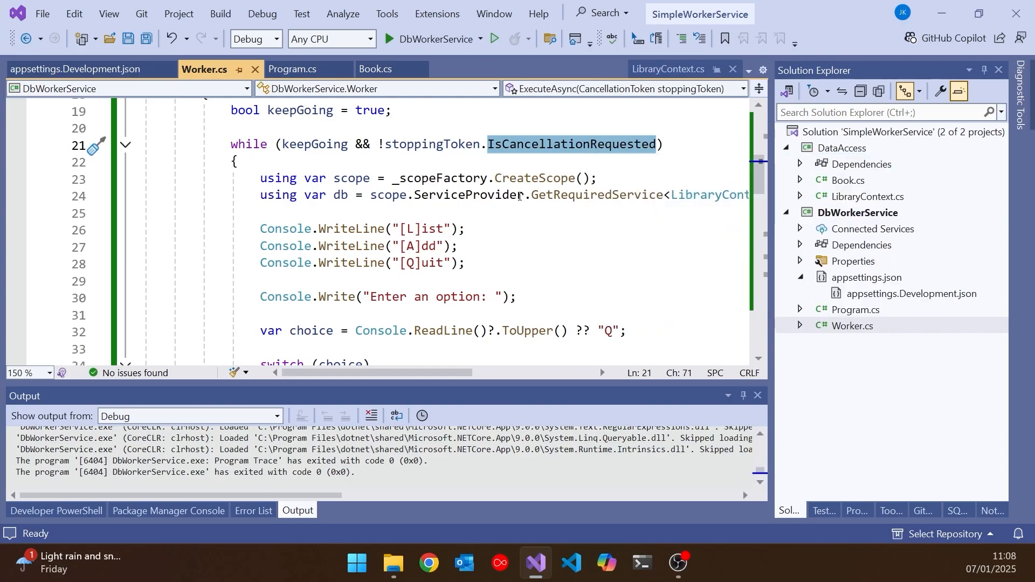
pyautogui.scroll(-3)
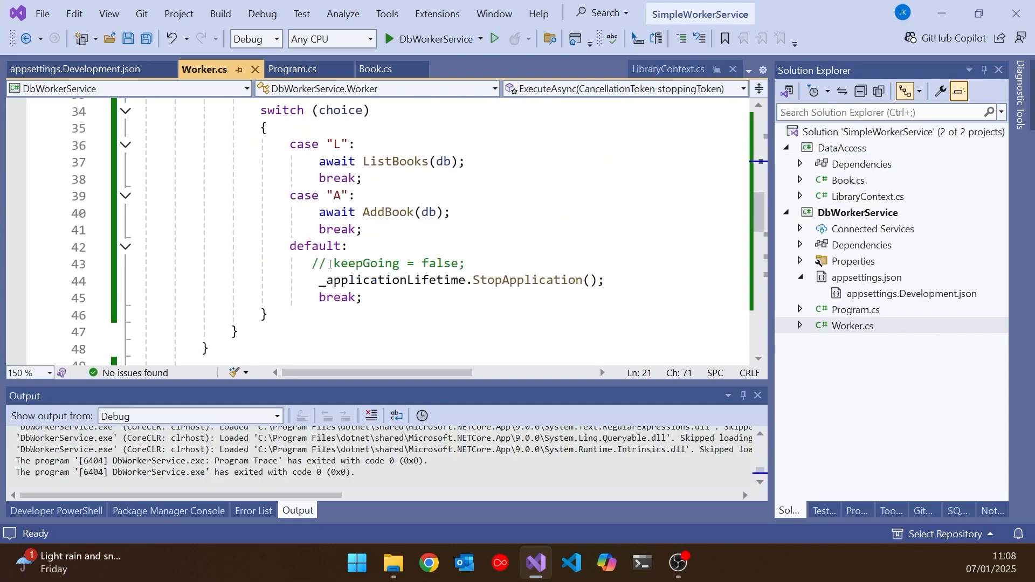
pyautogui.click(332, 263)
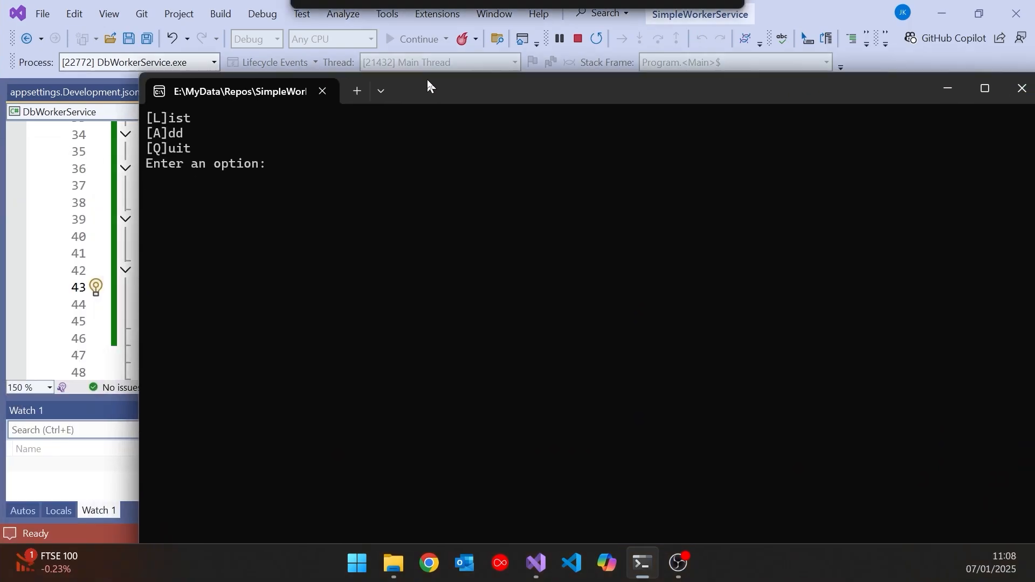
# List Dr No and Emma with l, then enter q at the menu prompt
pyautogui.write('l')
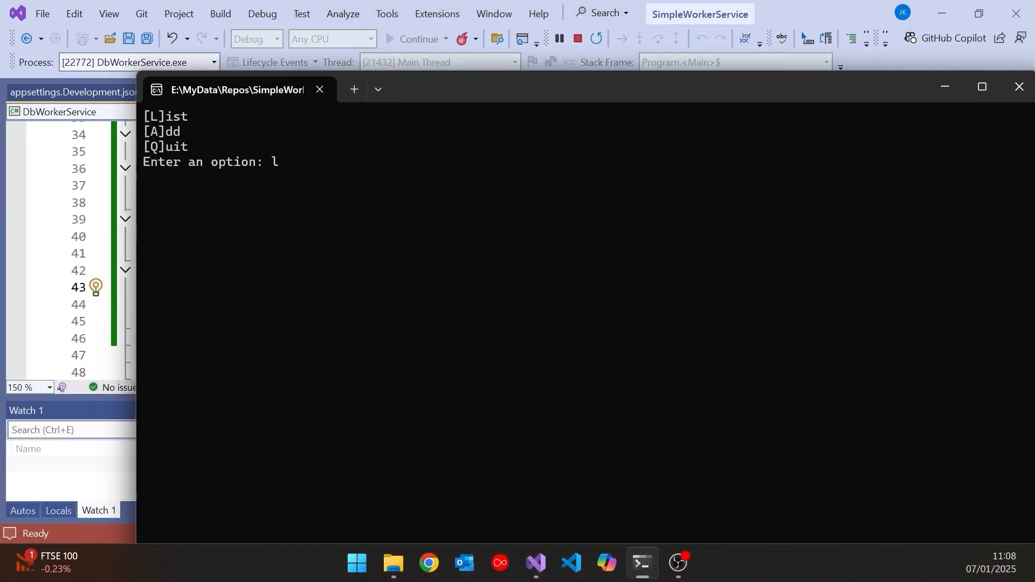
pyautogui.write('q')
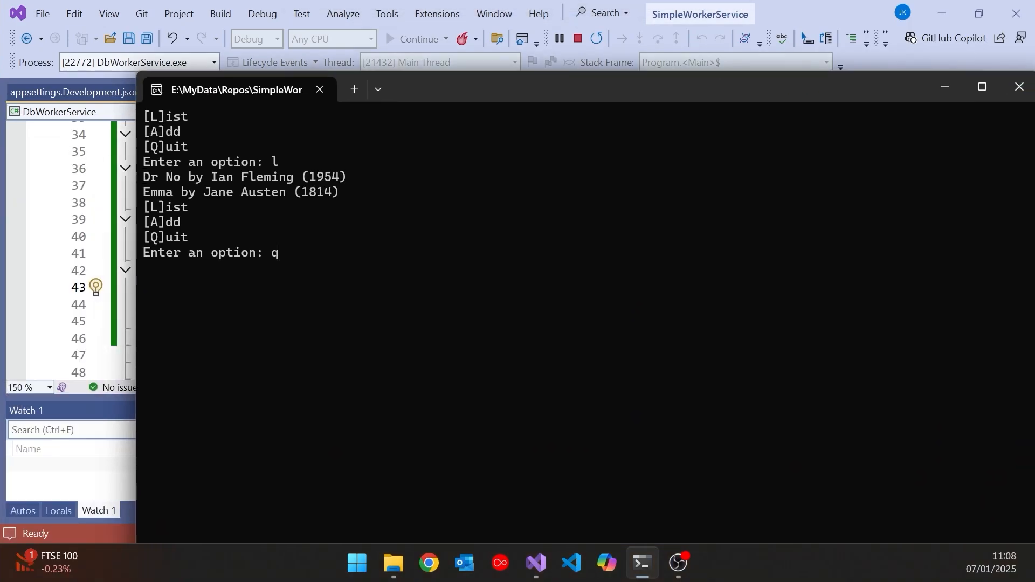